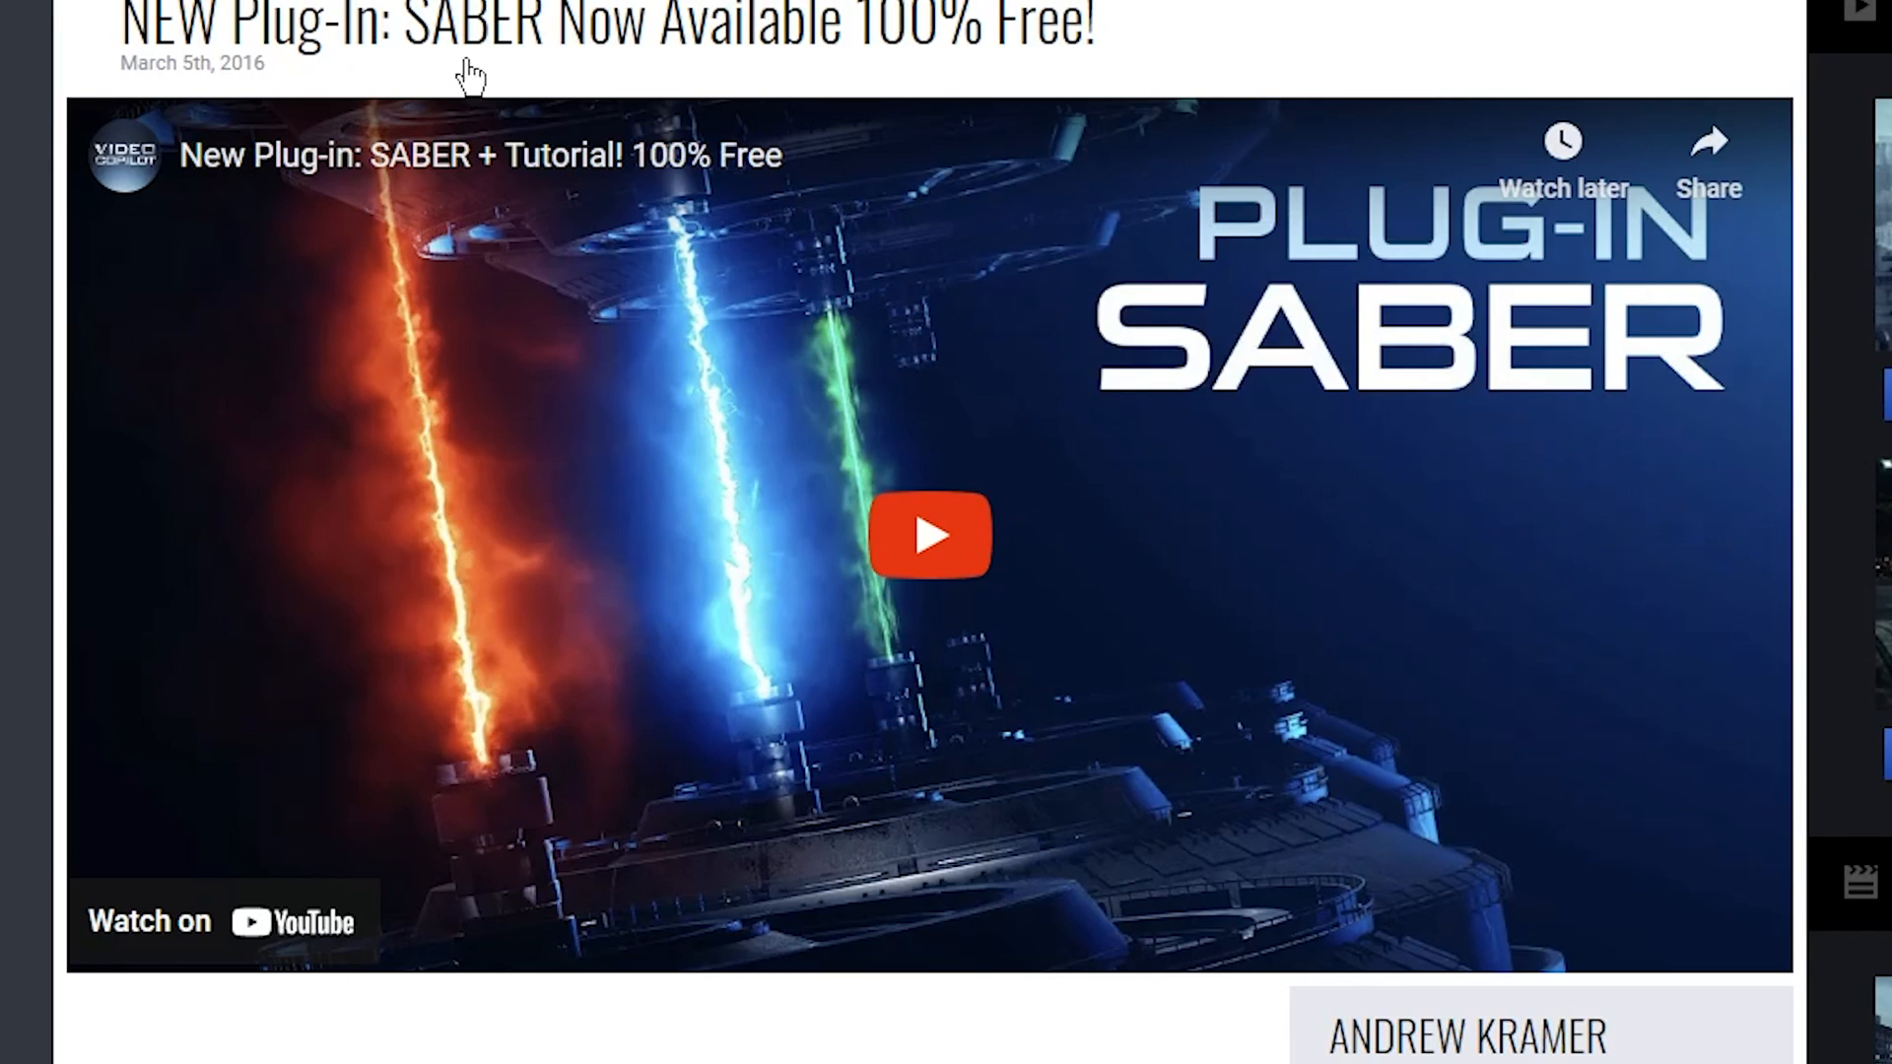
- Propagate the Roto Brush car cutout through the clip, freeze it, and scrub to verify
scroll(down, 3)
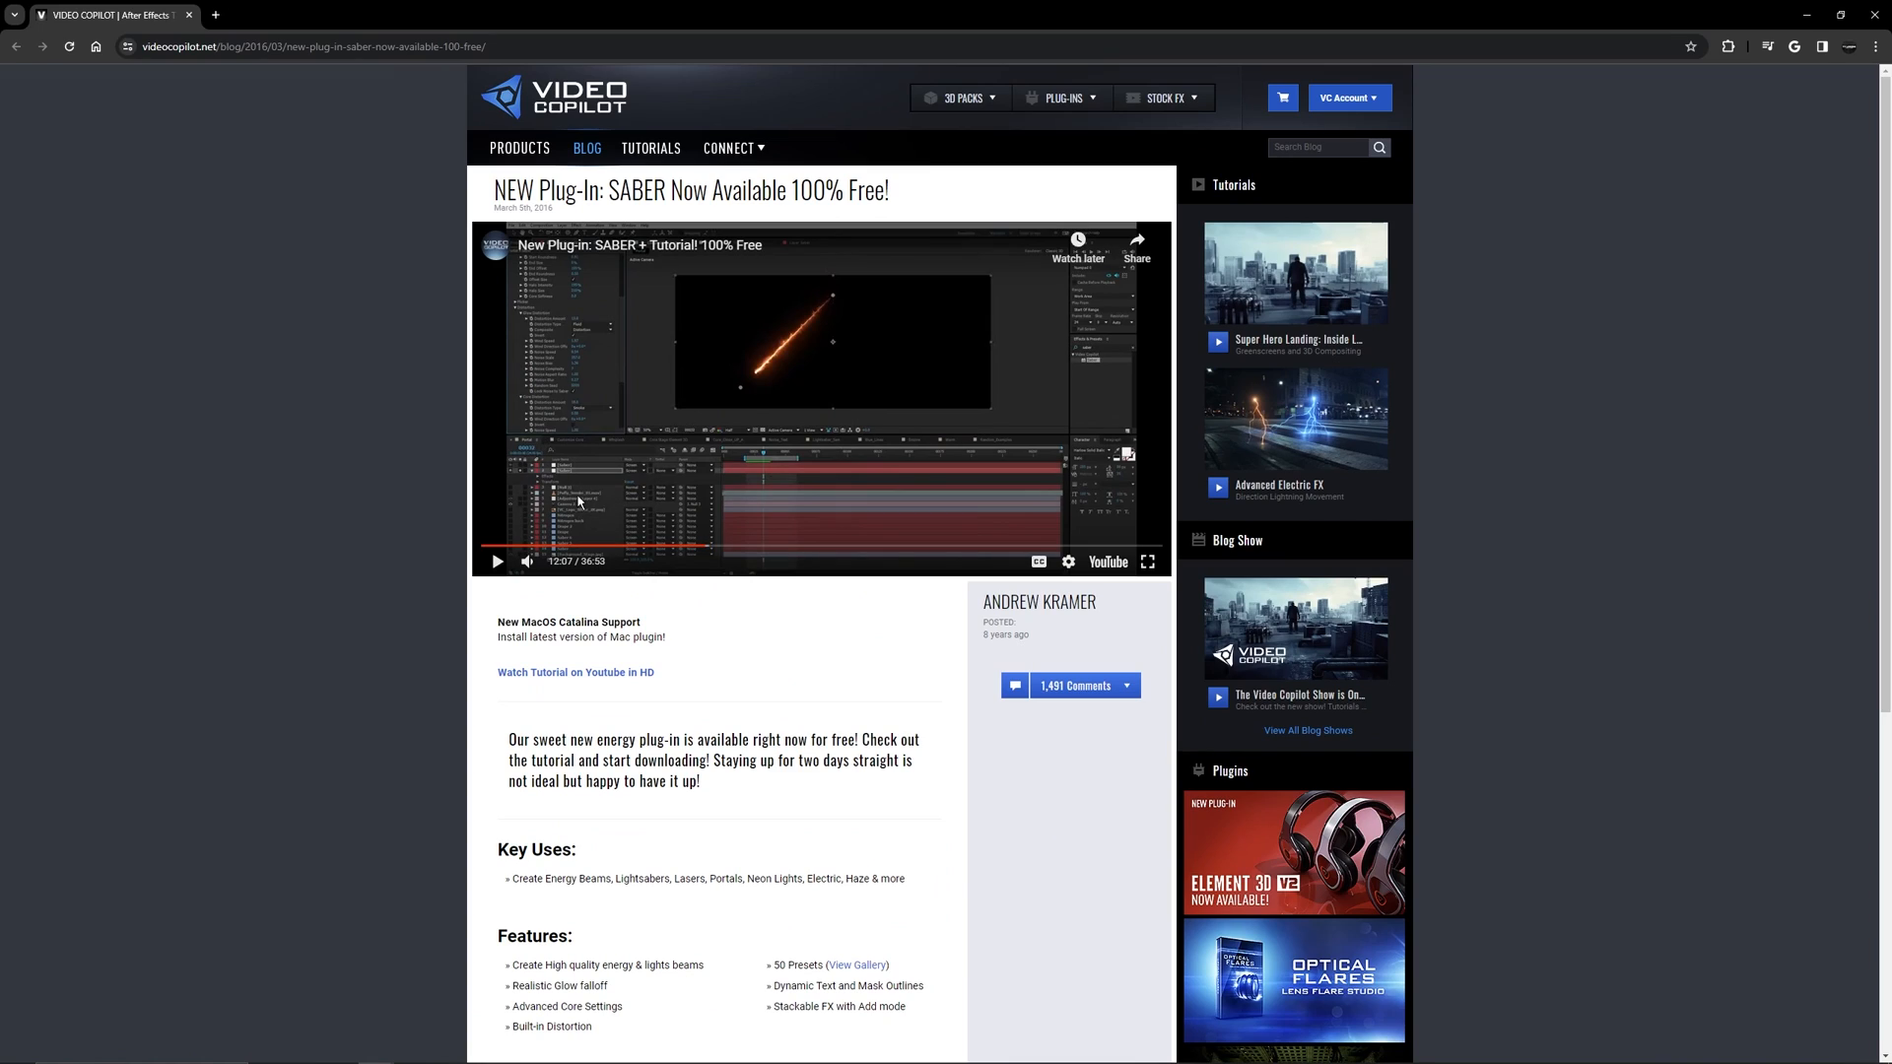
mouse_move(580, 317)
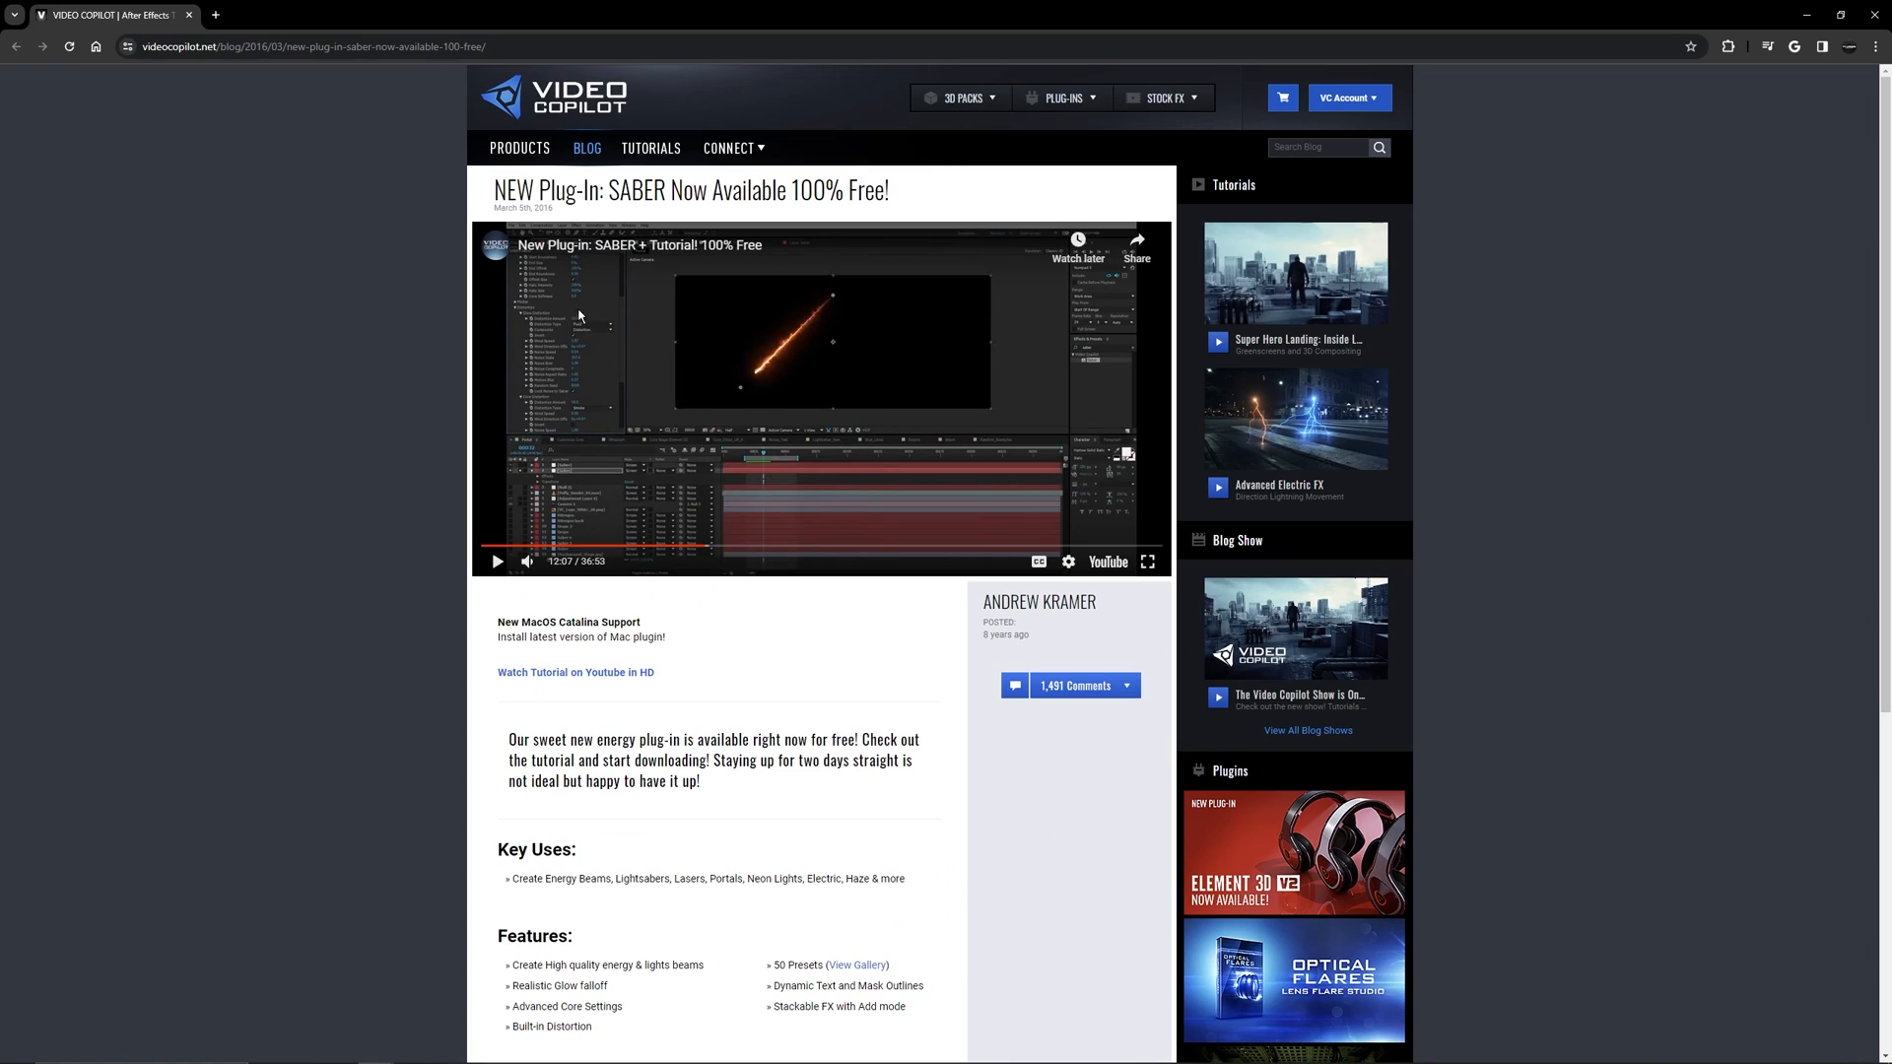
mouse_move(867, 296)
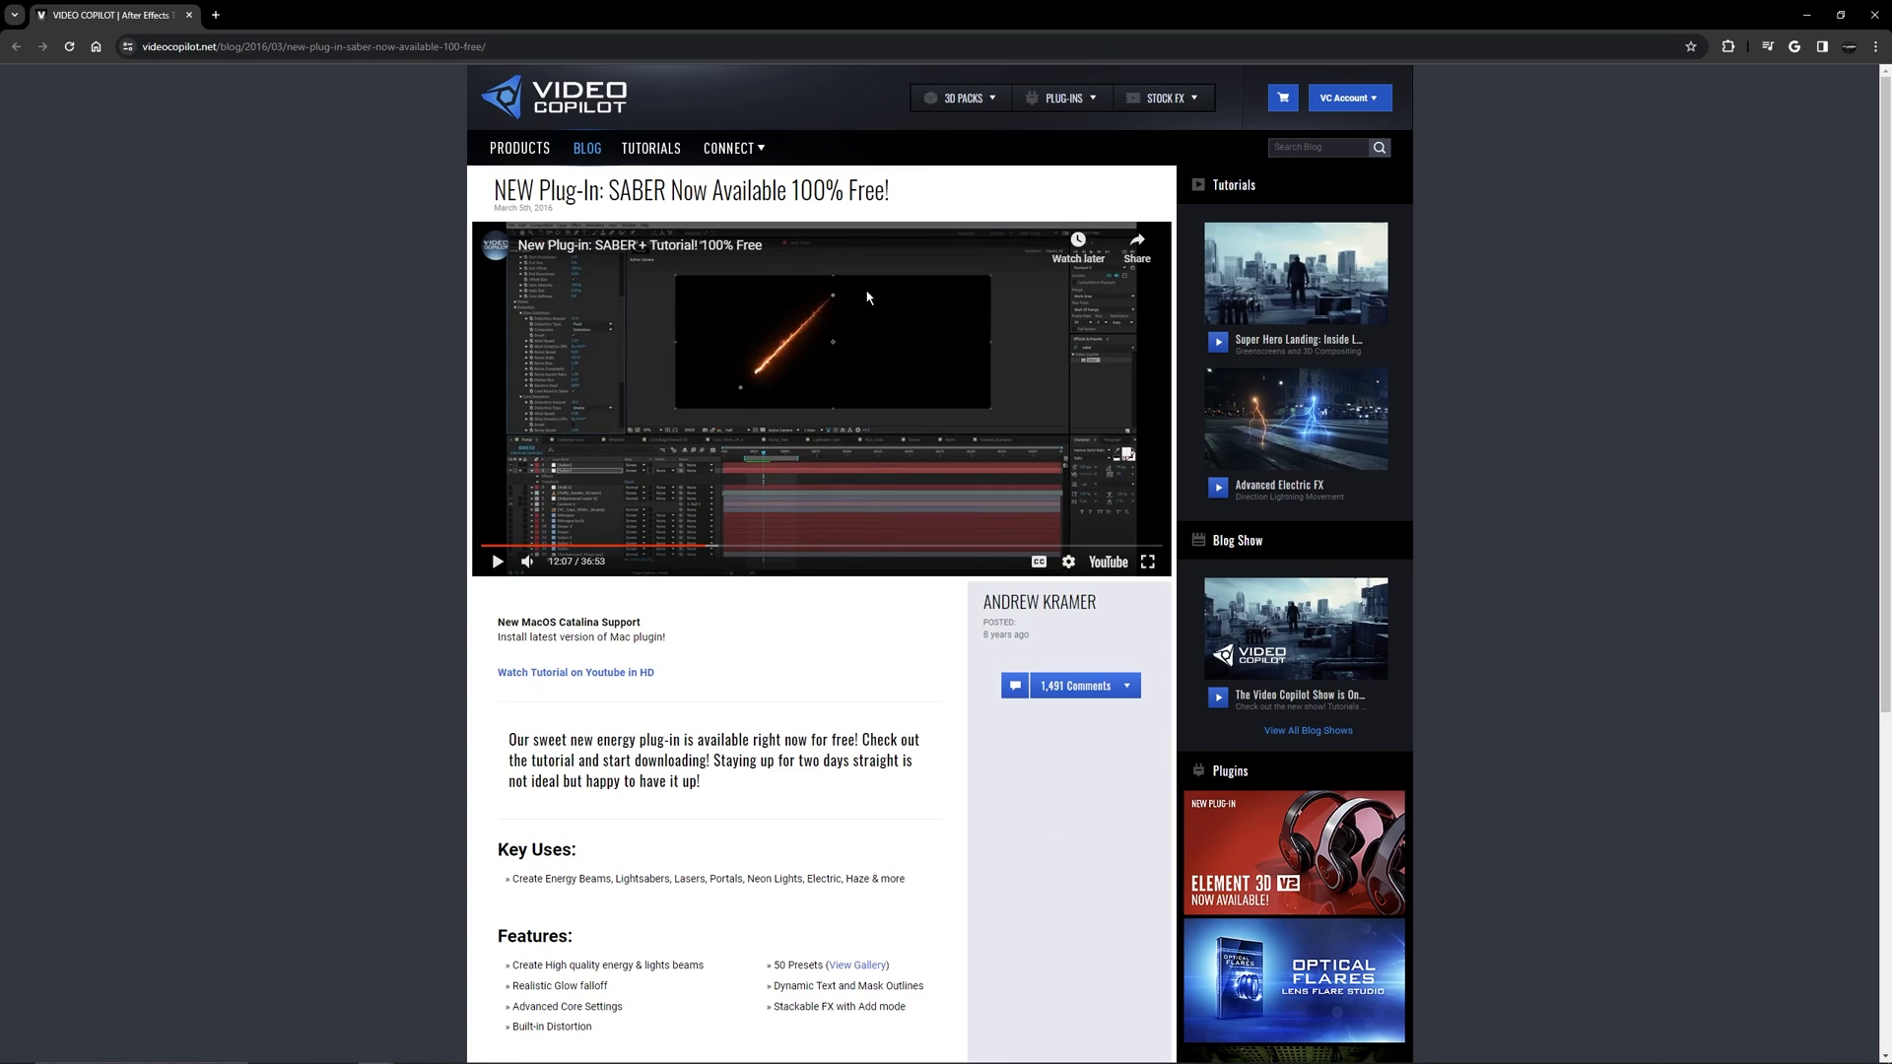
mouse_move(947, 305)
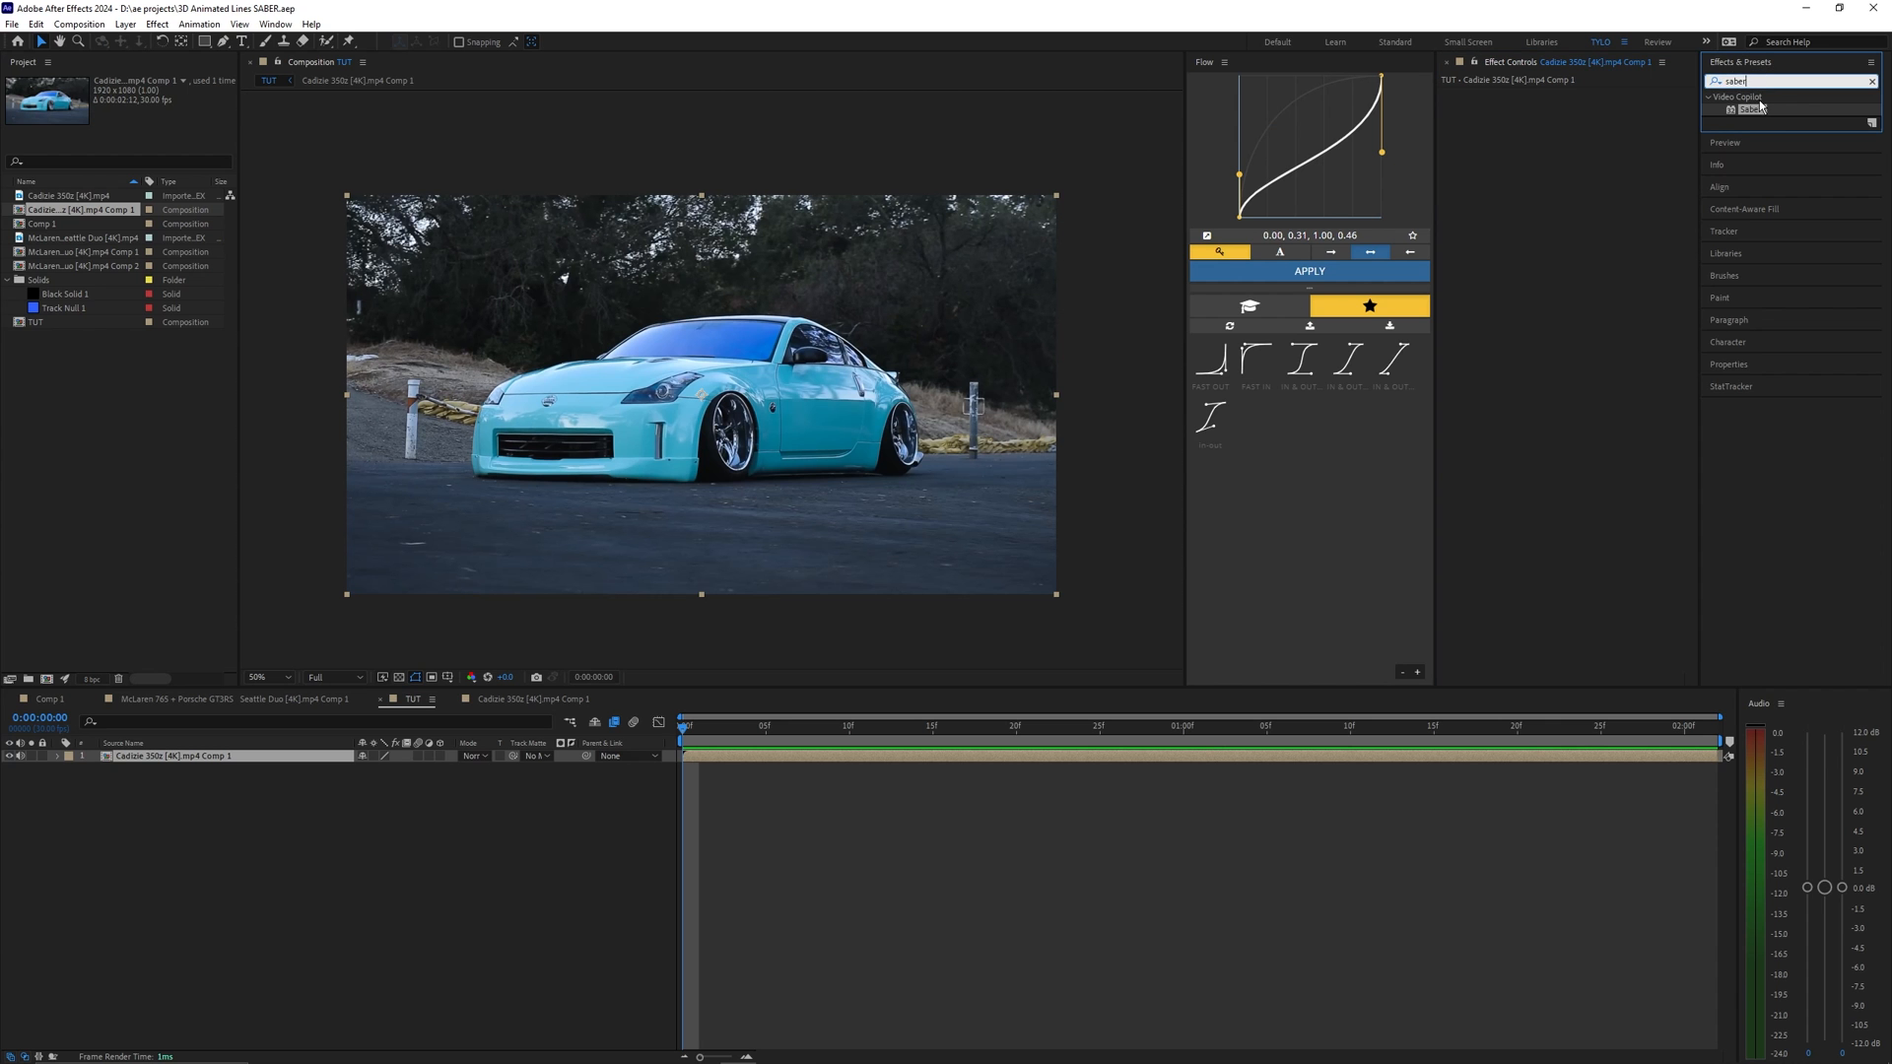
mouse_move(1758, 114)
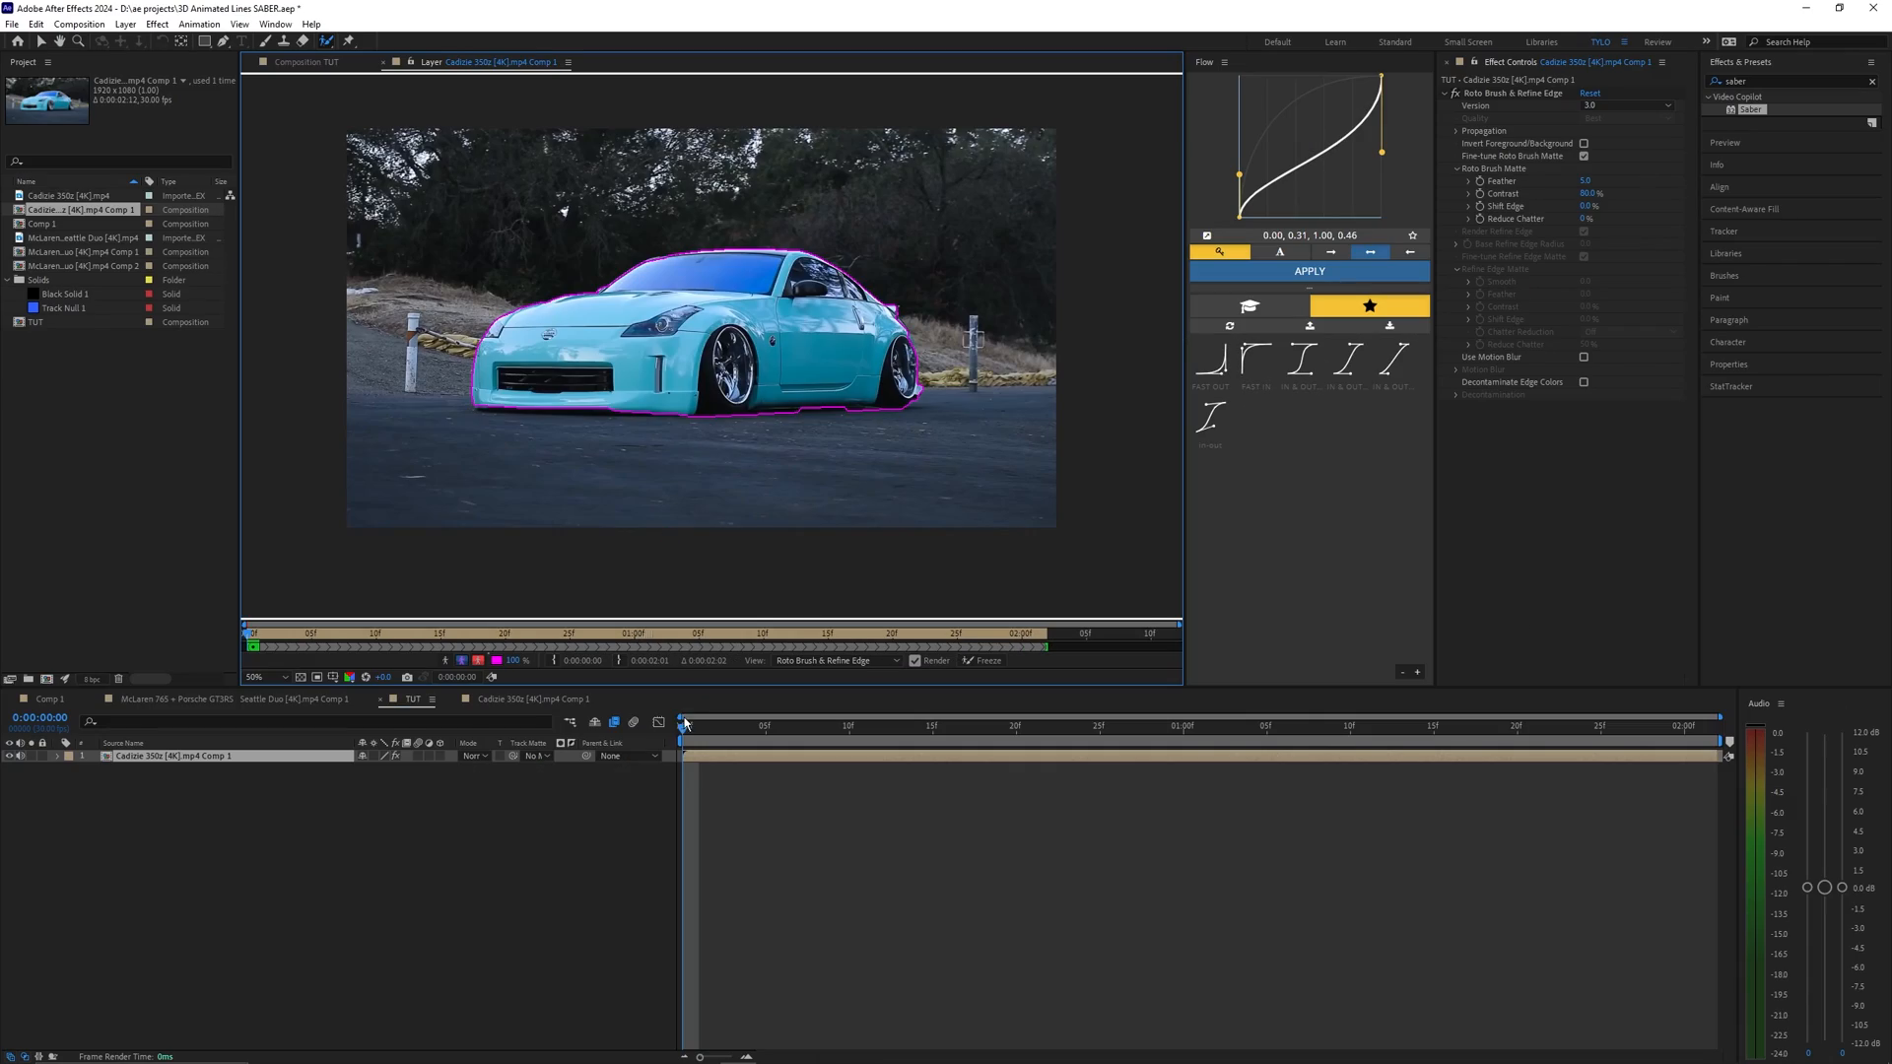
click(800, 725)
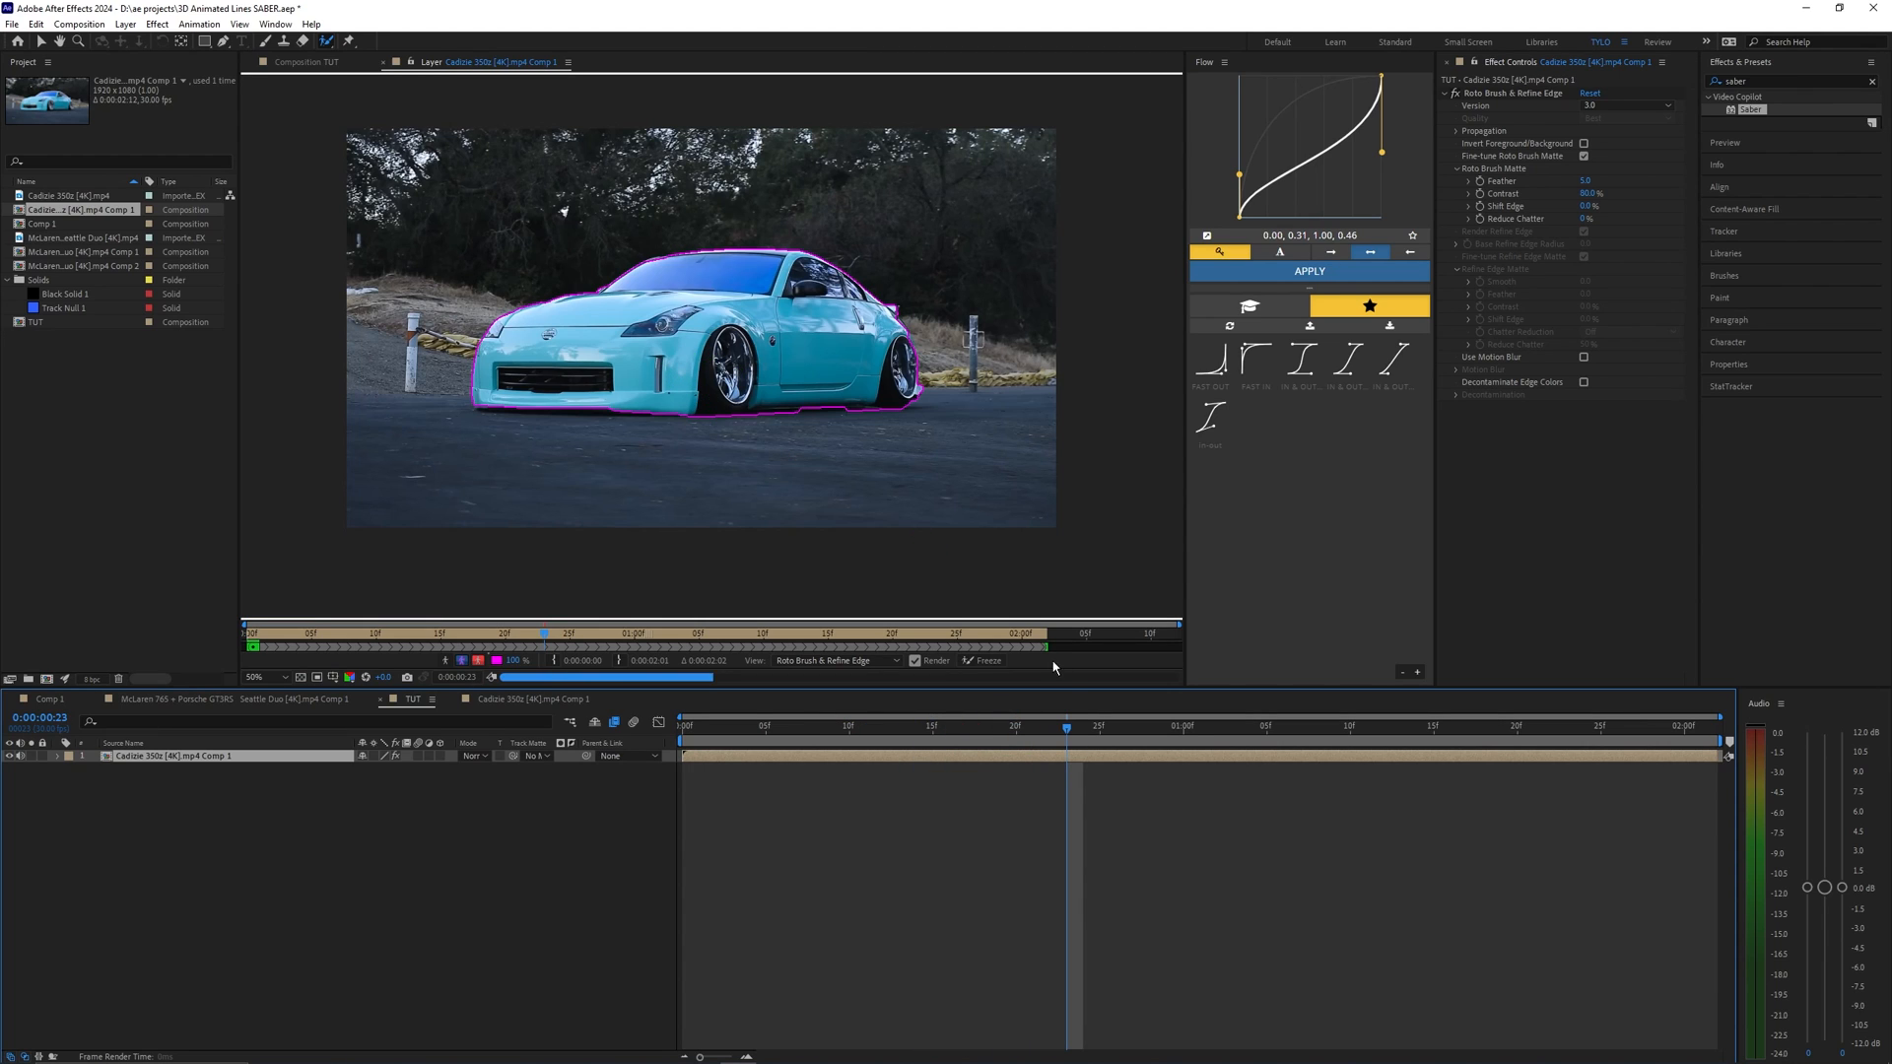
click(680, 725)
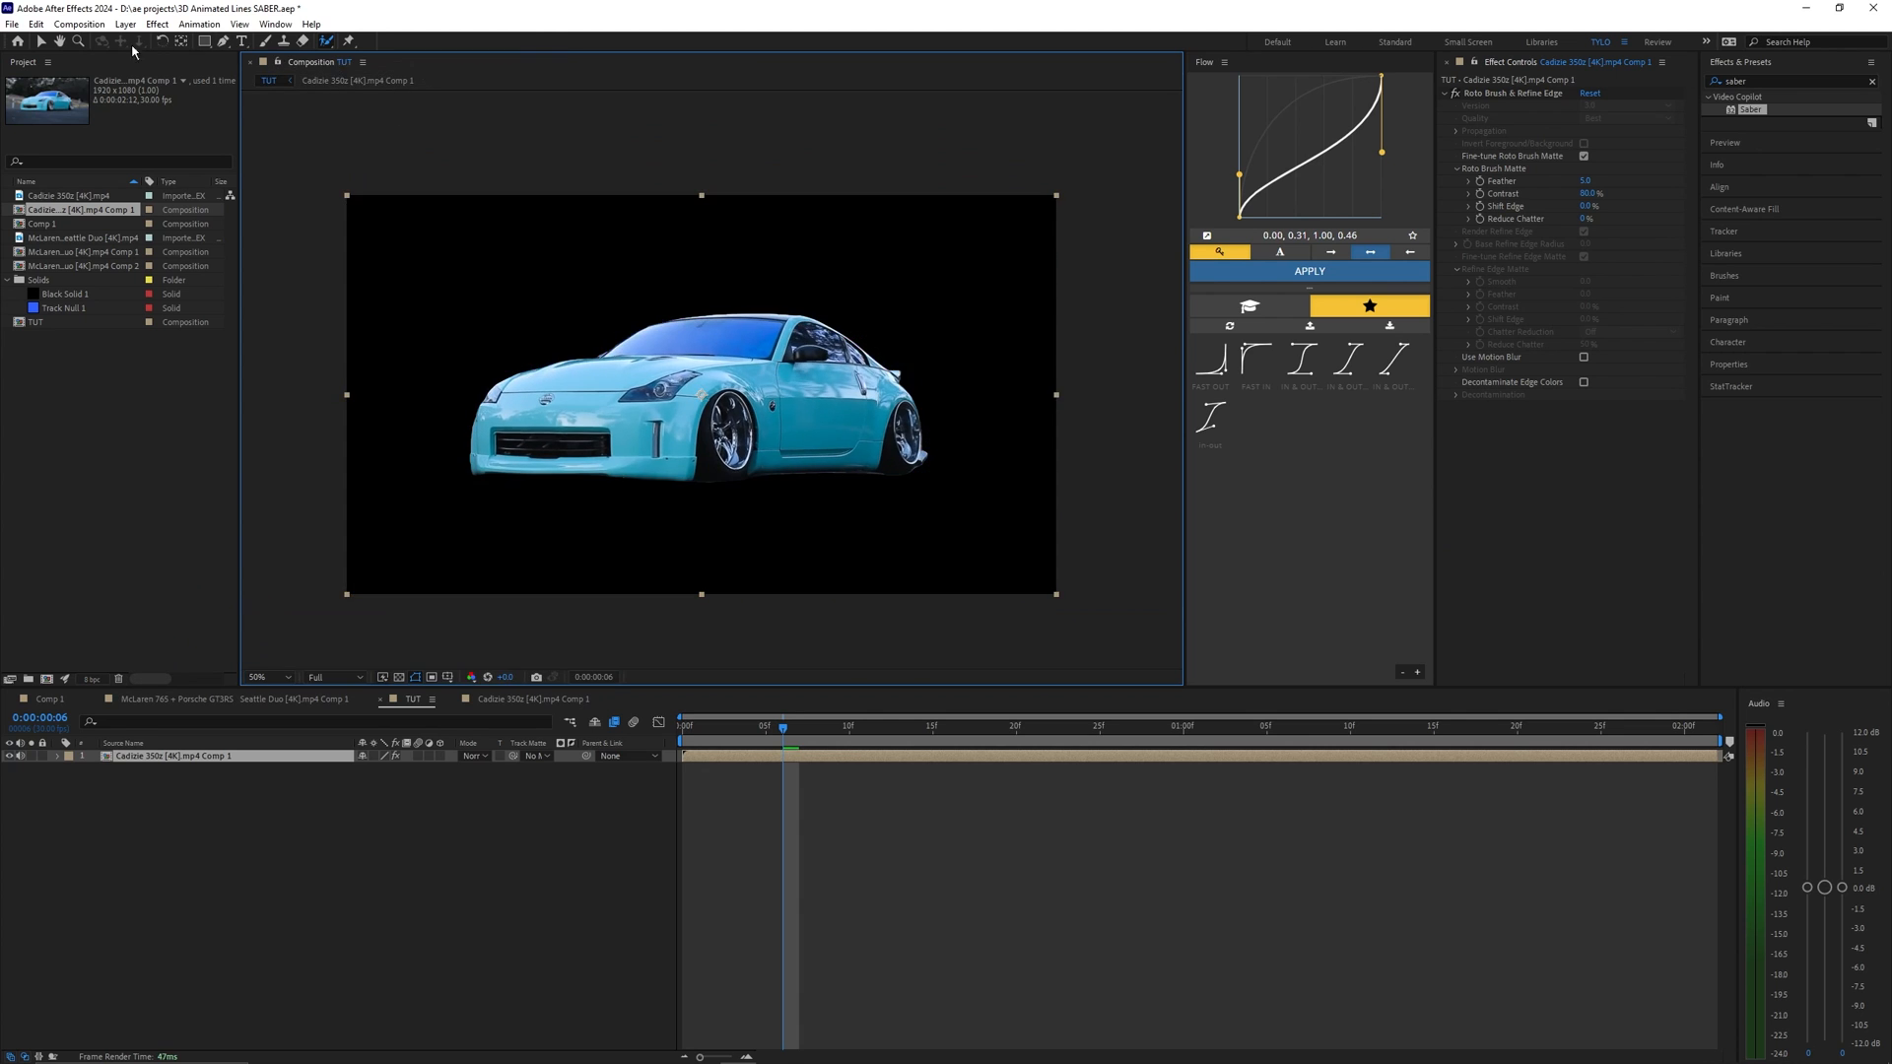
click(966, 725)
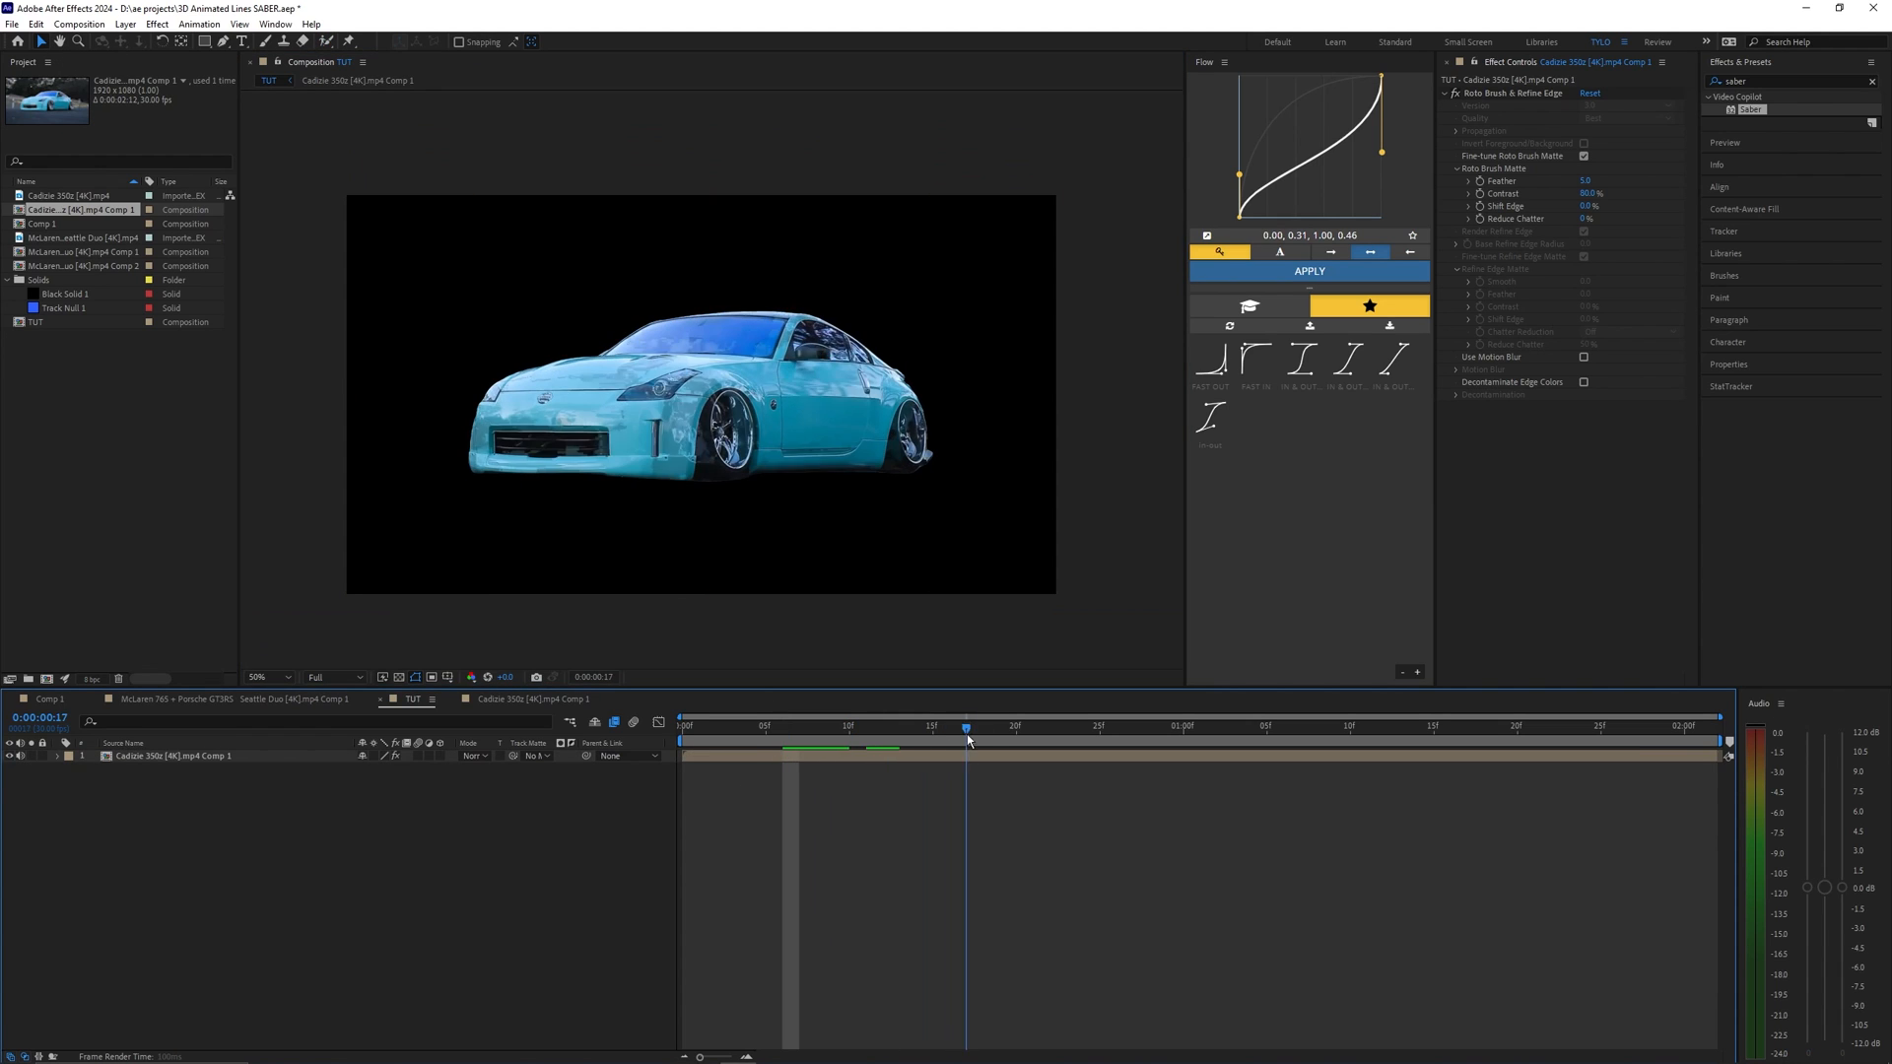
click(678, 726)
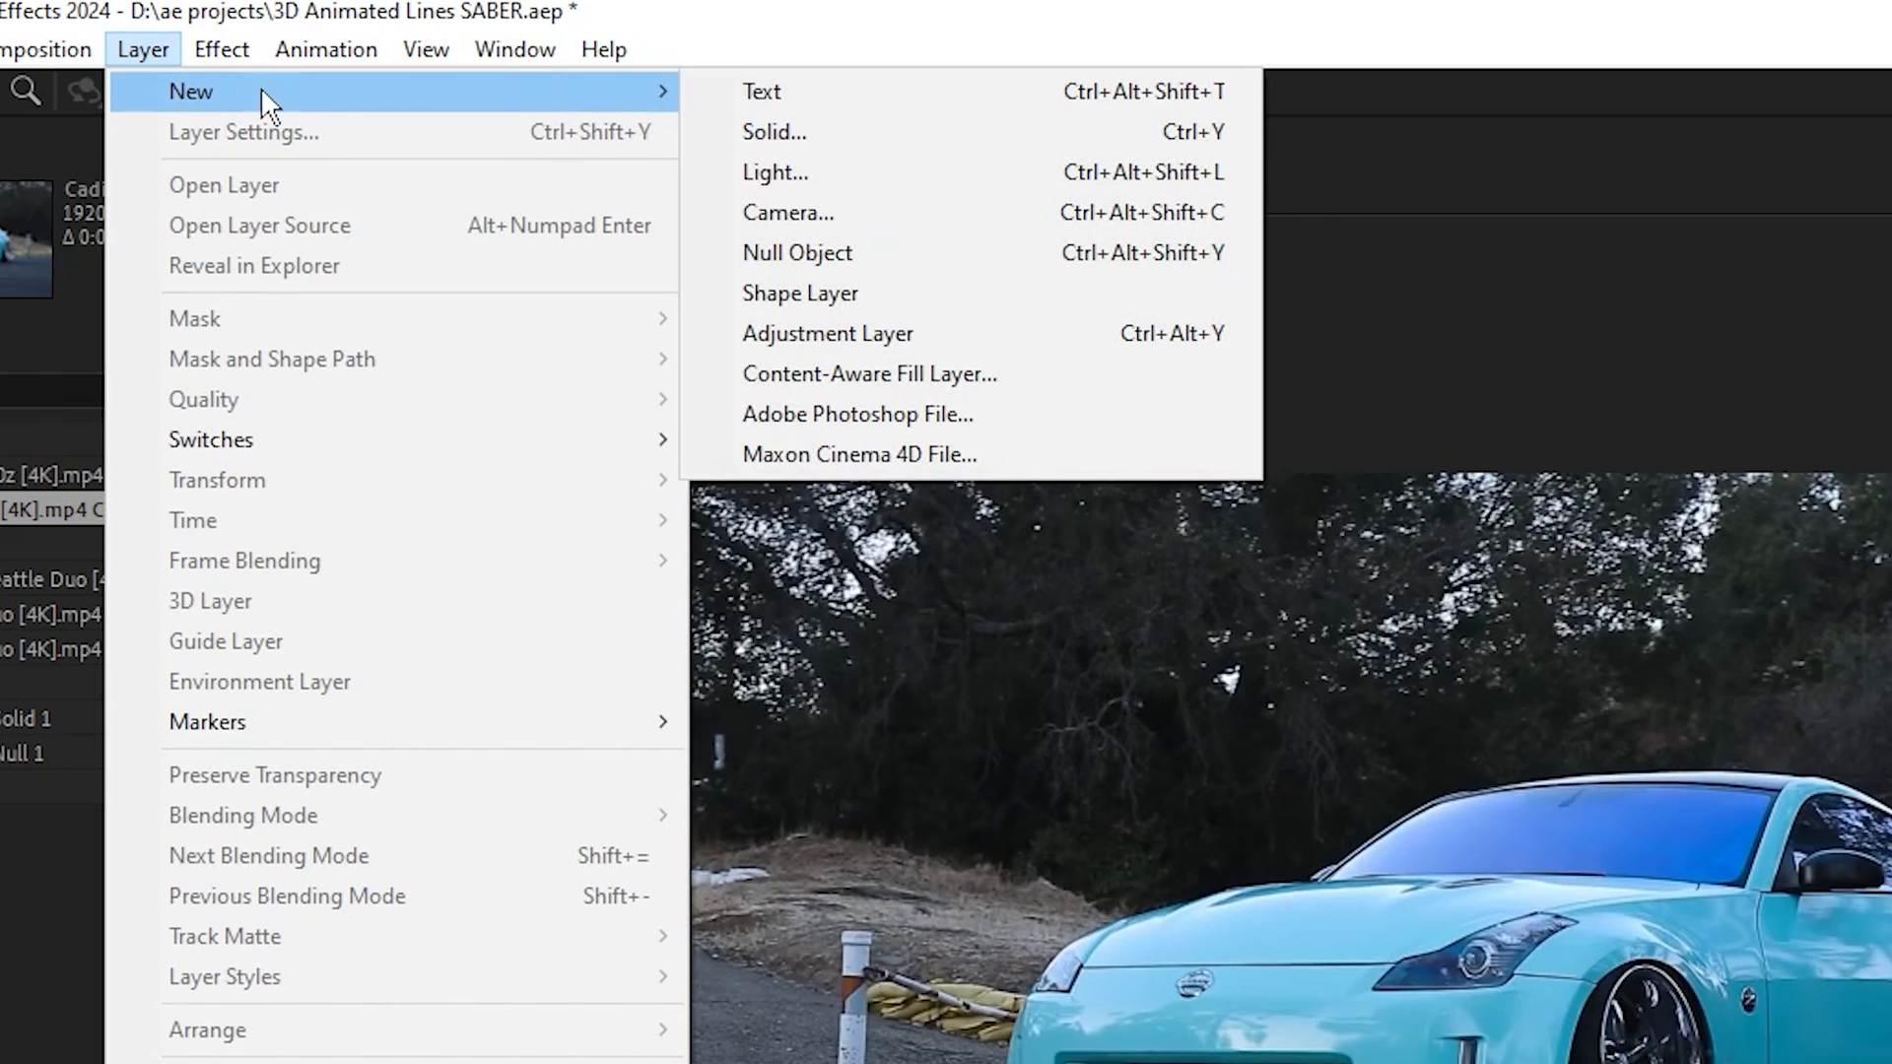
- Create a 3000×3000 black solid layer named SABER
click(772, 132)
text(30)
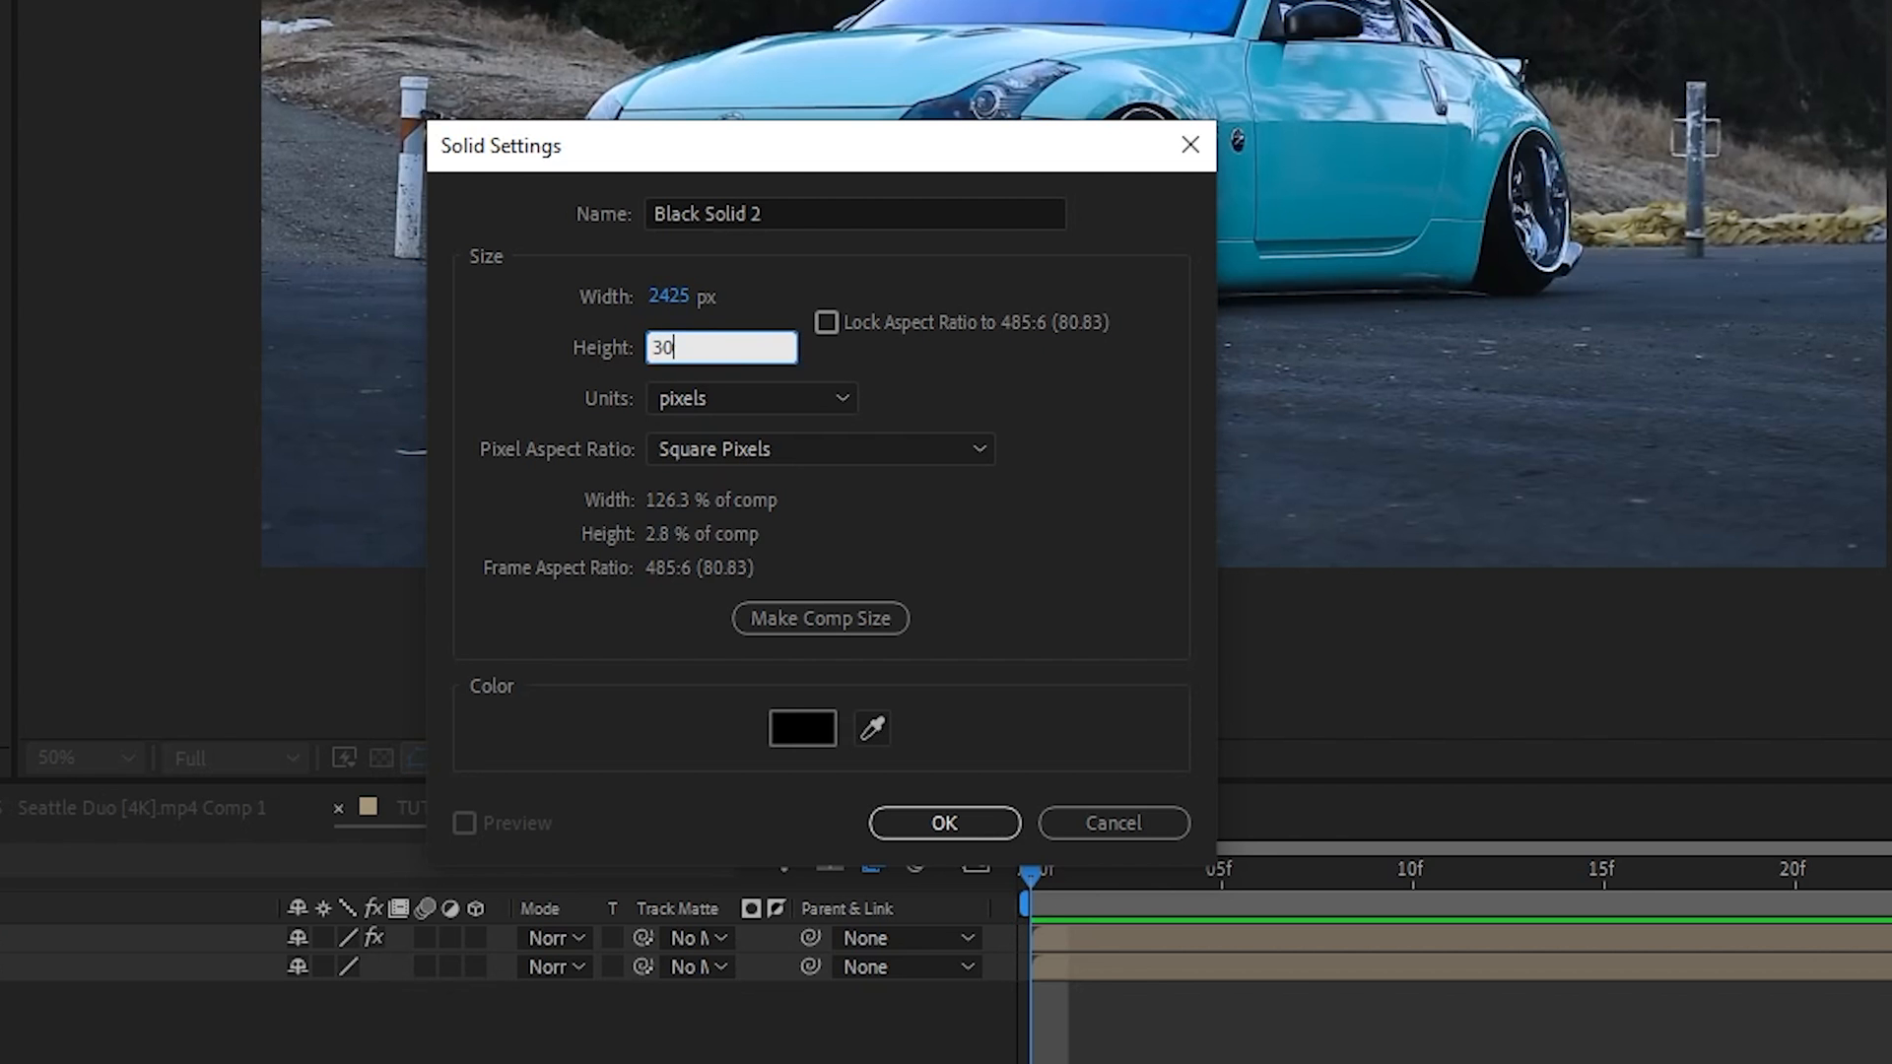
click(721, 296)
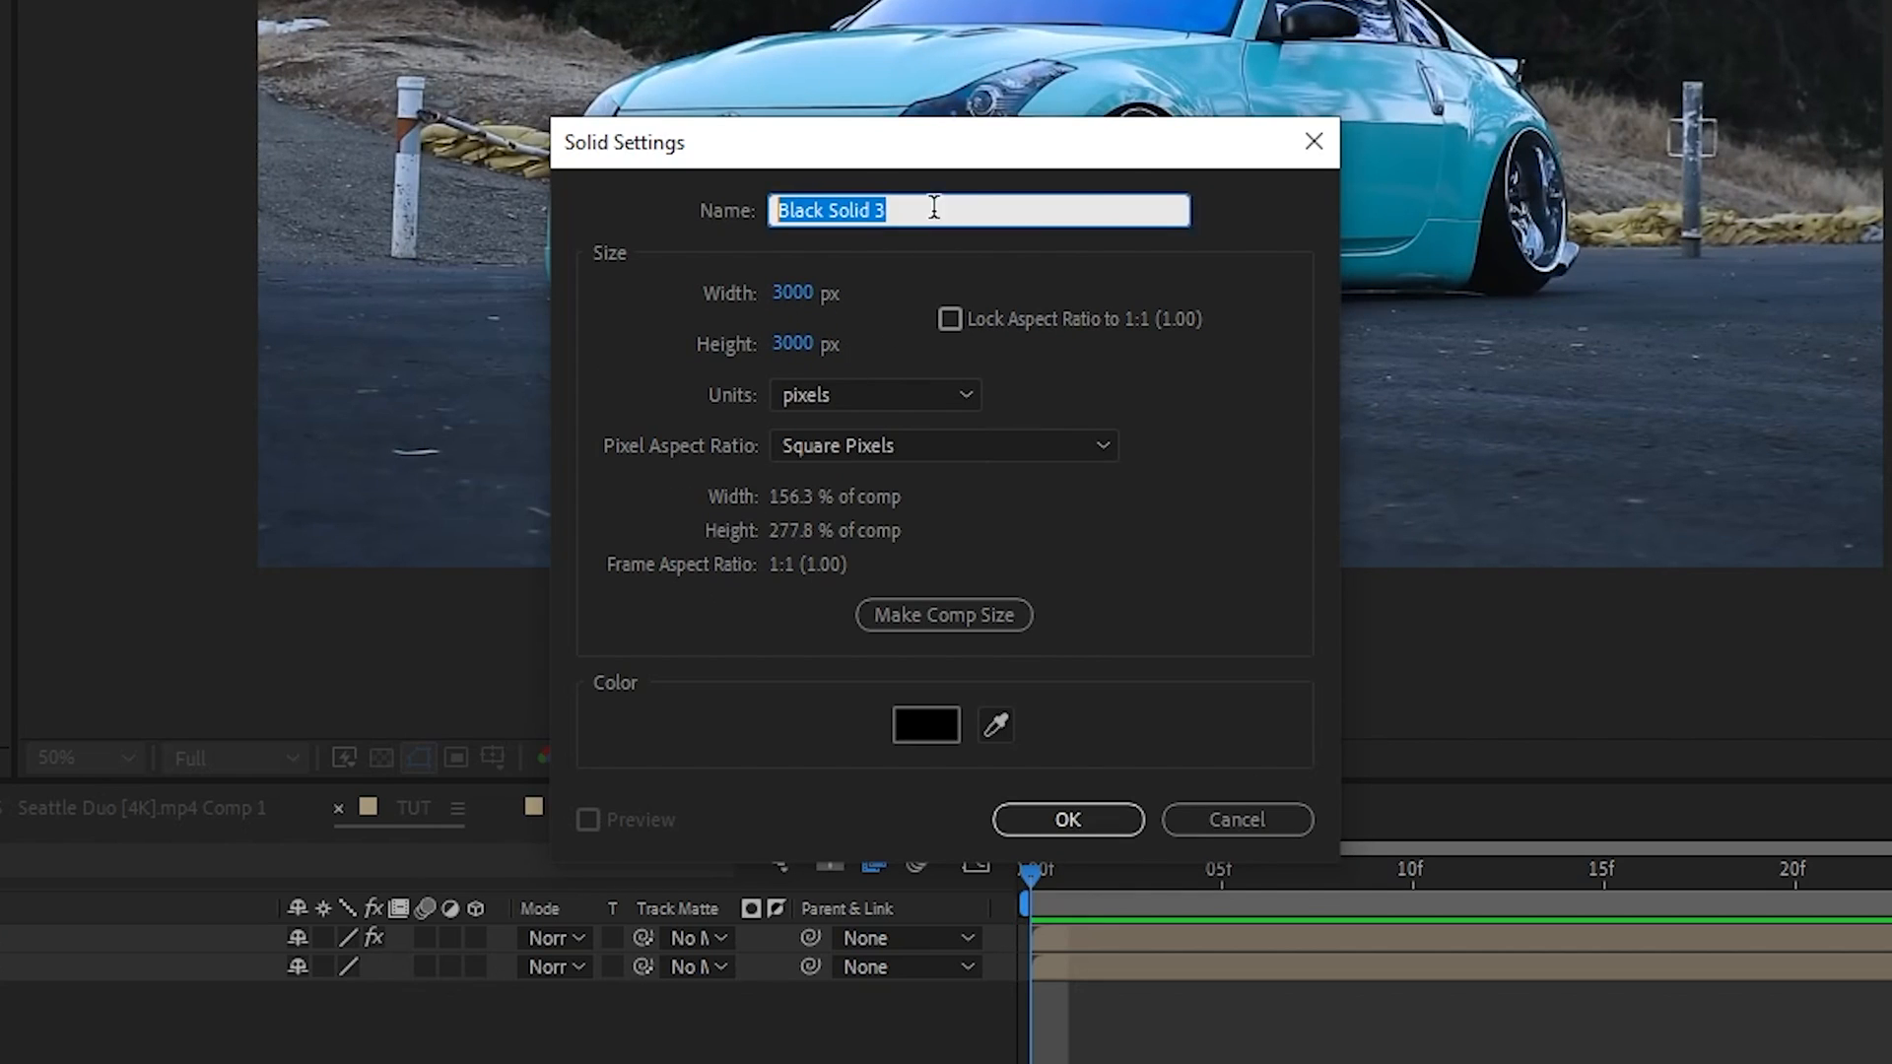
text(SABER)
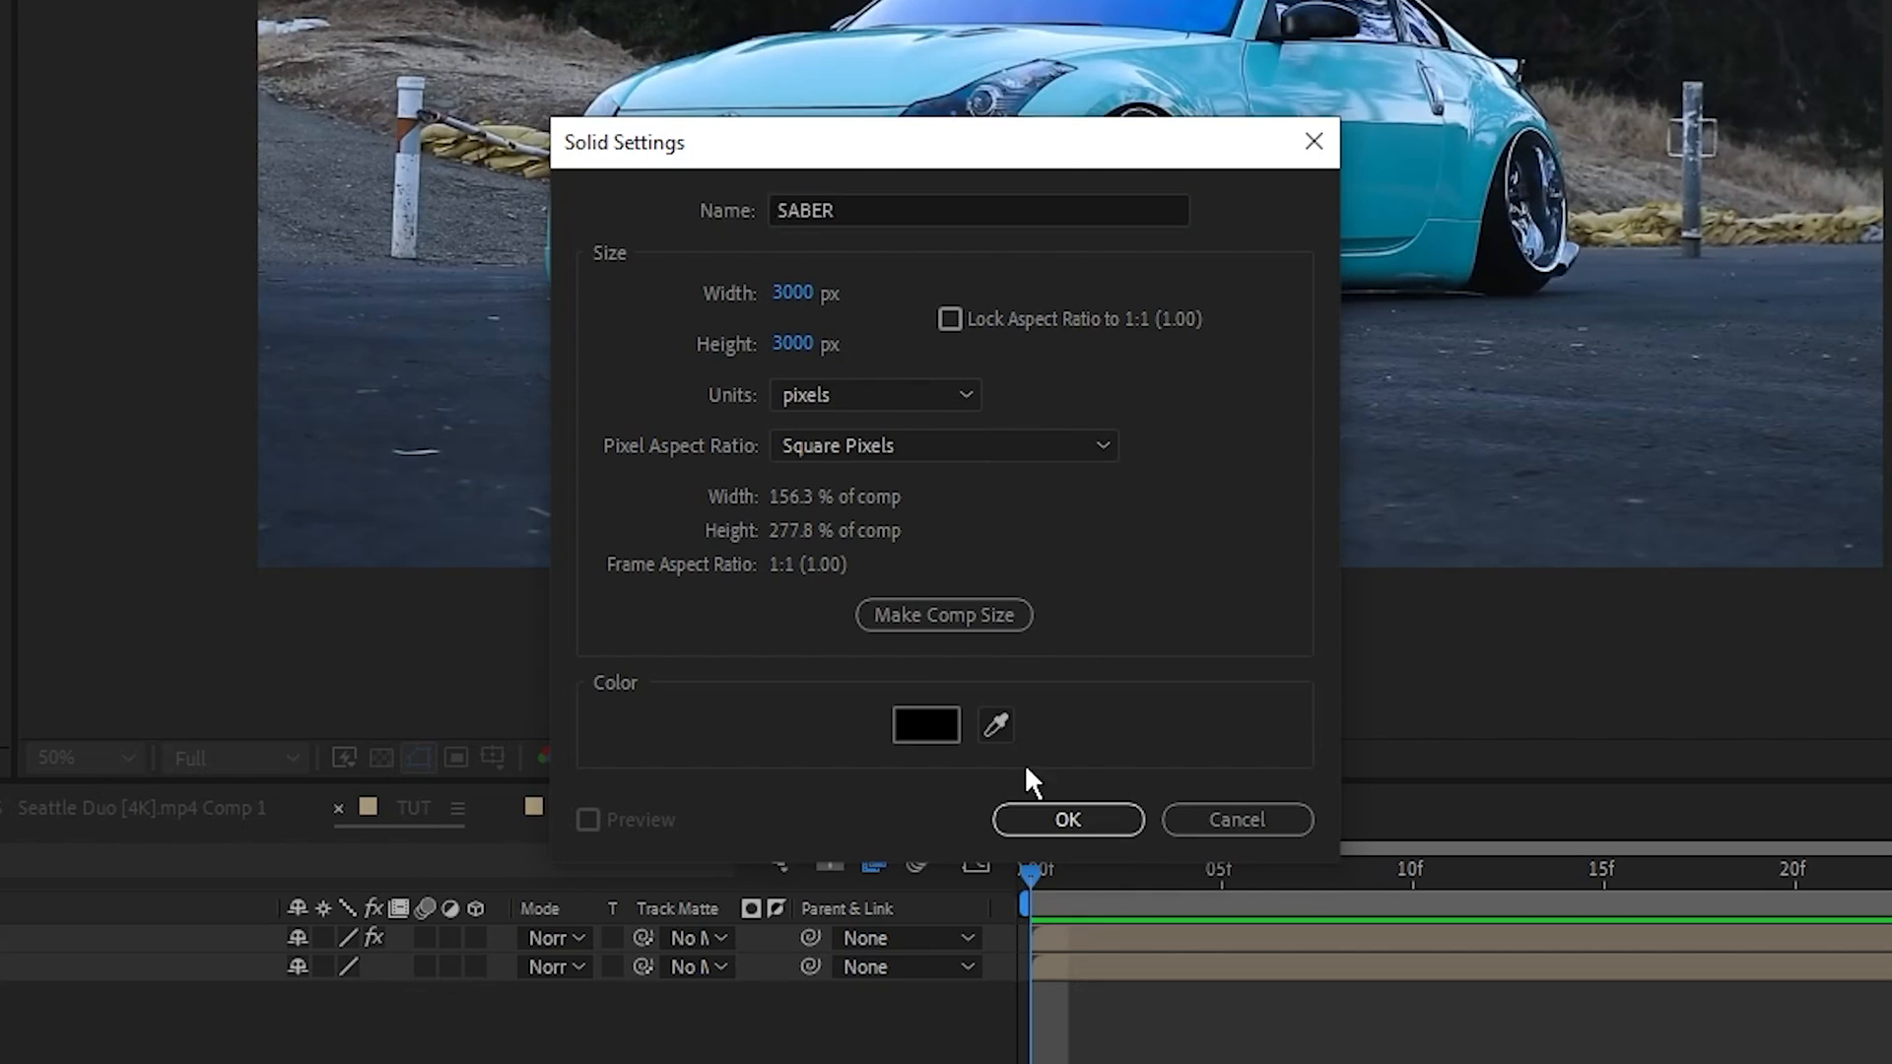
click(1068, 820)
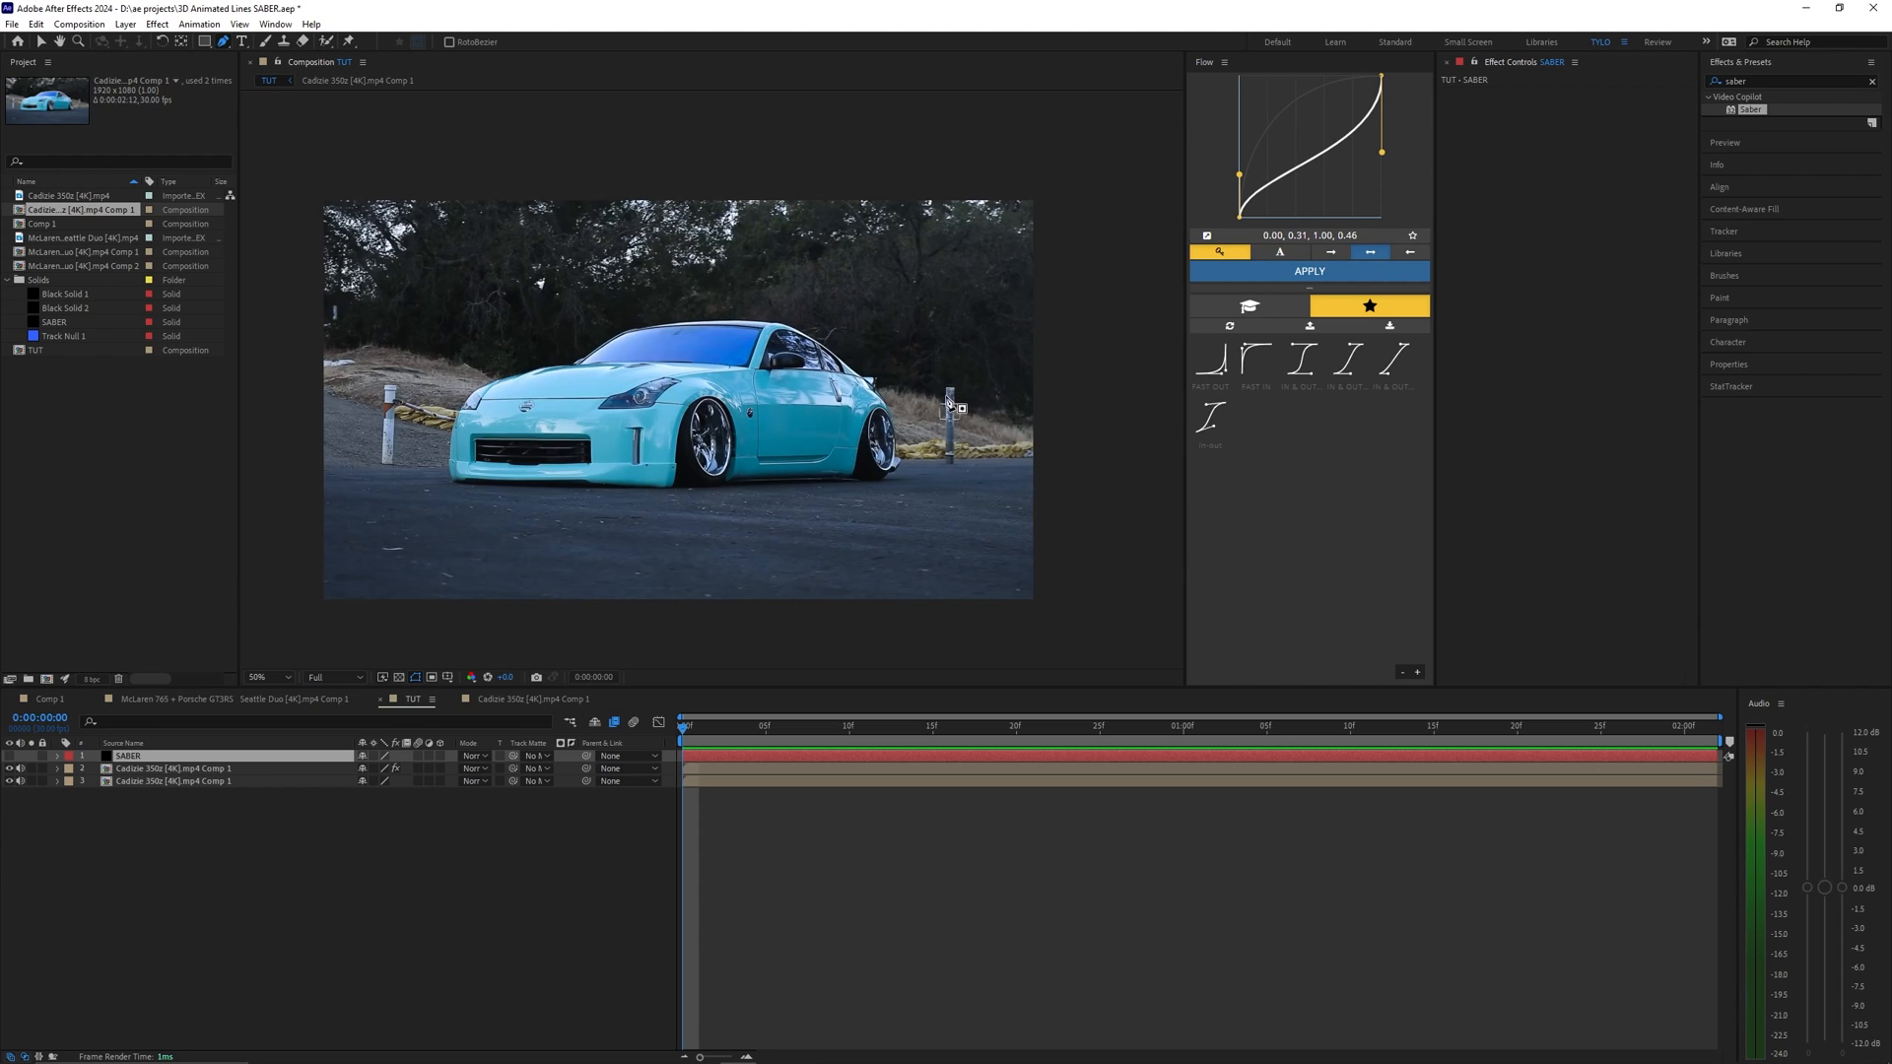
- Draw a curved closed mask path around the car on the SABER solid
double_click(126, 755)
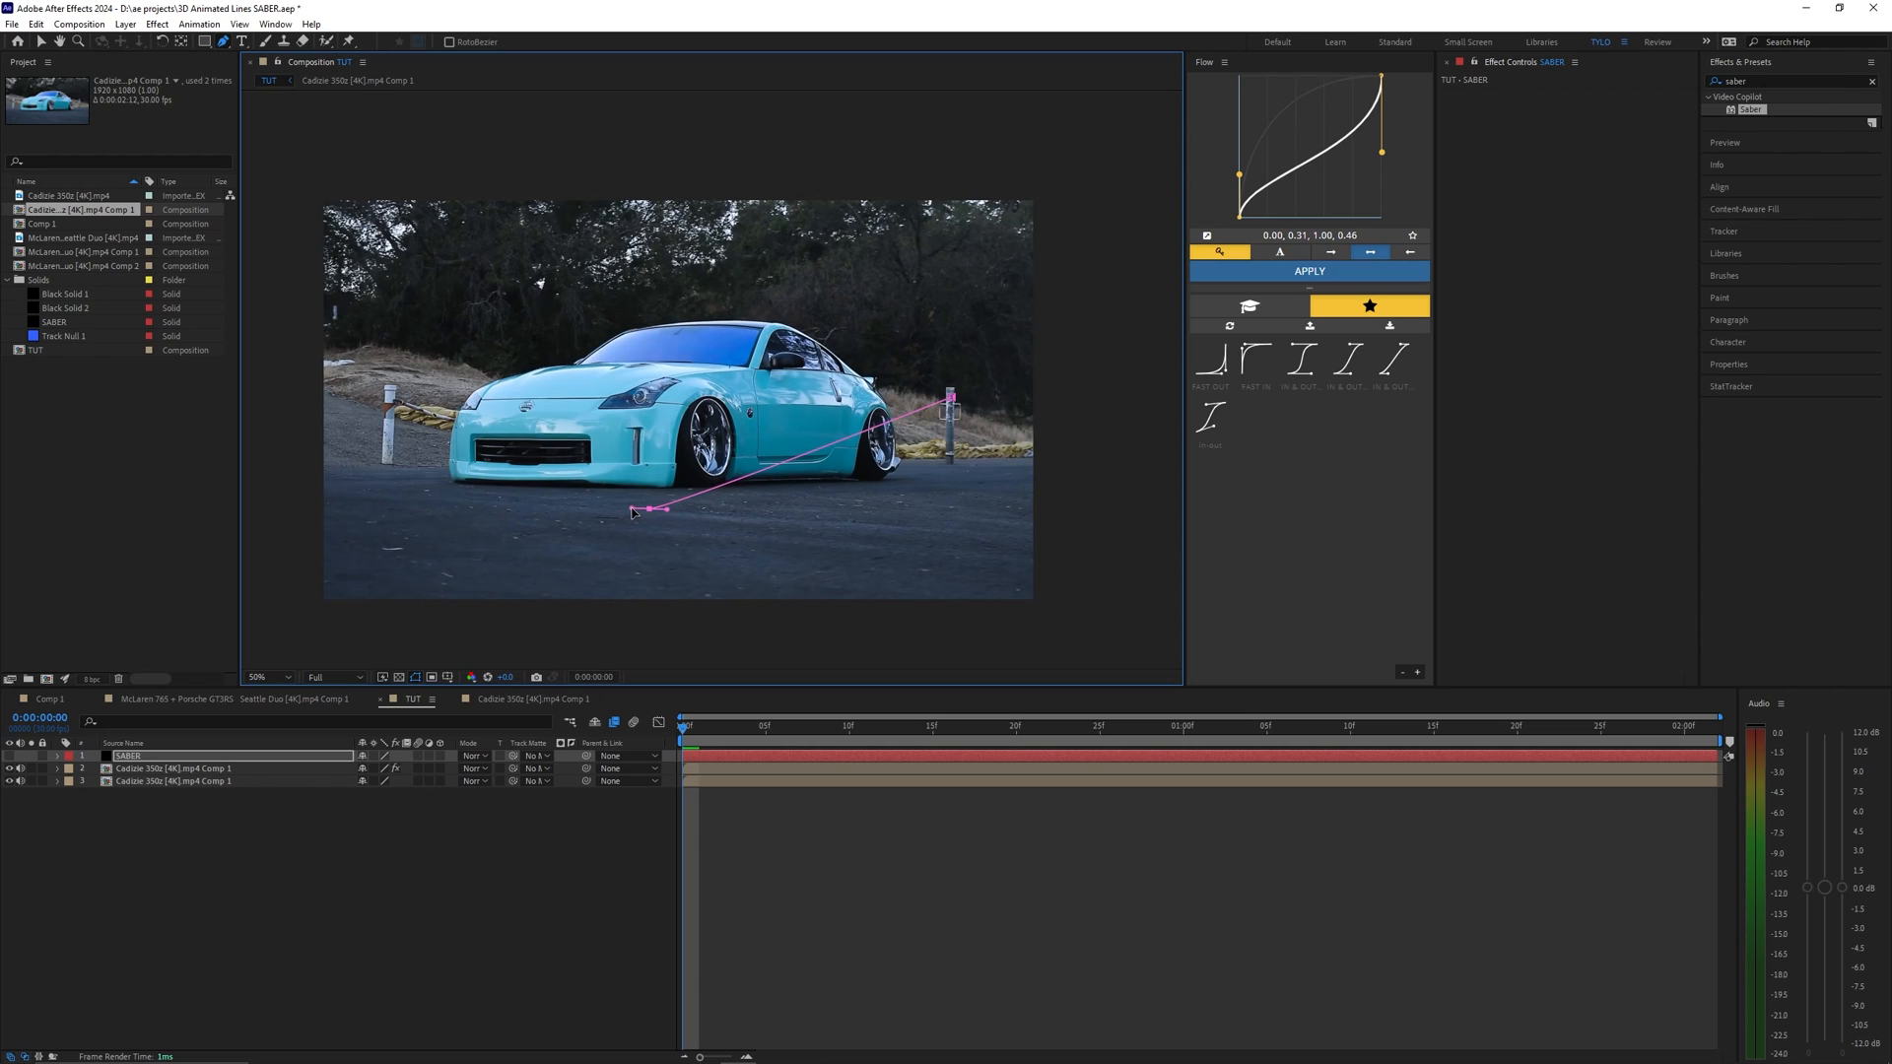
drag(636, 509, 660, 509)
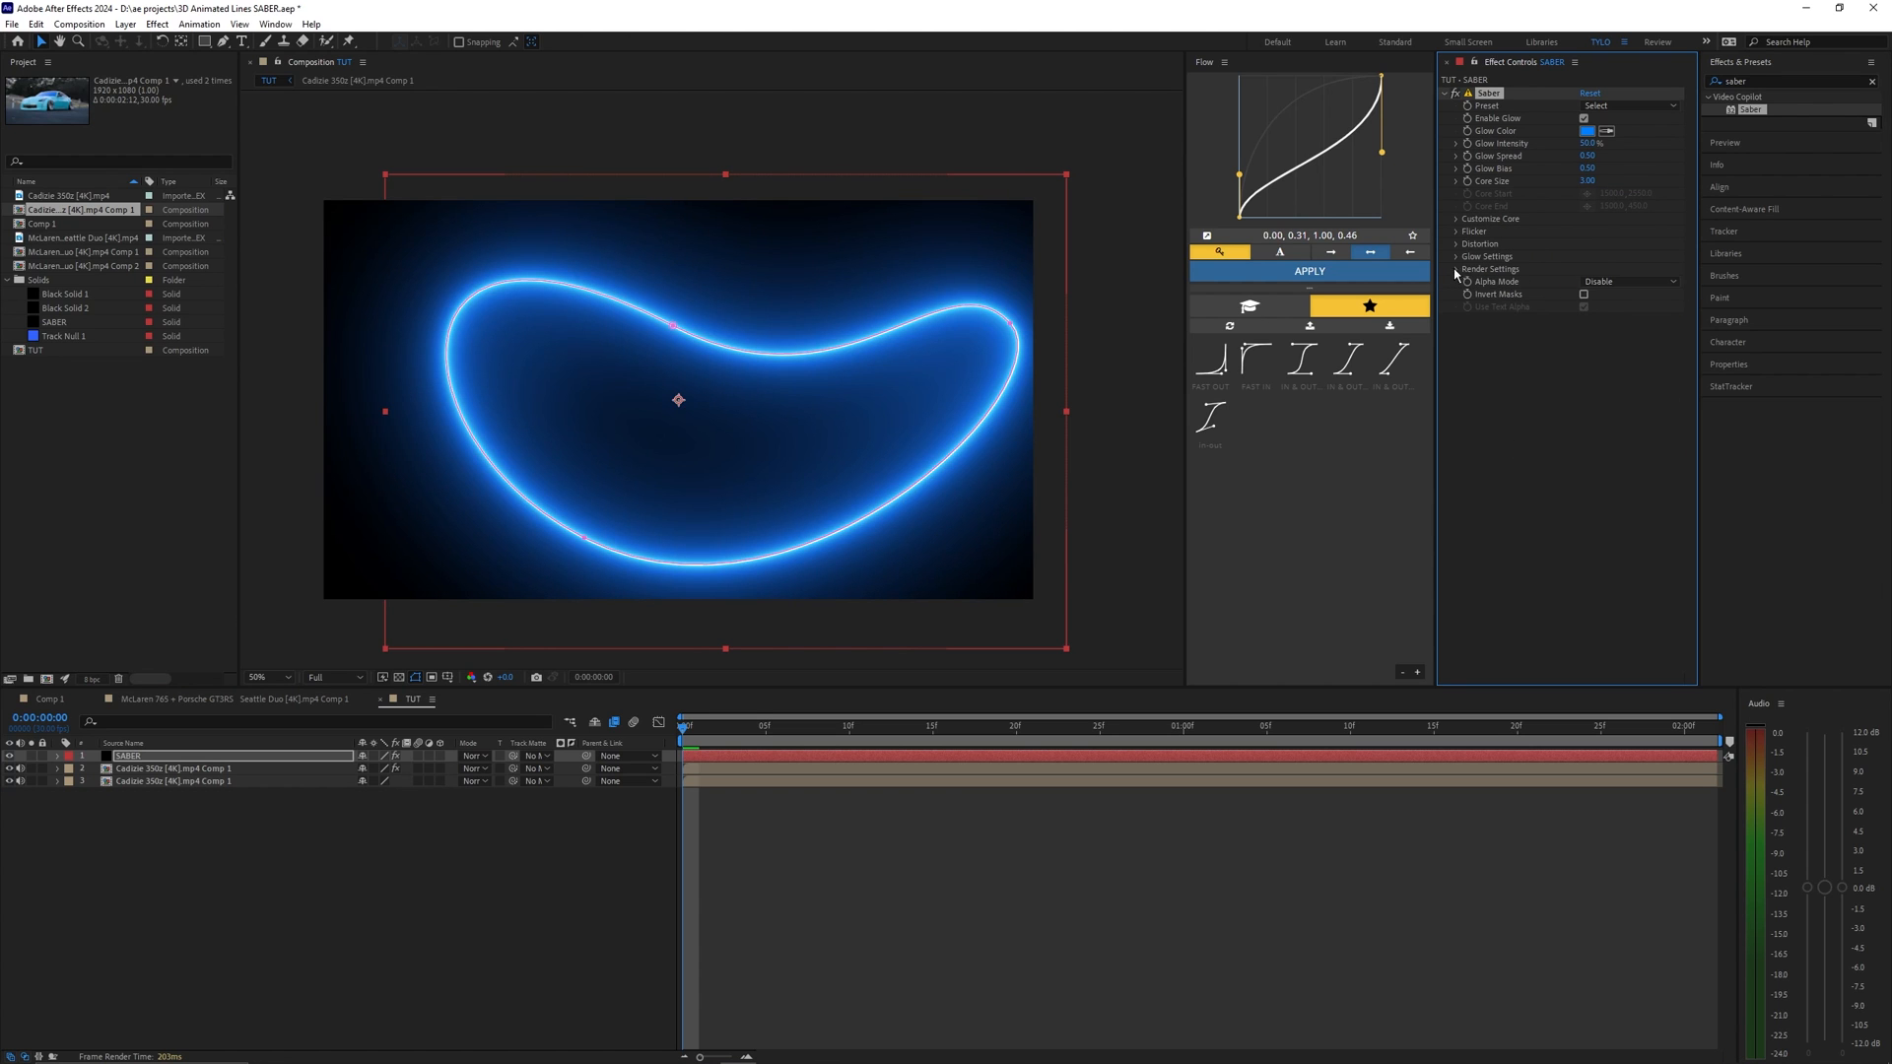
- Set the Saber preset to Neon and recolour its glow to cyan
click(1454, 268)
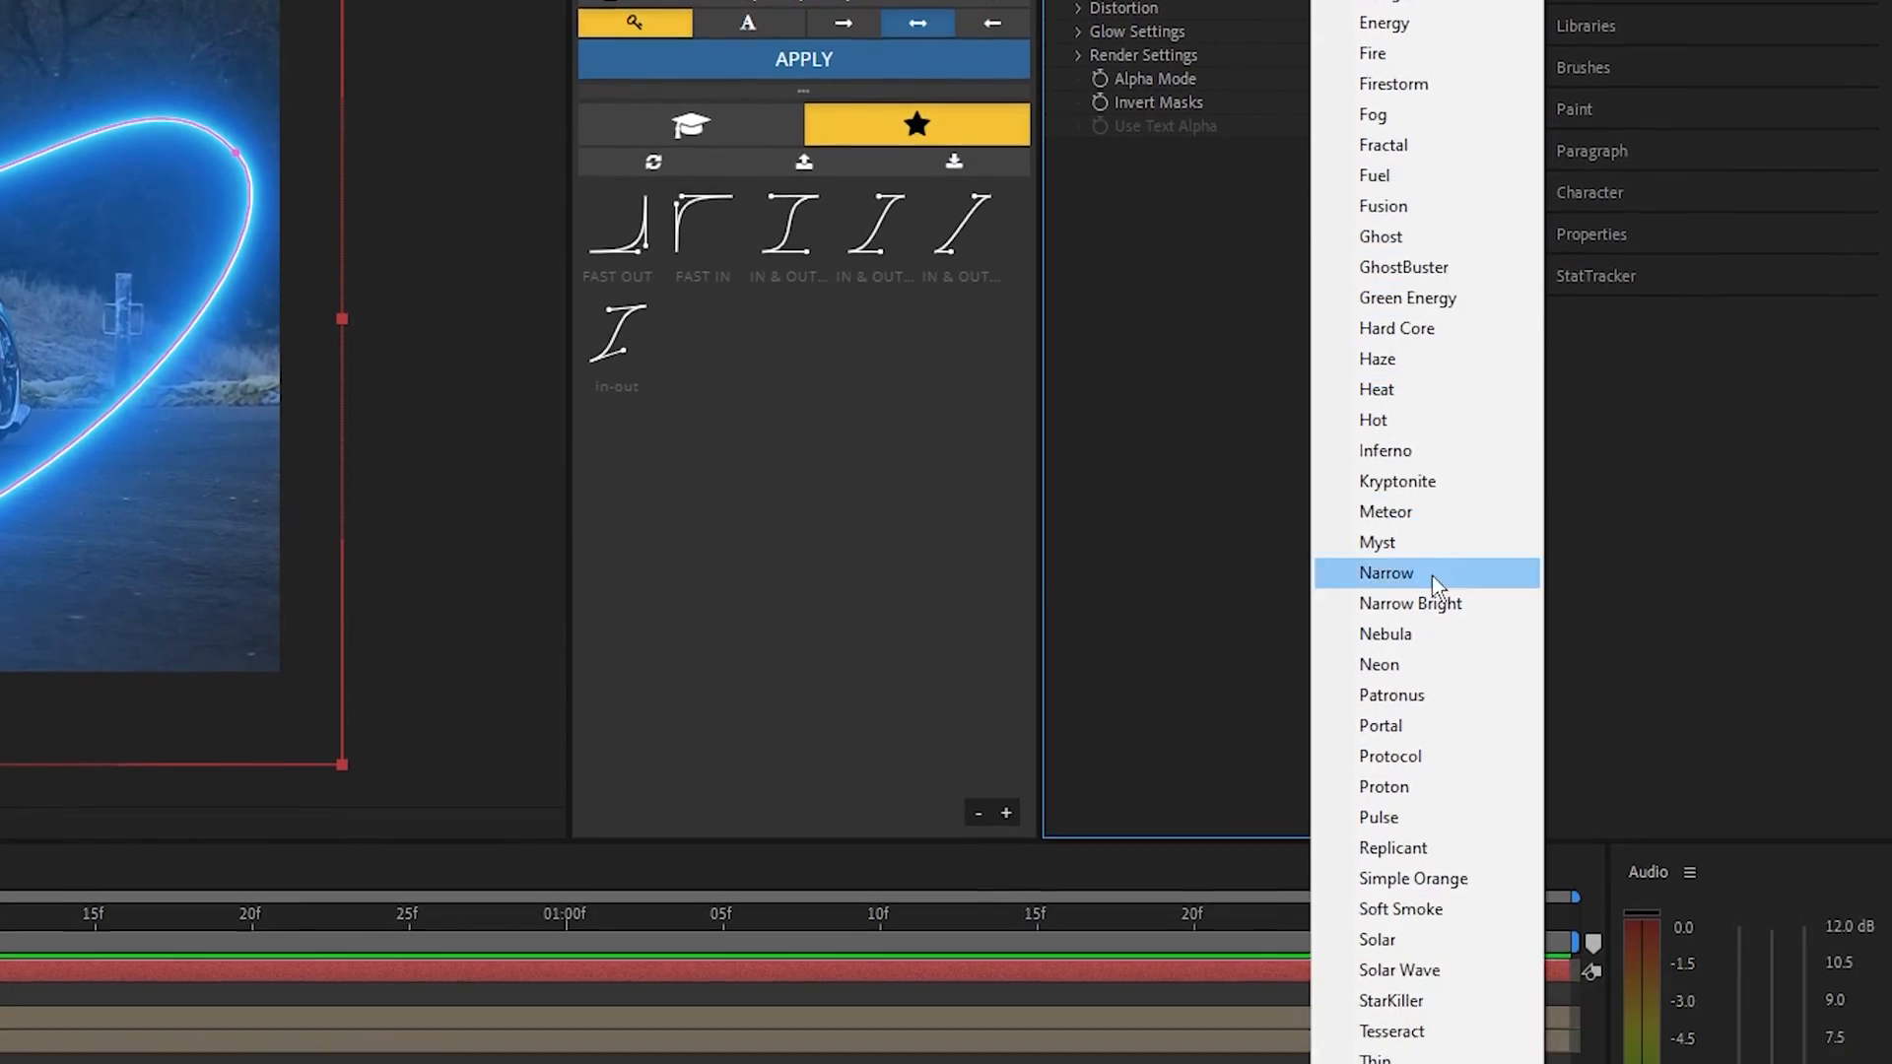
click(1379, 664)
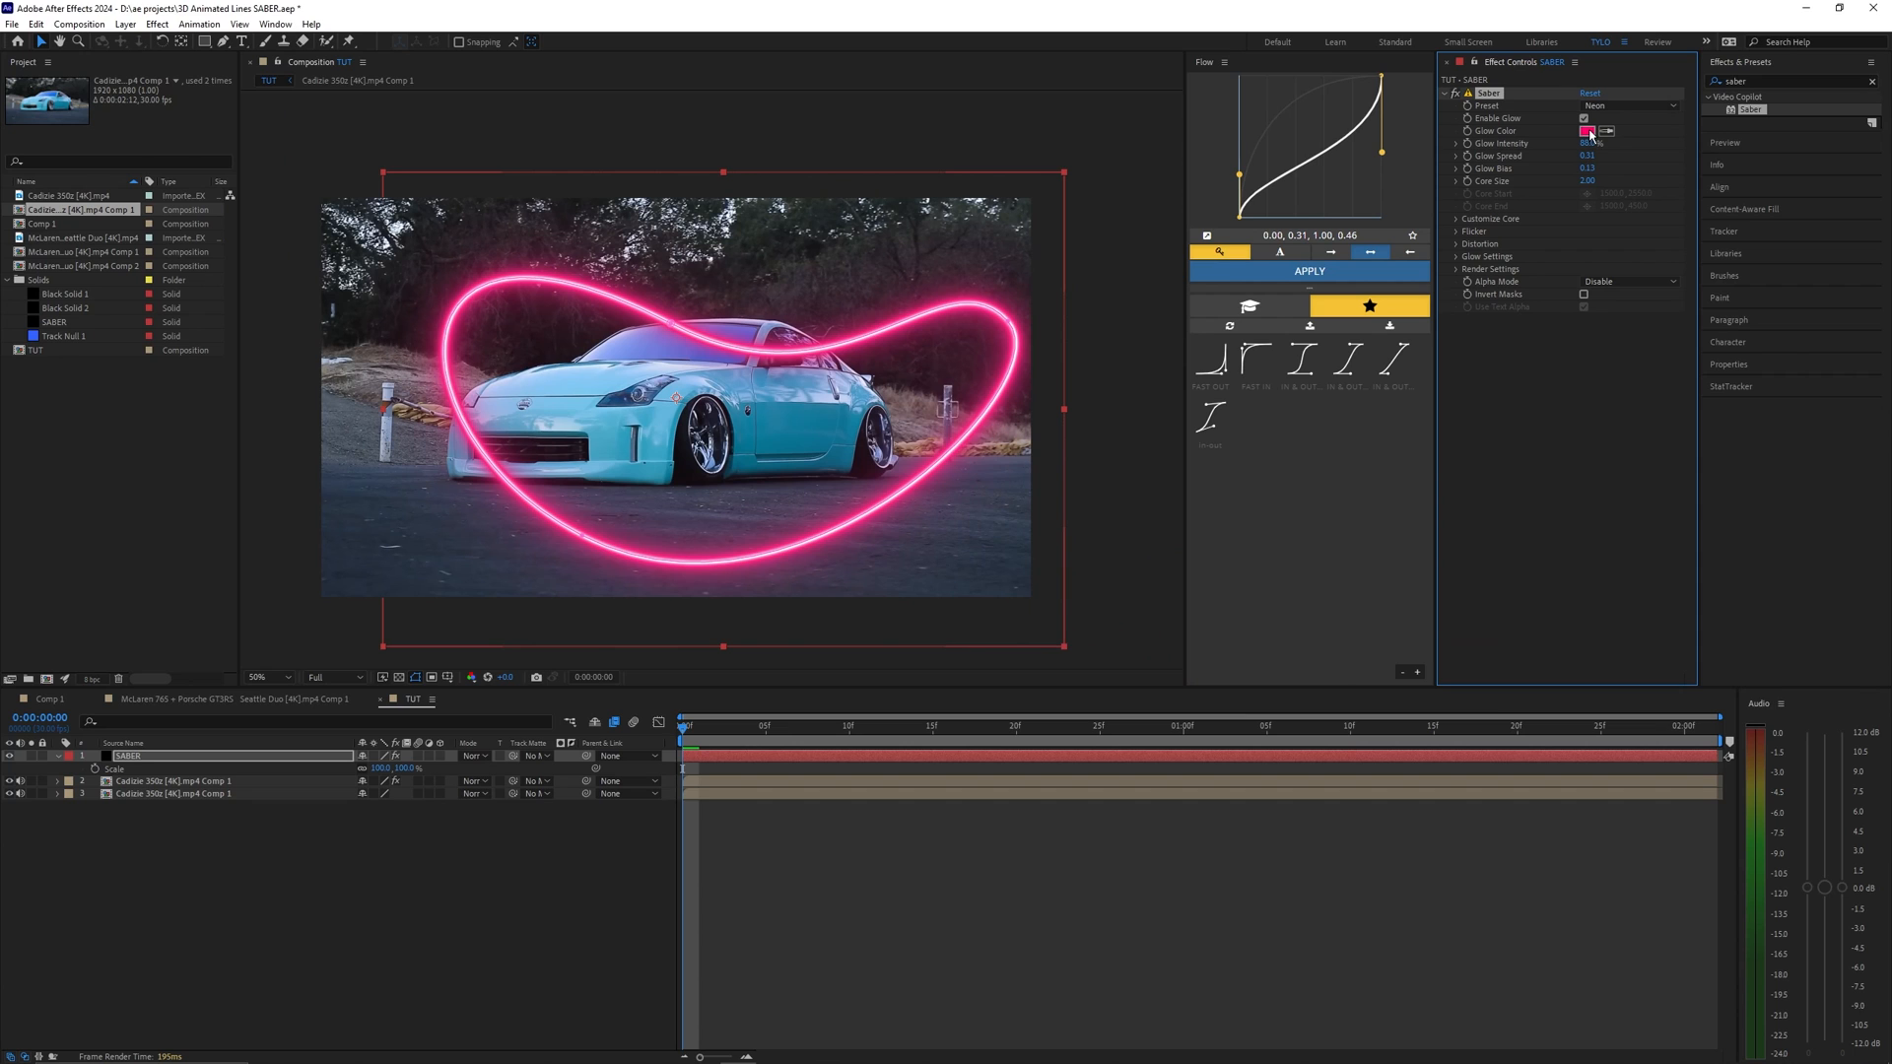
click(1584, 131)
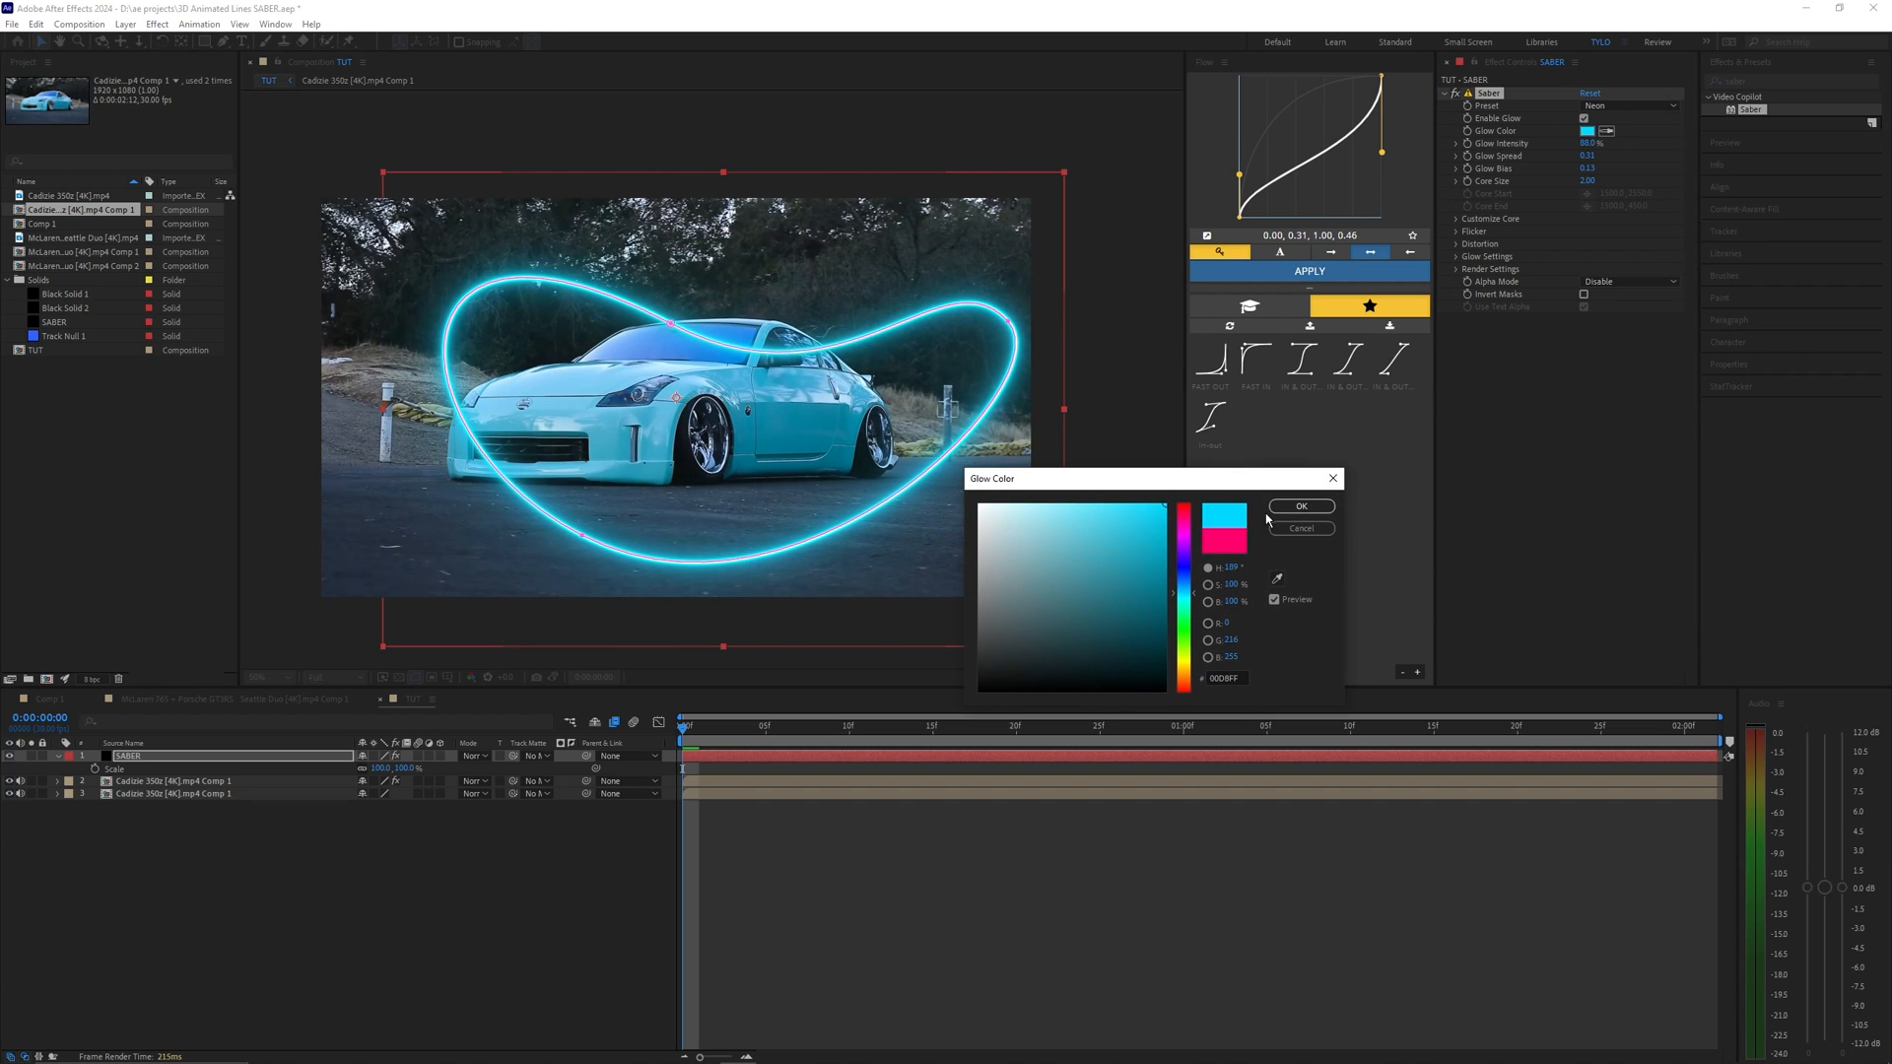
click(1300, 506)
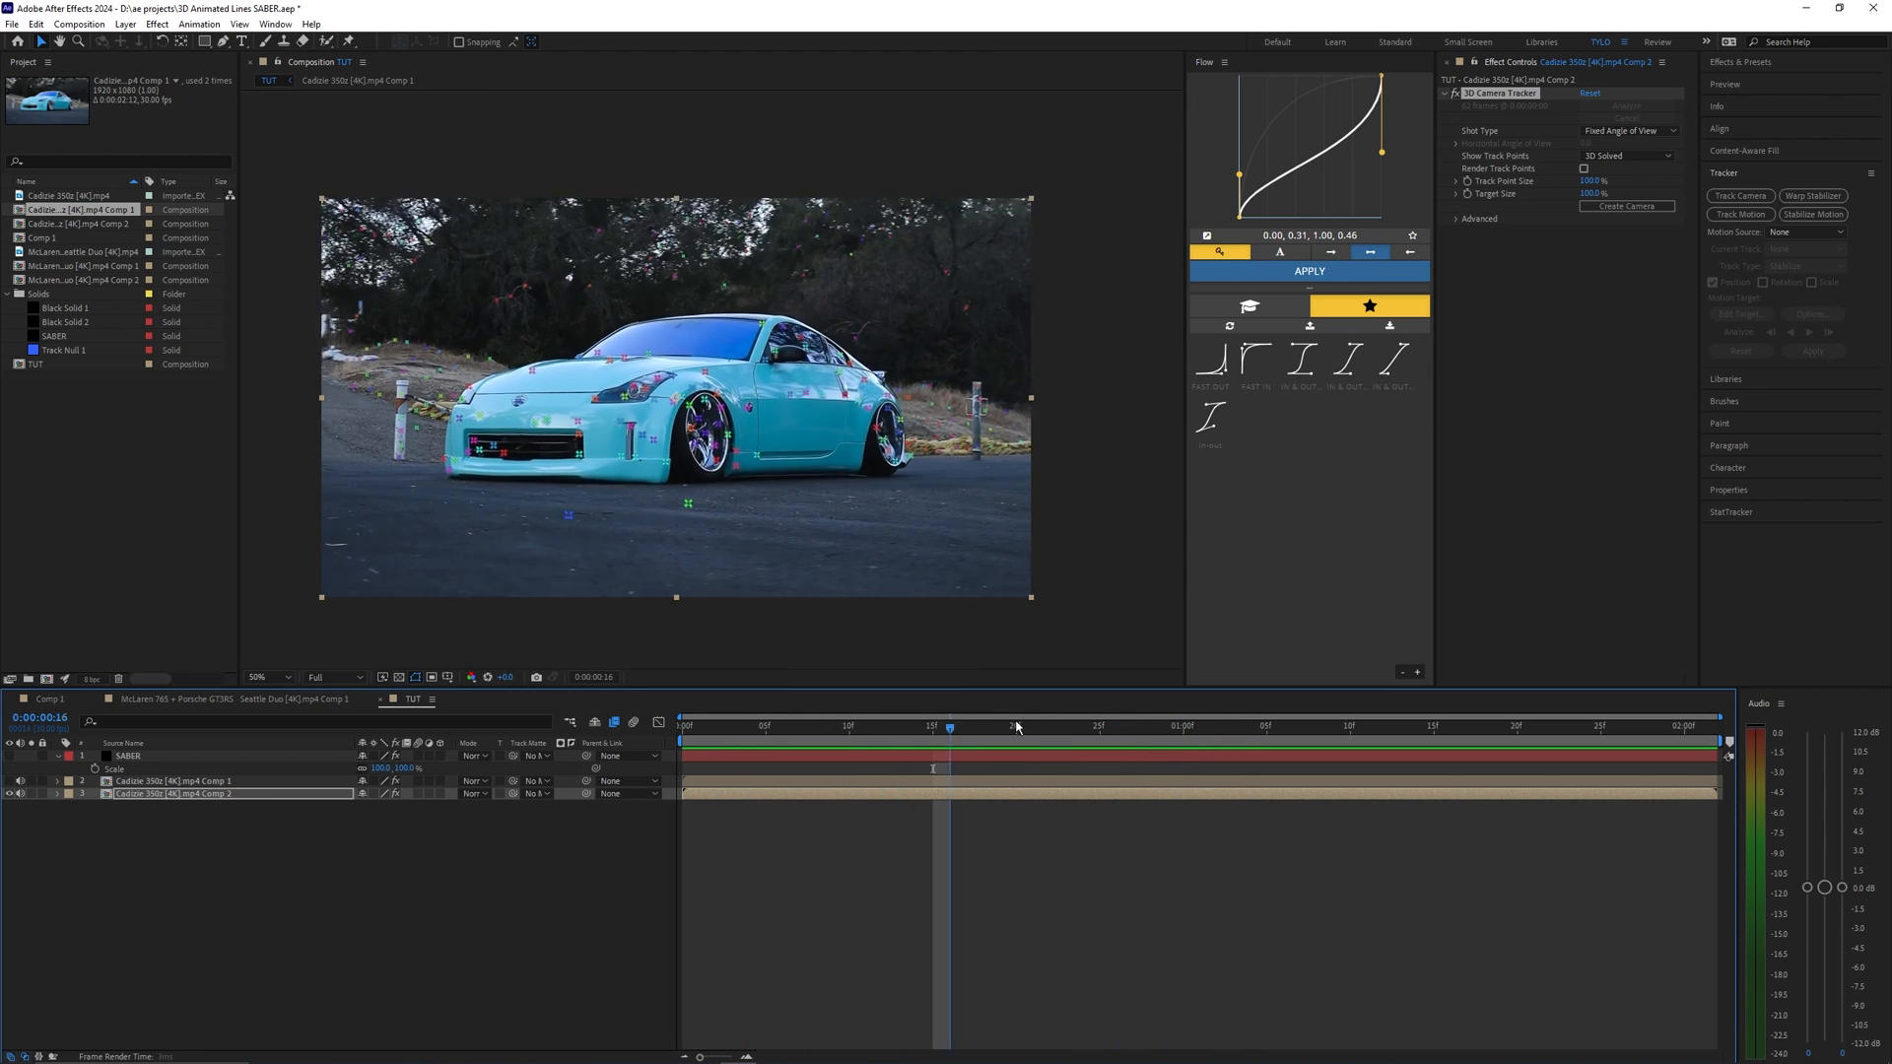
- Create a Track Null and Camera from the 3D Camera Tracker points and select the car layer
click(1234, 727)
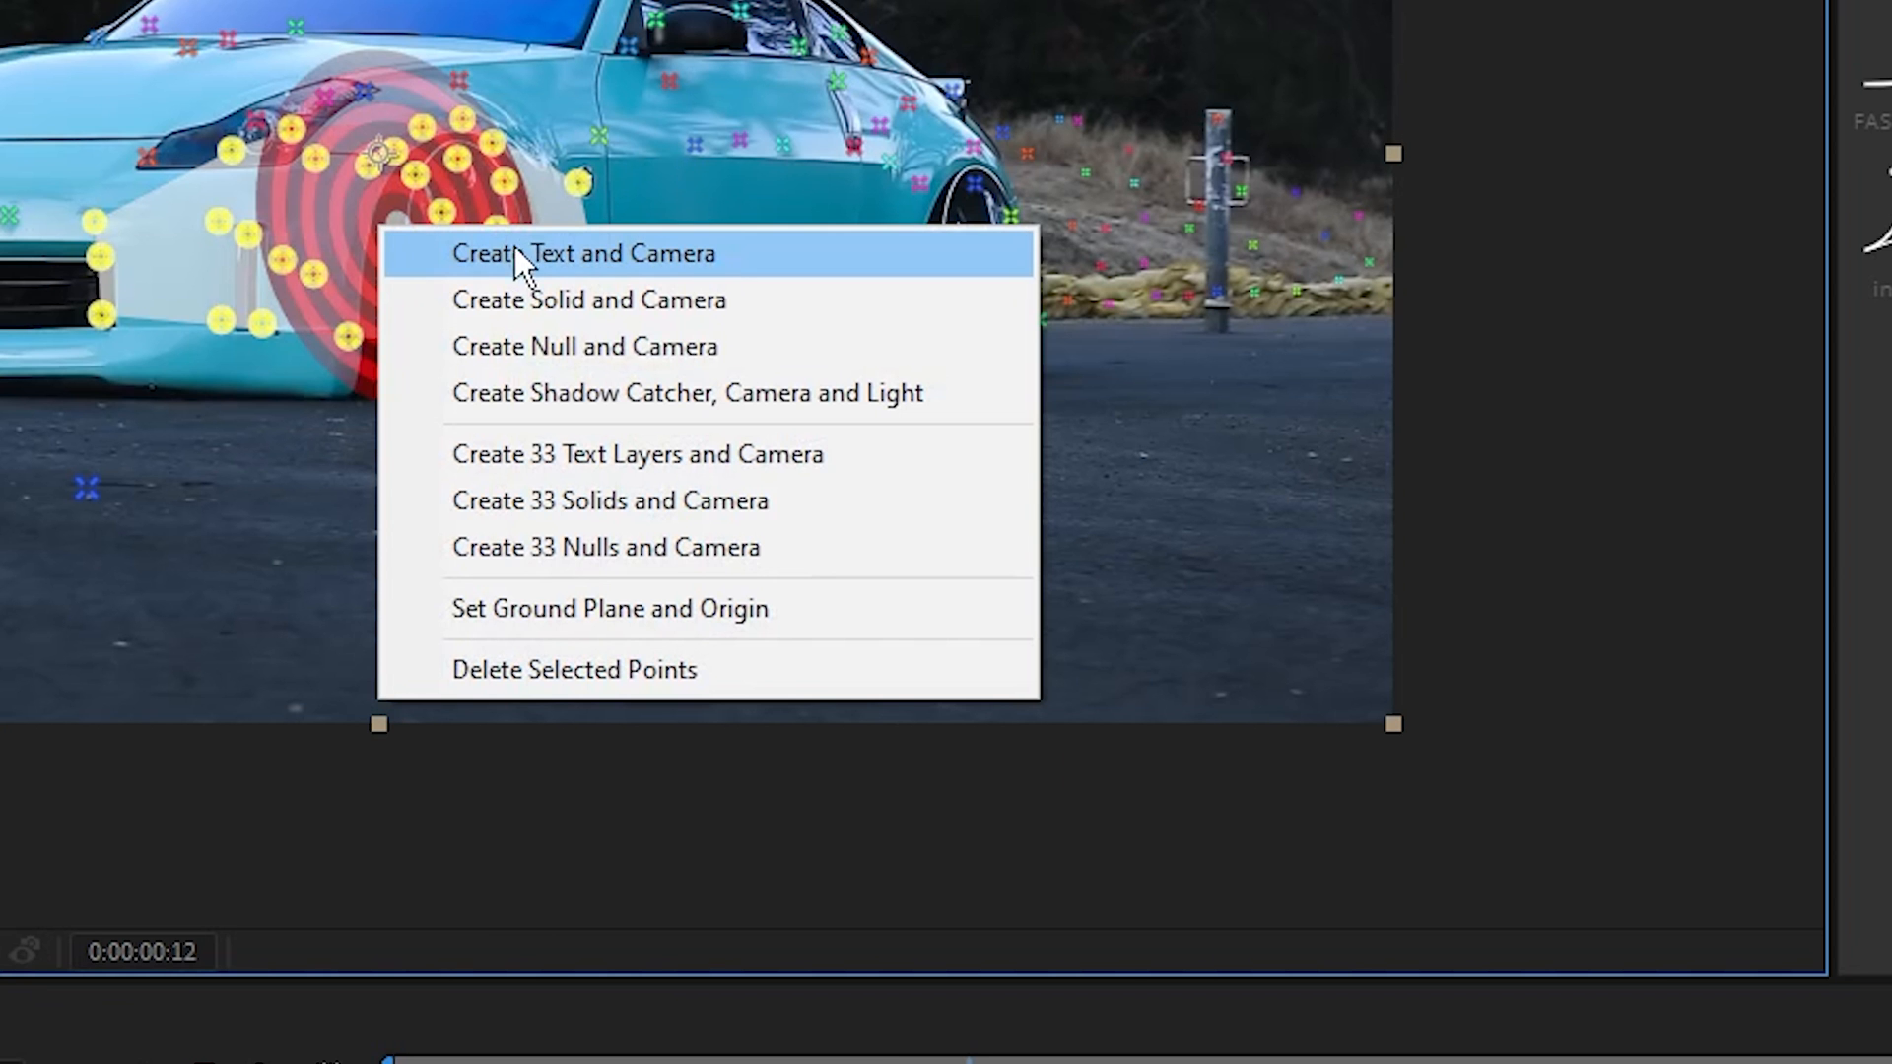
mouse_move(655, 371)
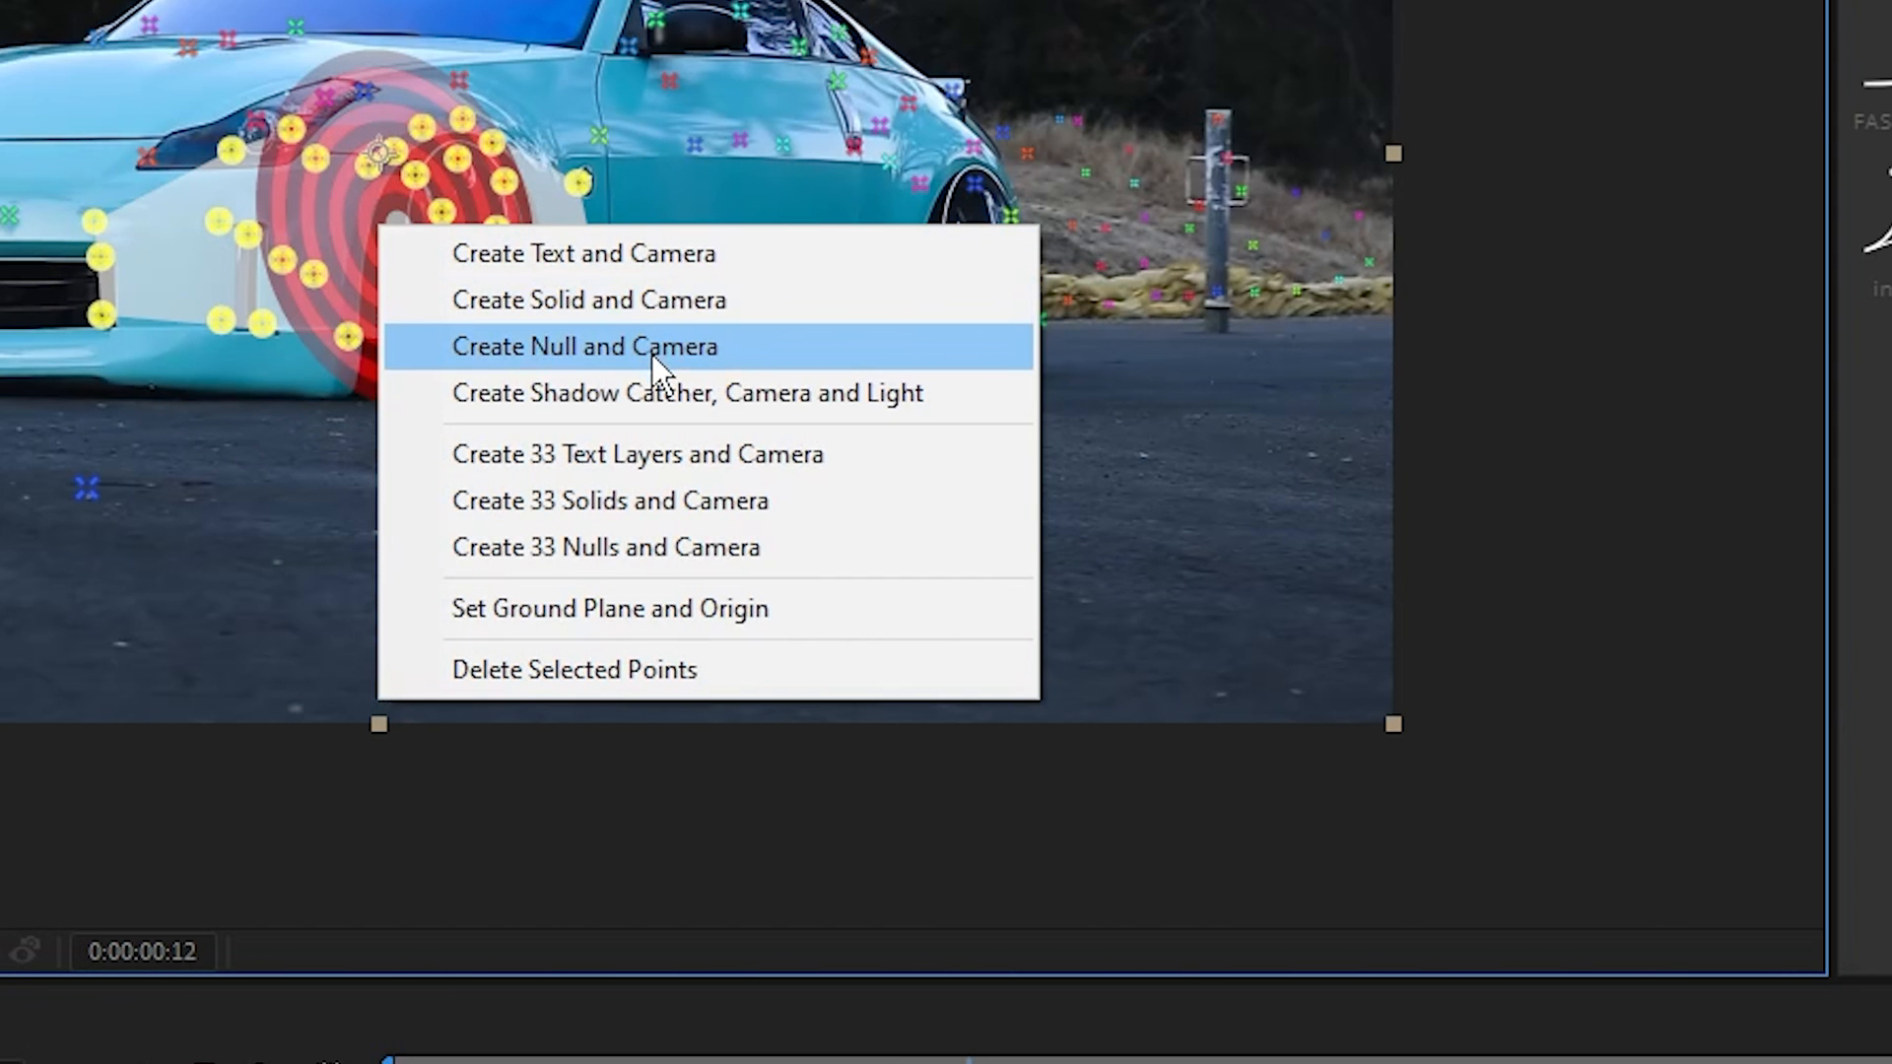
click(583, 345)
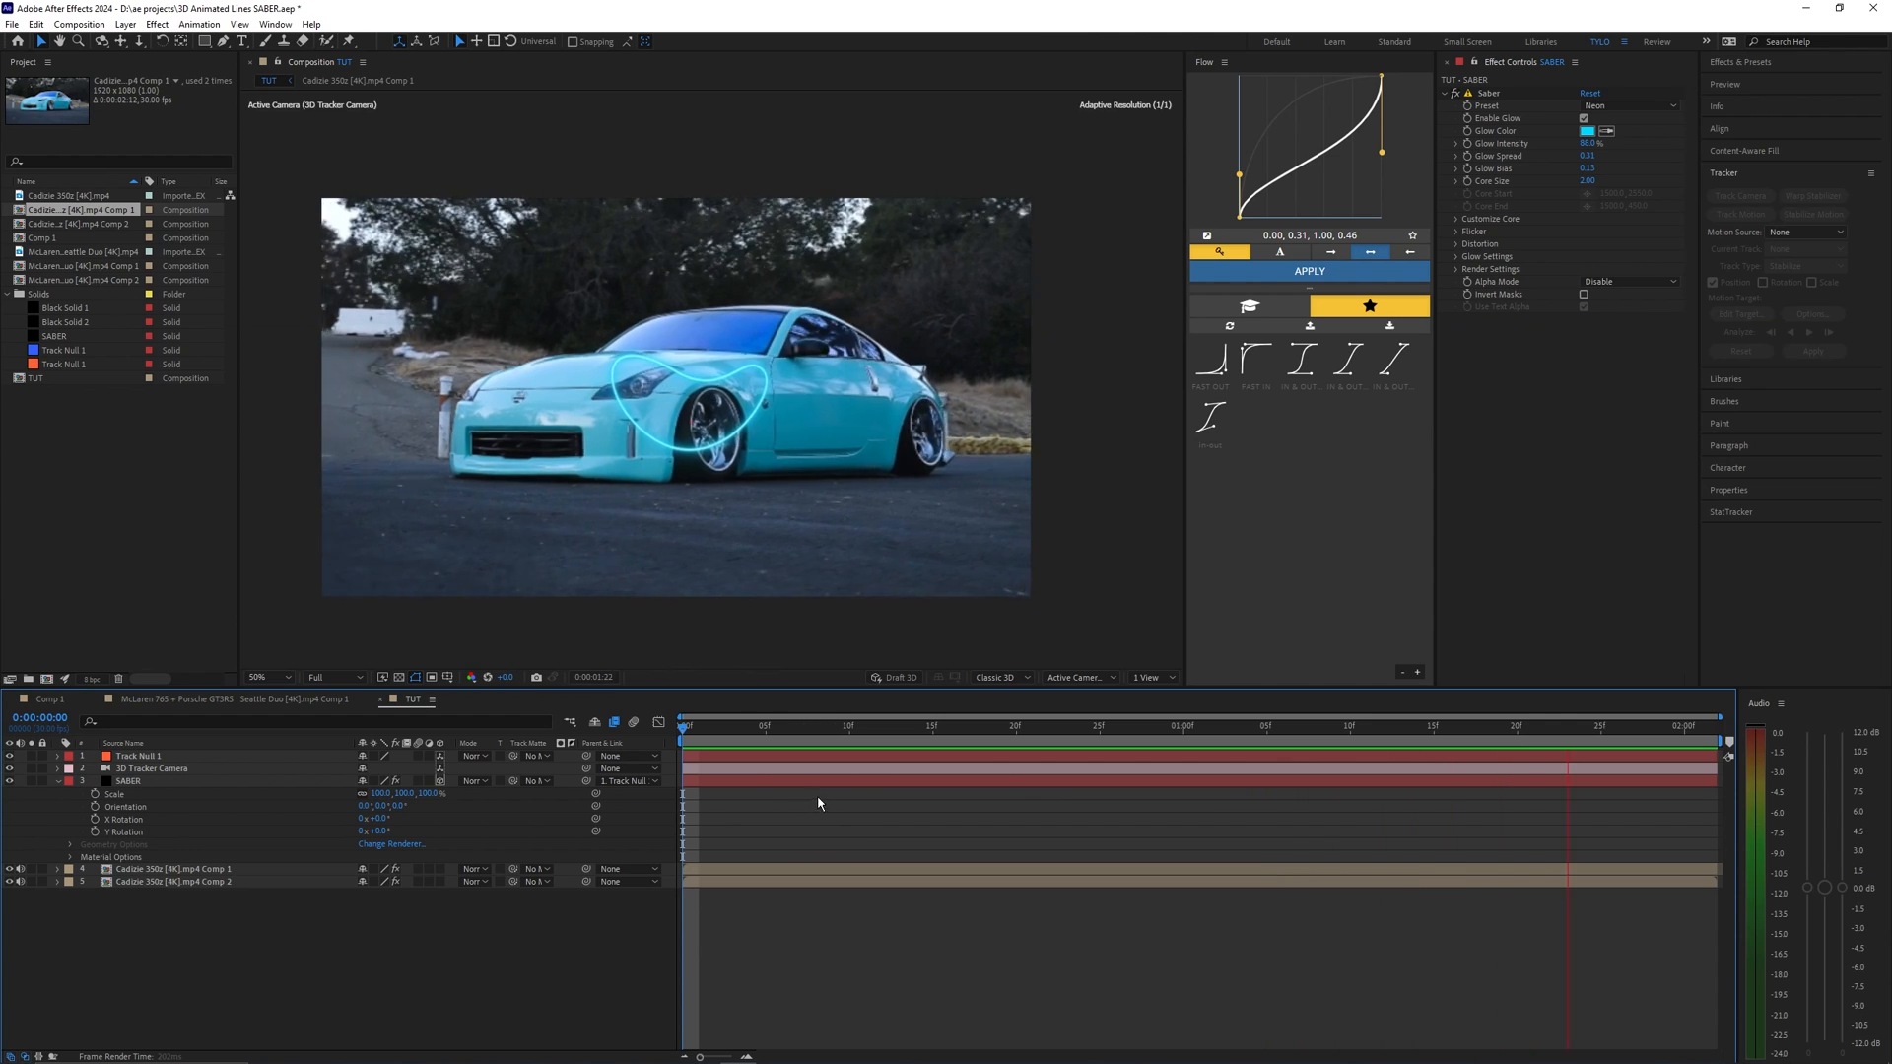
click(932, 725)
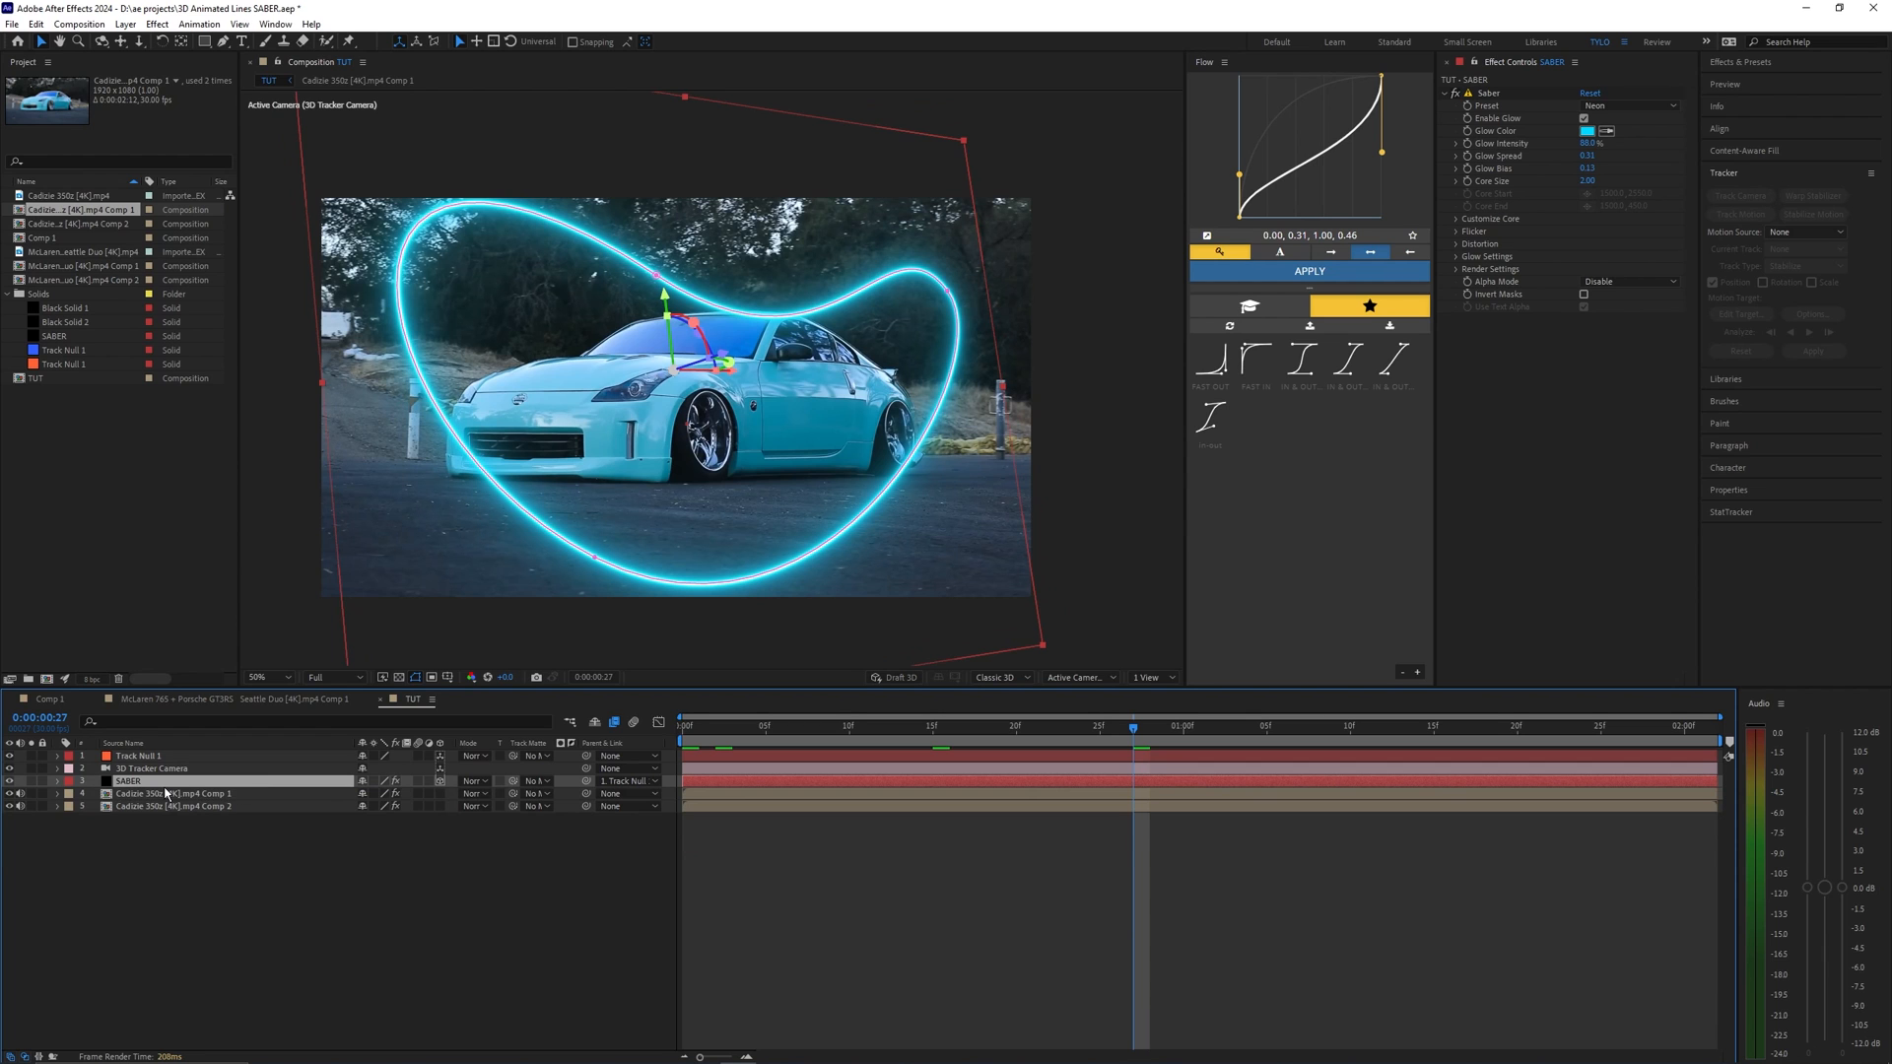
click(71, 780)
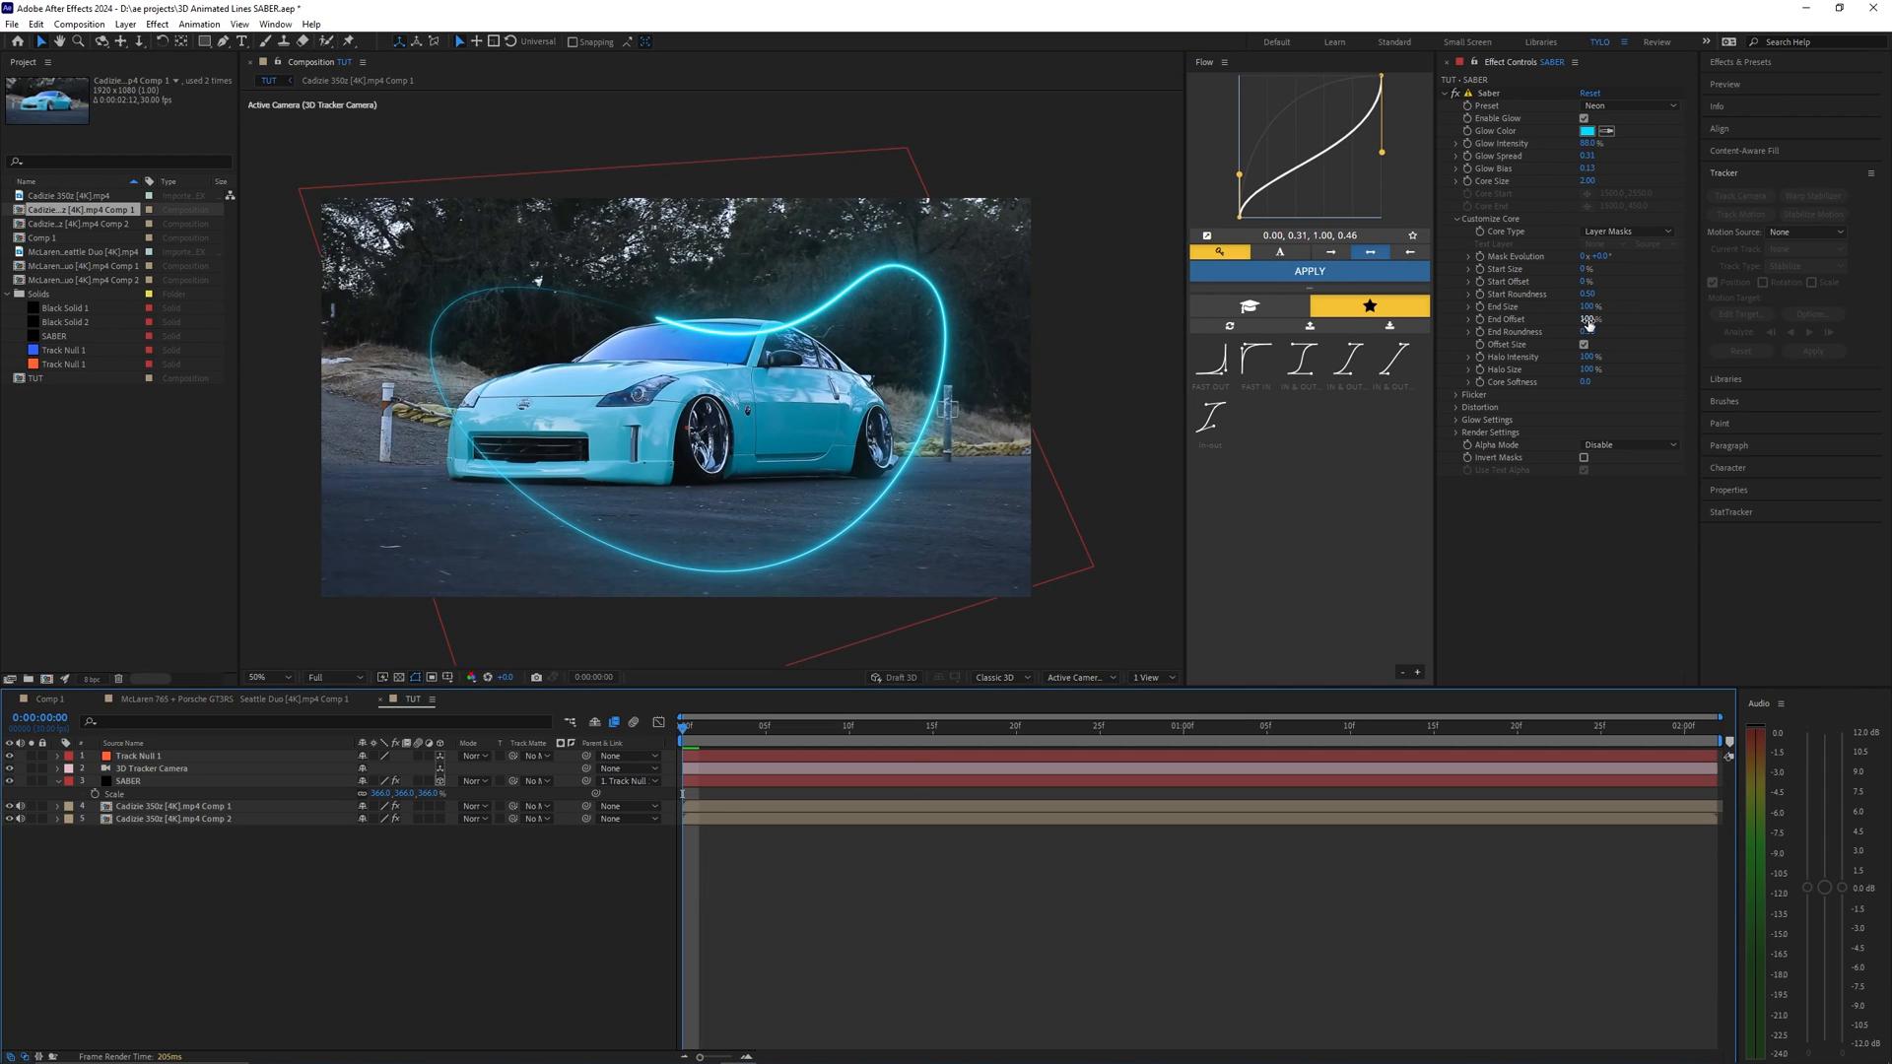
- Adjust the Saber line's end point and preview it sweeping around the car
click(1588, 319)
text(50)
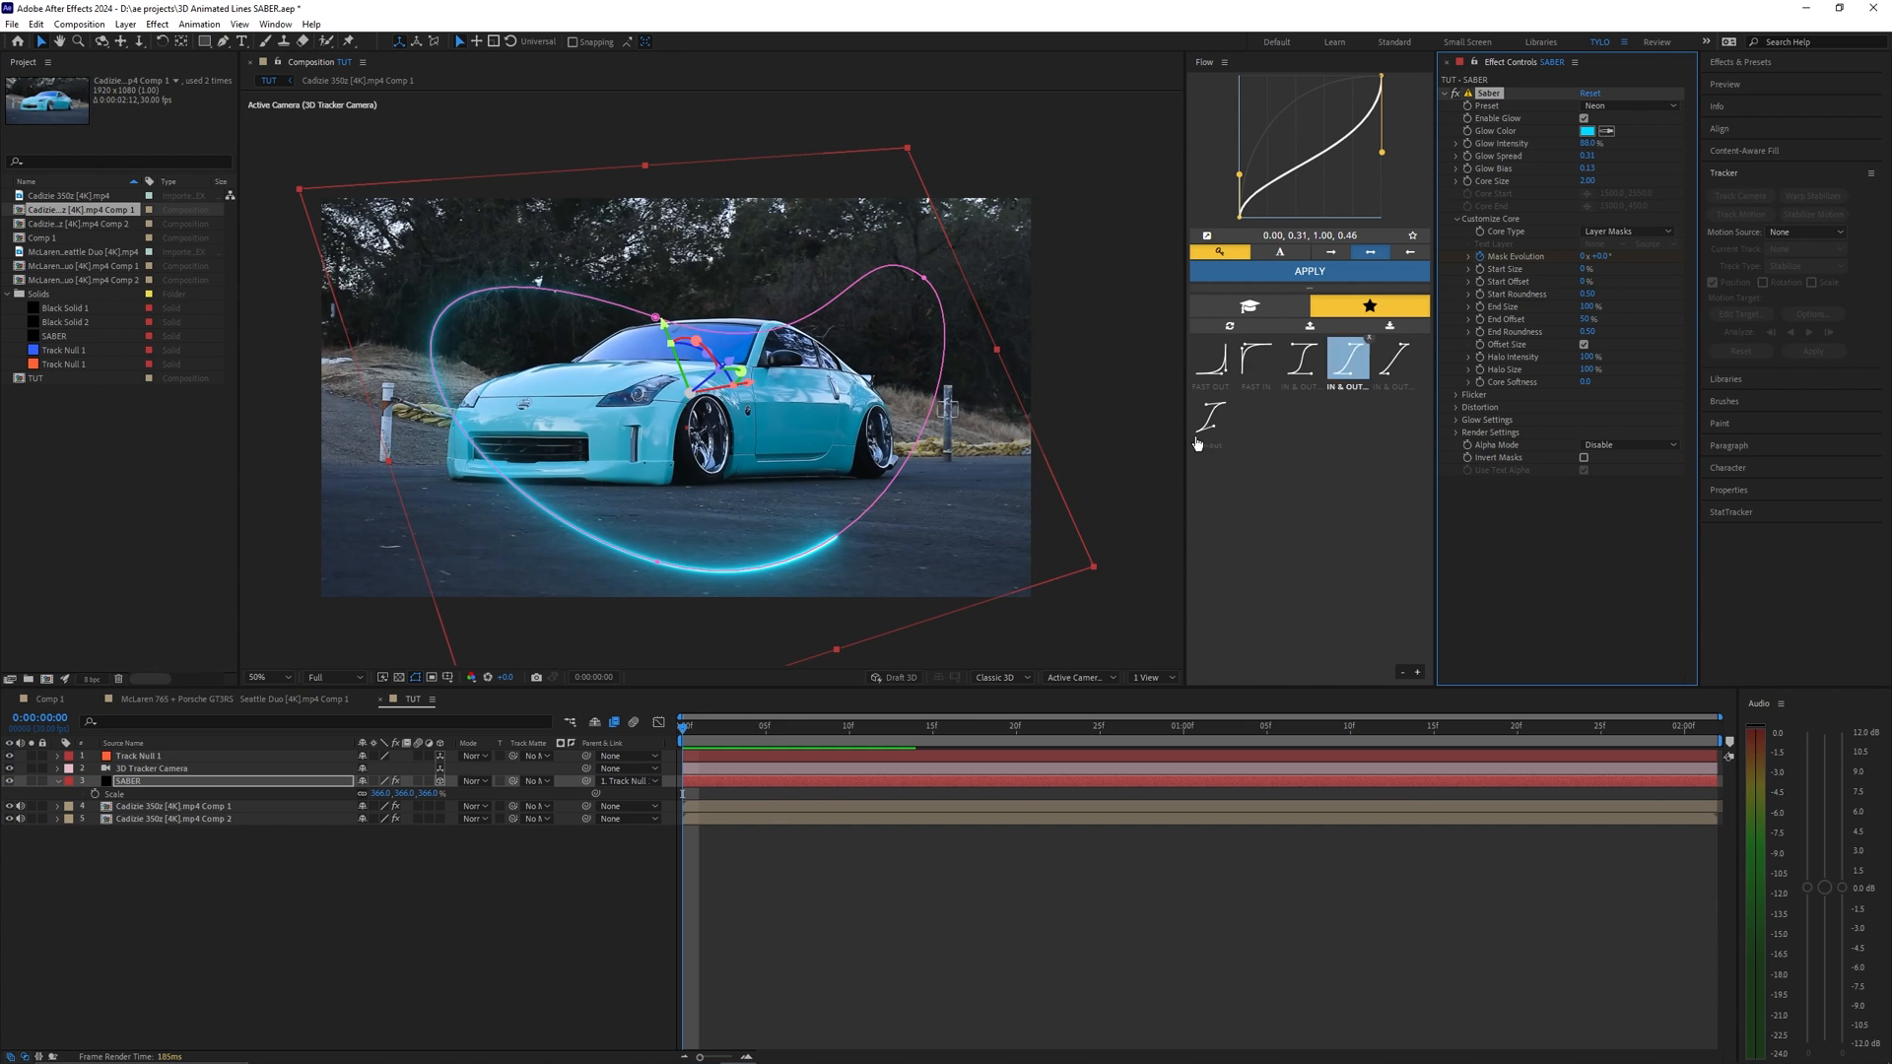
click(1650, 725)
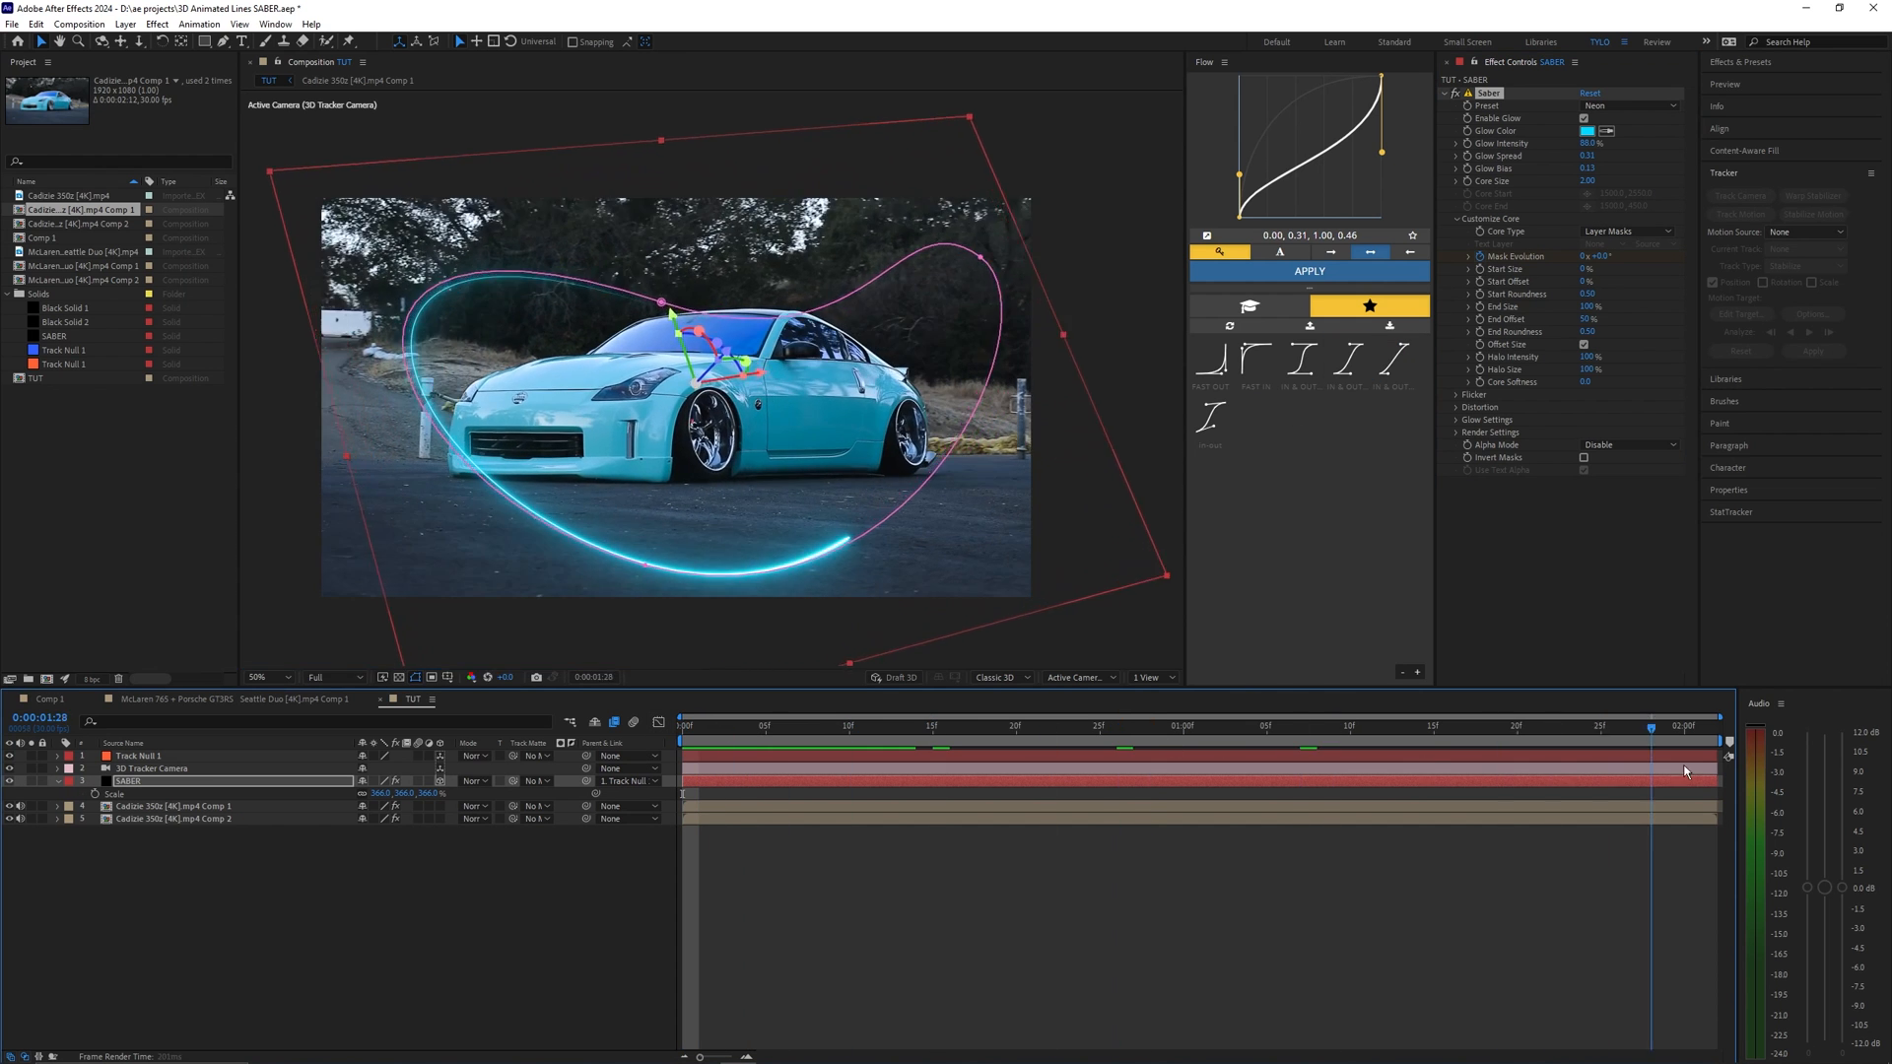
click(1691, 745)
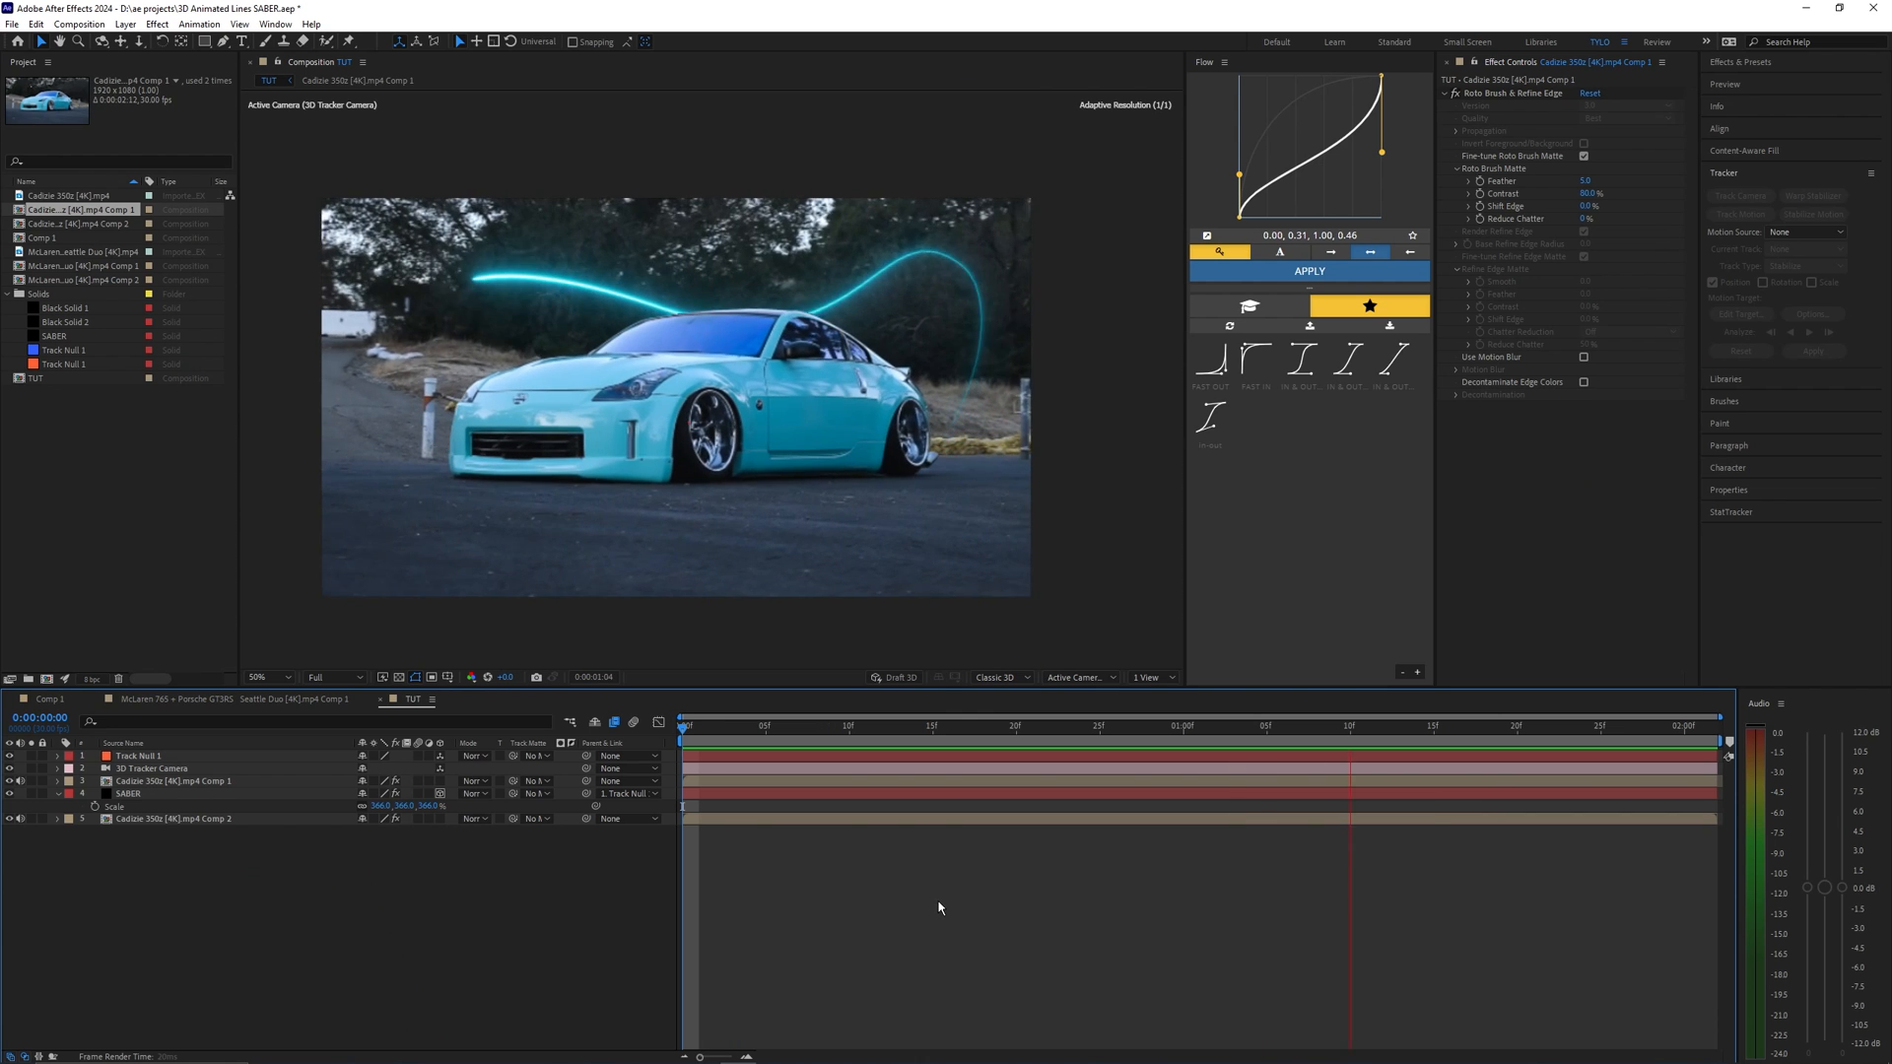
- Deselect all layers with the rotoscoped car kept above the SABER line
click(1180, 725)
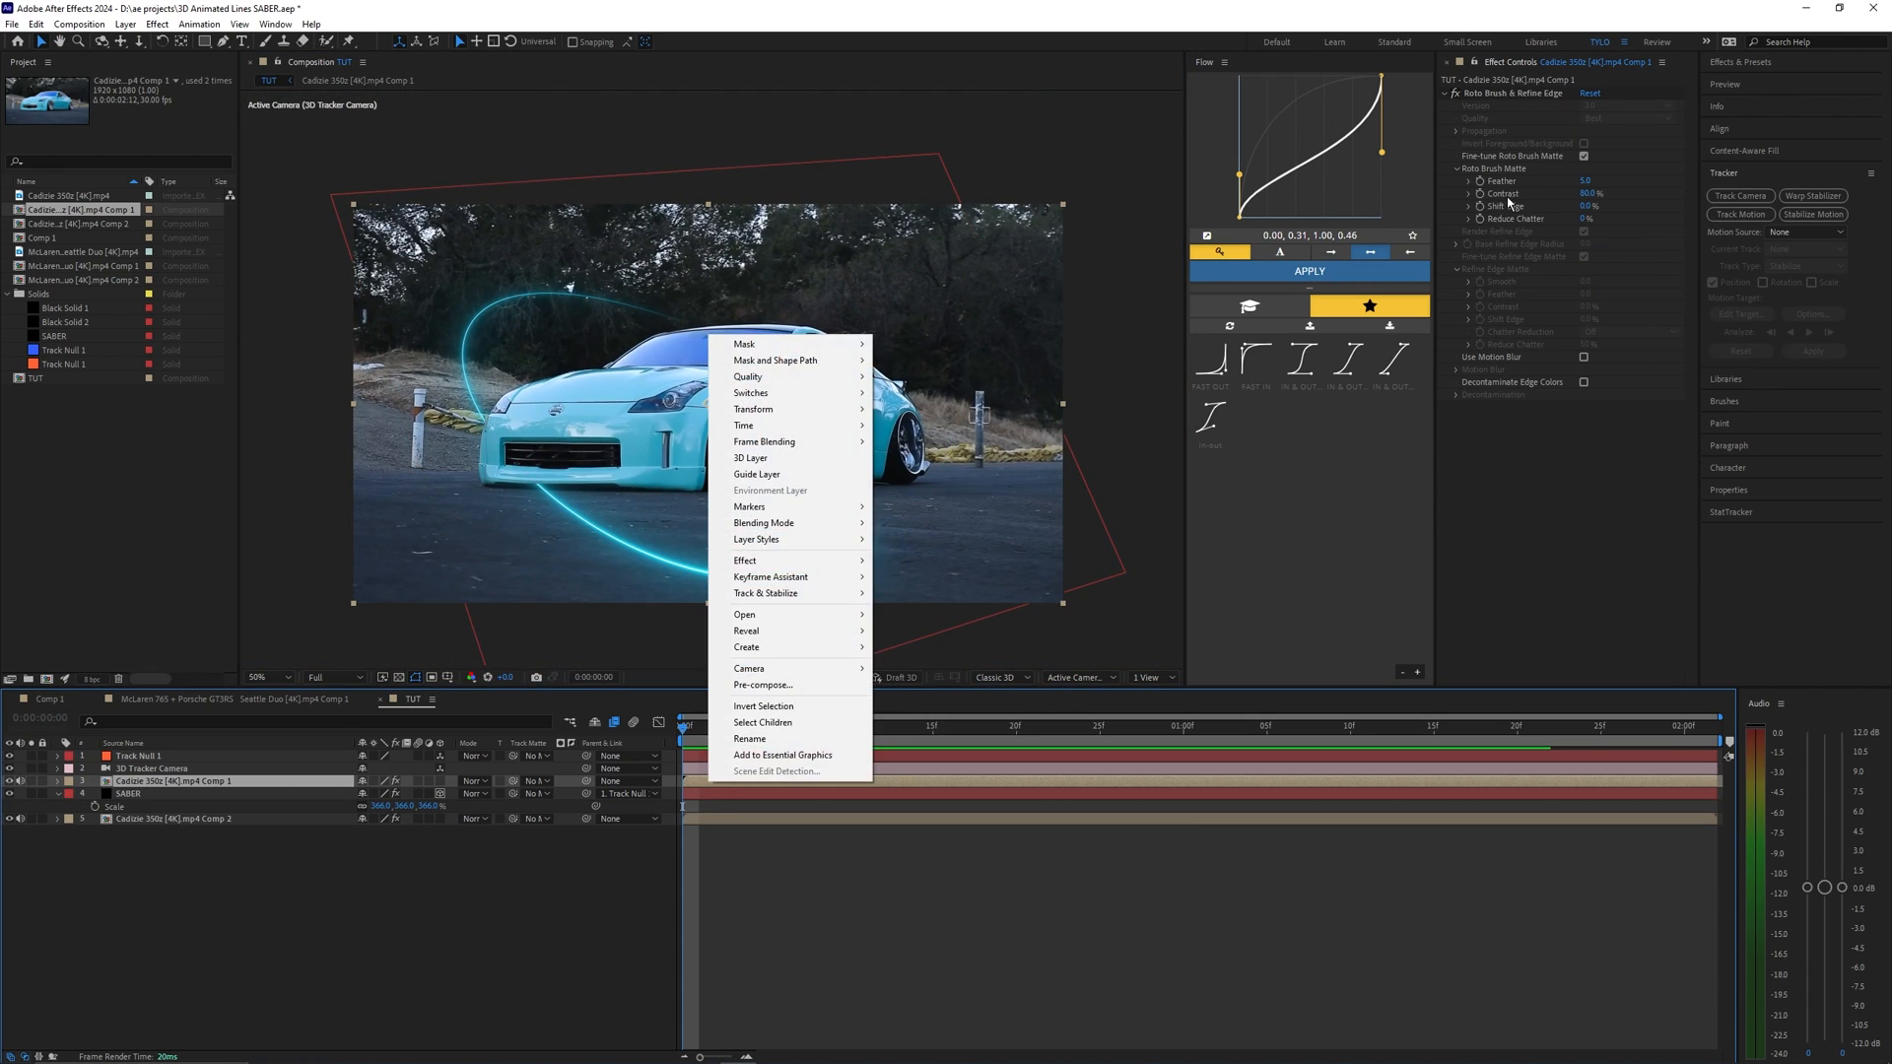
- Pre-compose the rotoscoped Cadillac Comp 1 layer into a new nested composition
click(761, 685)
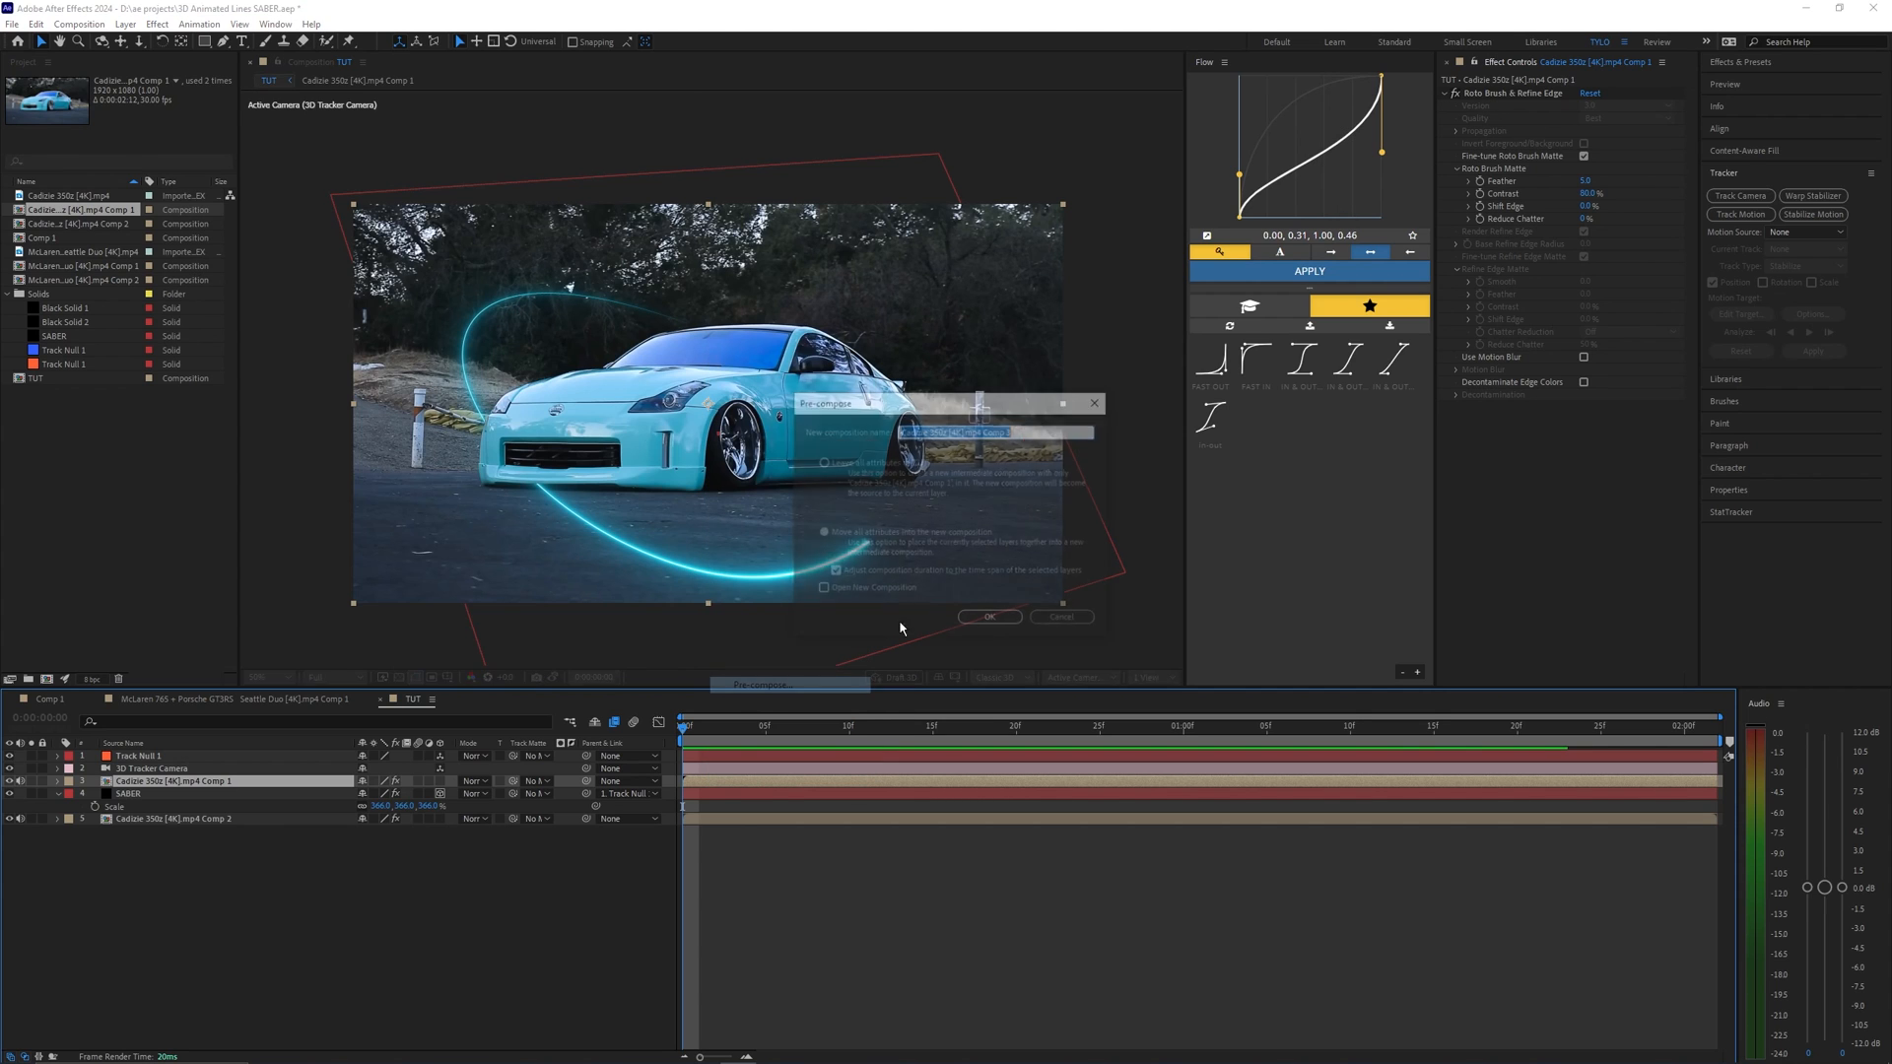
click(989, 617)
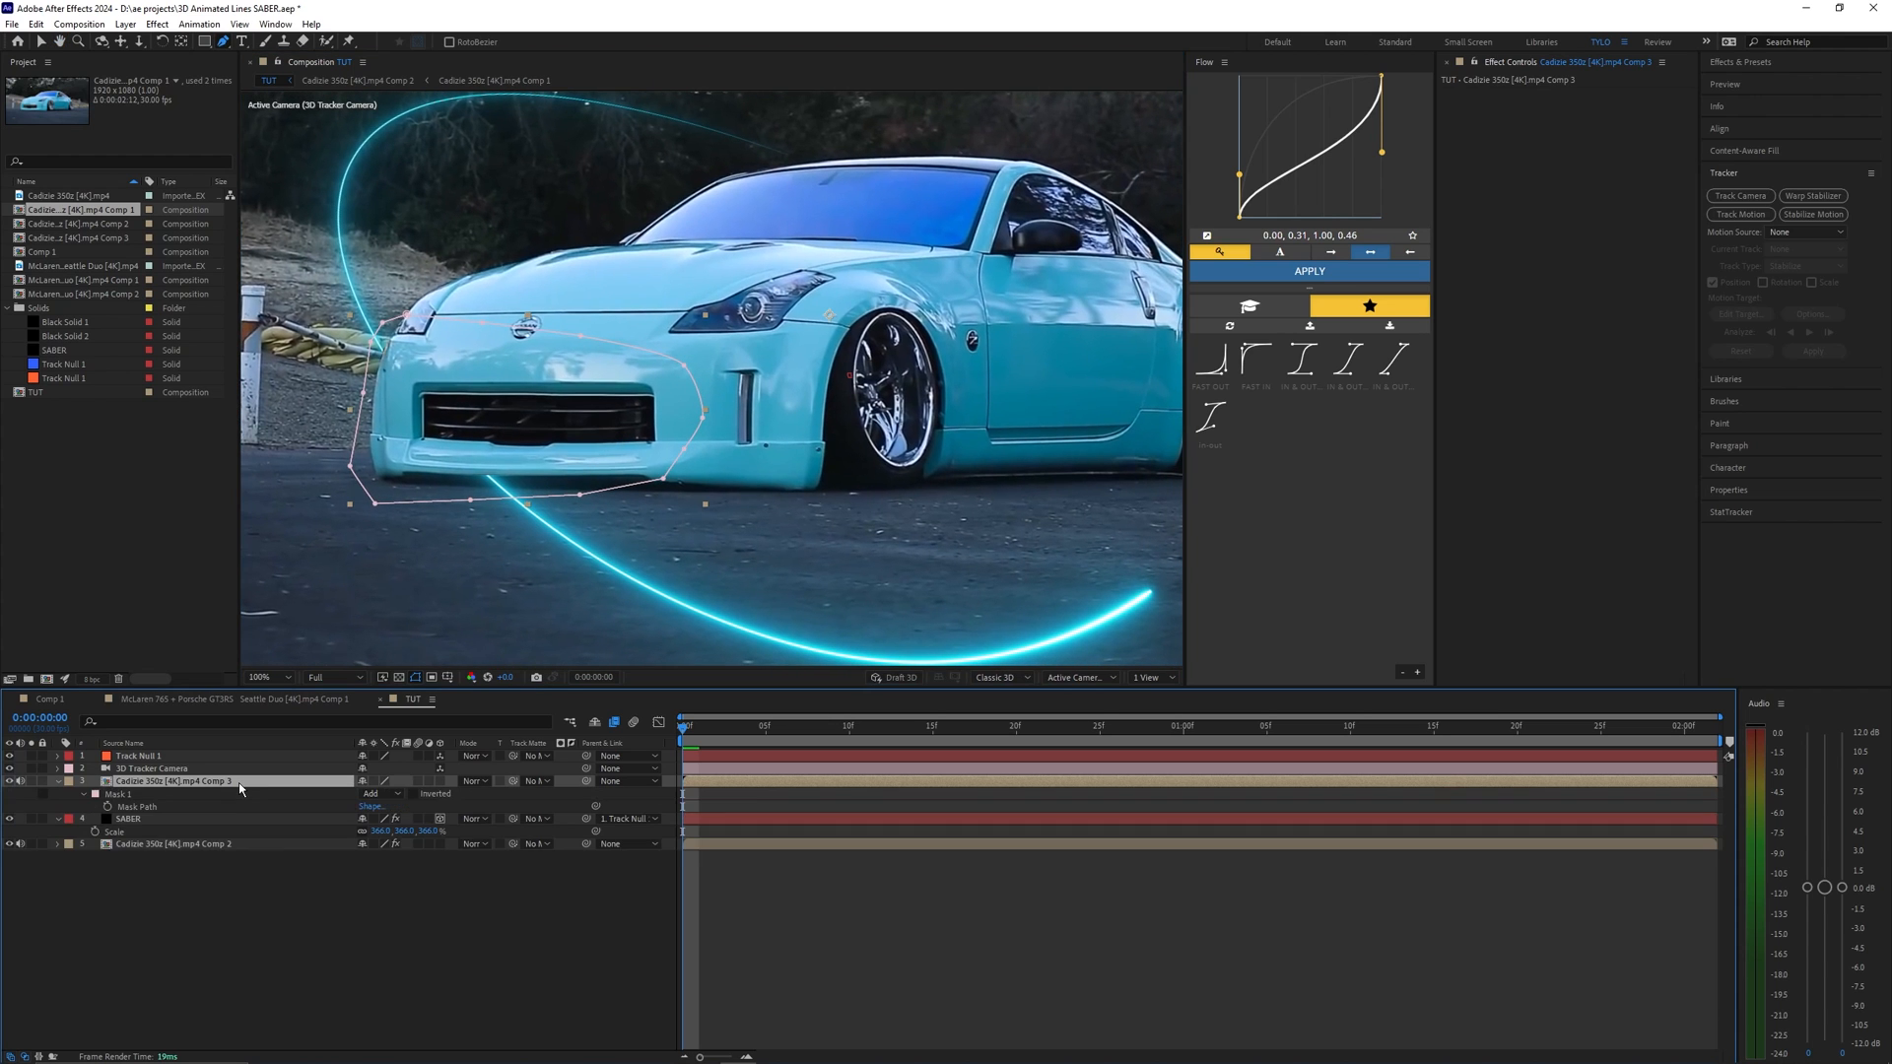
- Set the car-front mask mode to Subtract and scrub frames to check the cutout
click(370, 792)
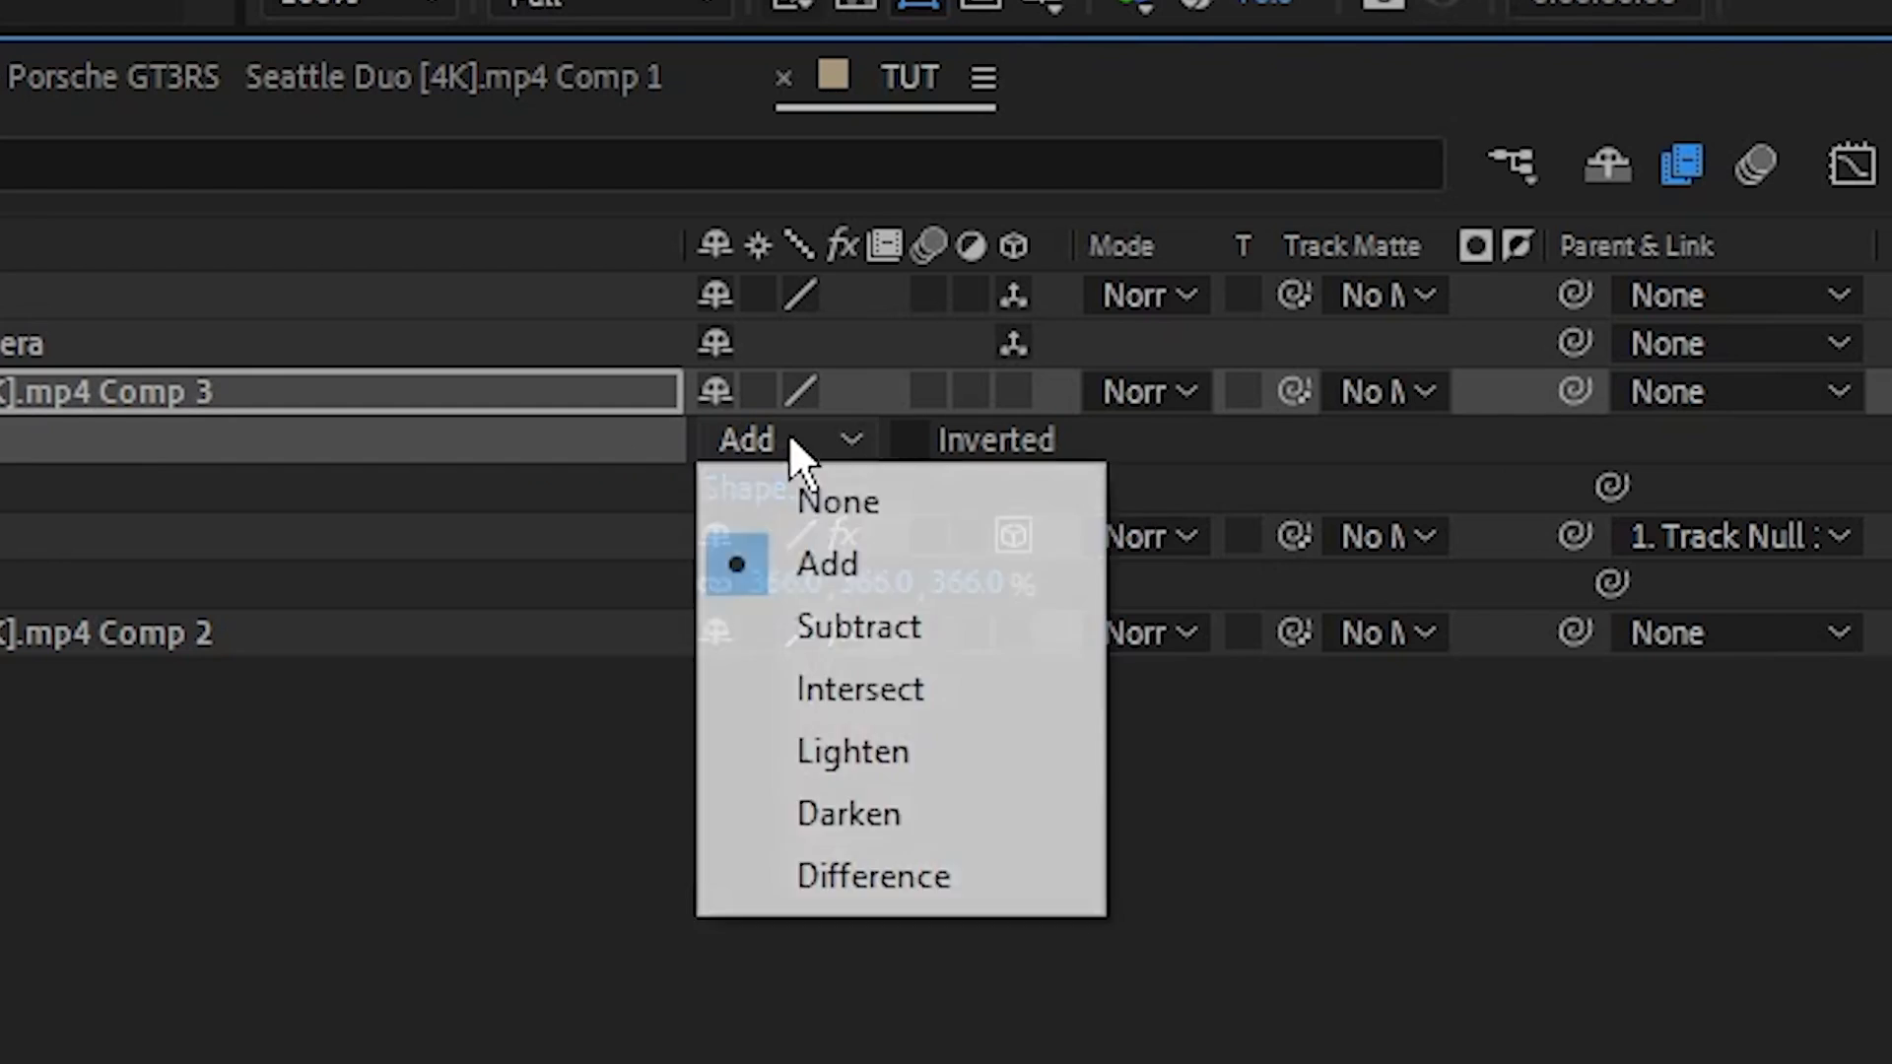
click(857, 627)
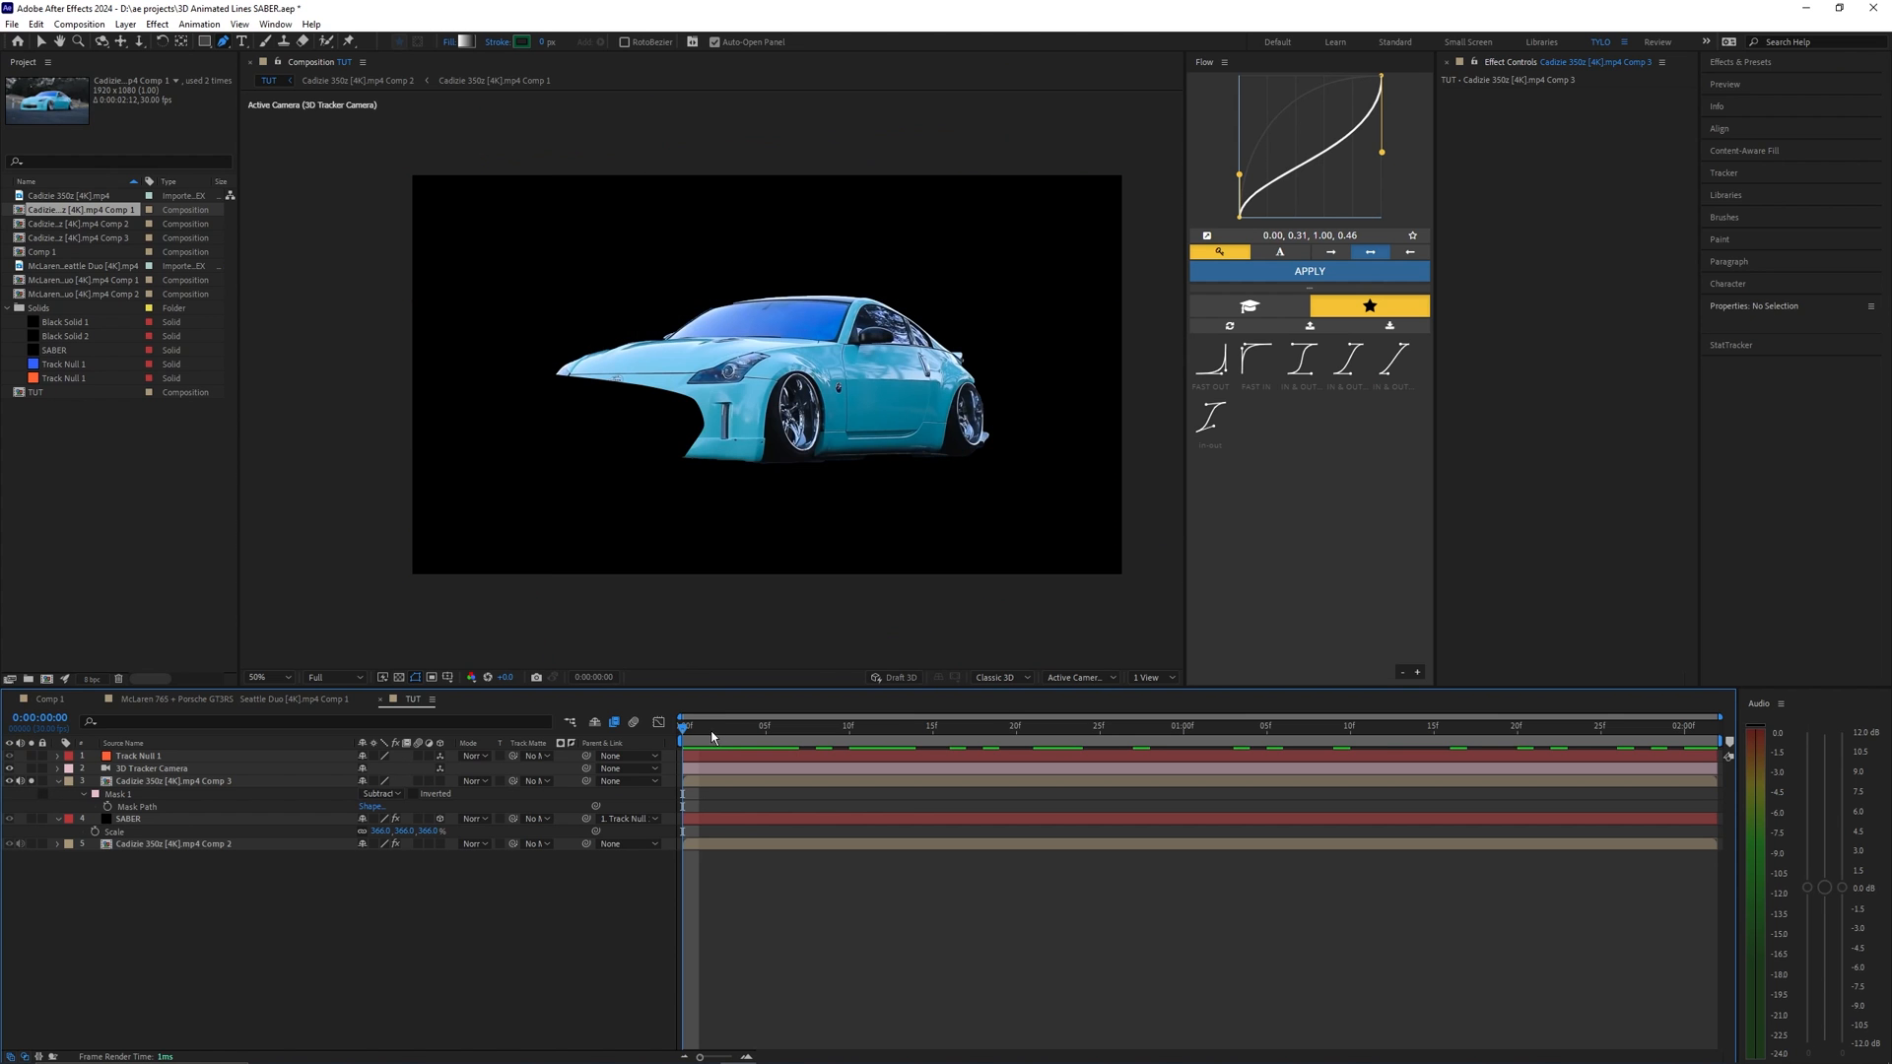
click(1064, 725)
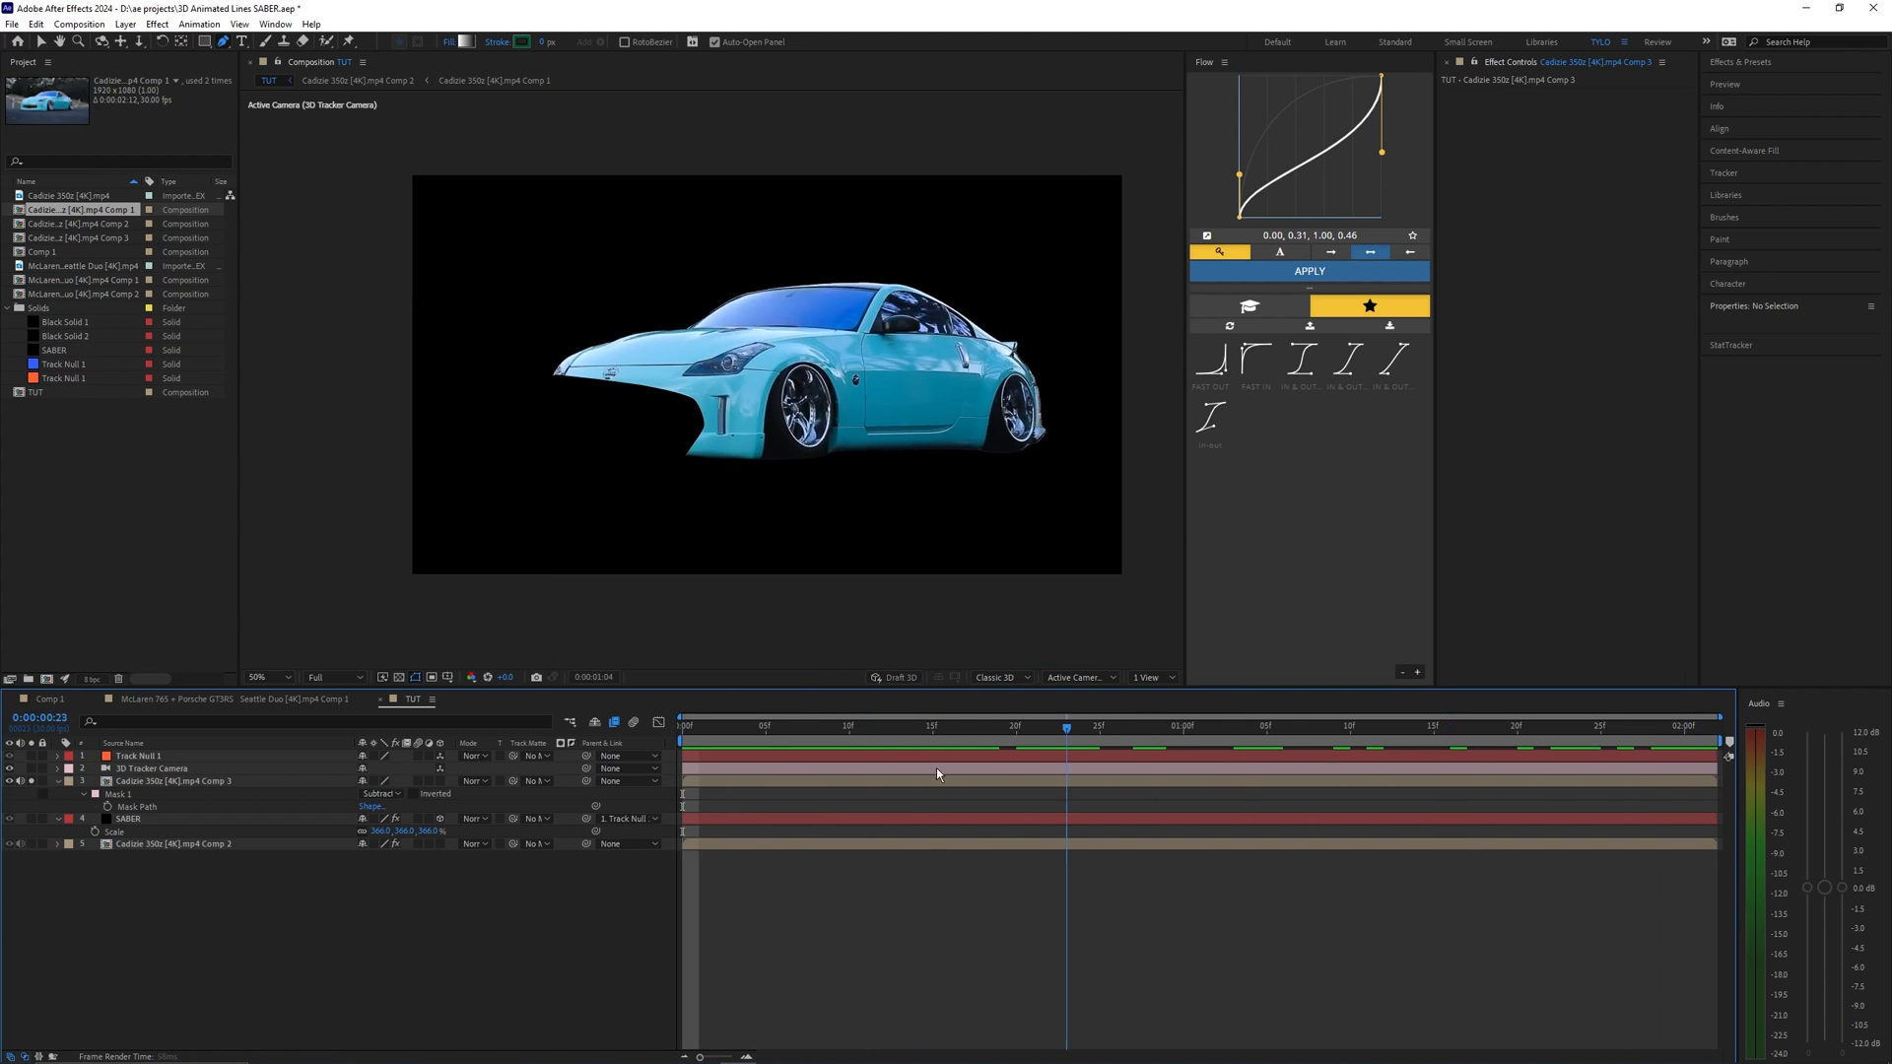
click(682, 725)
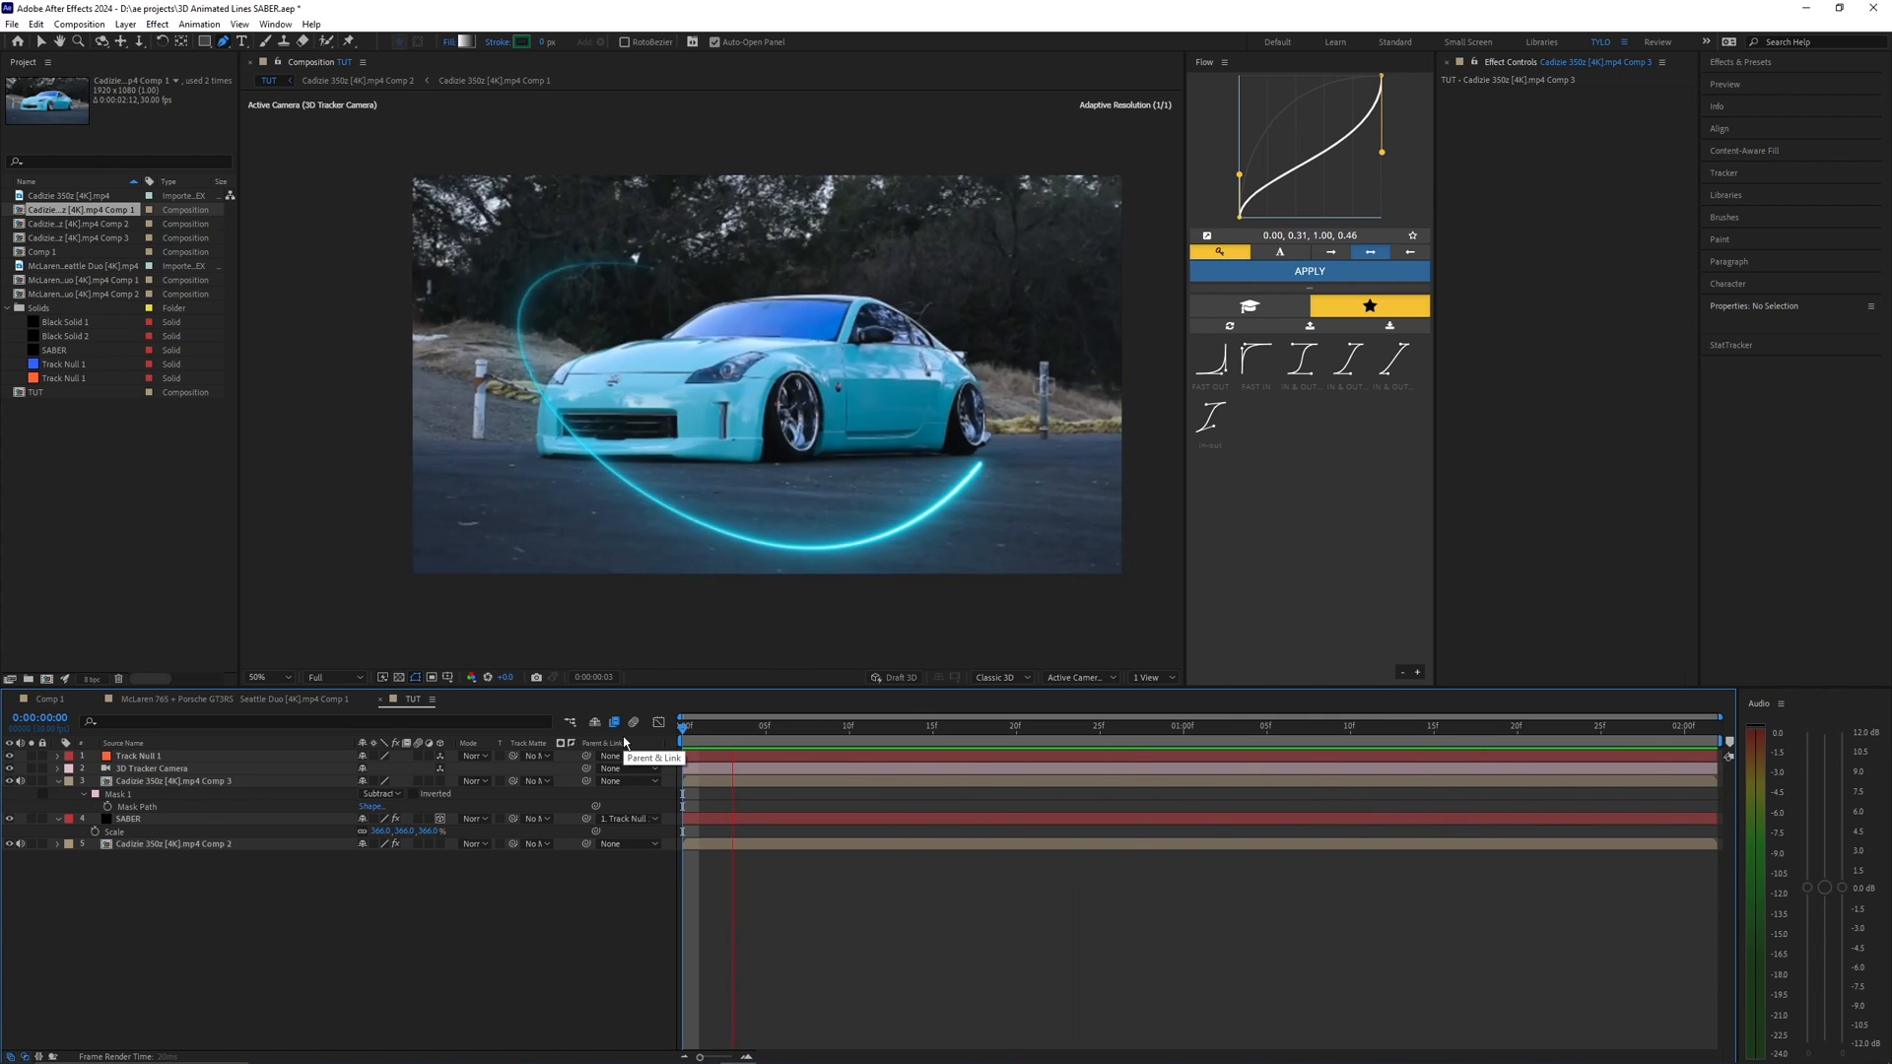
click(1064, 725)
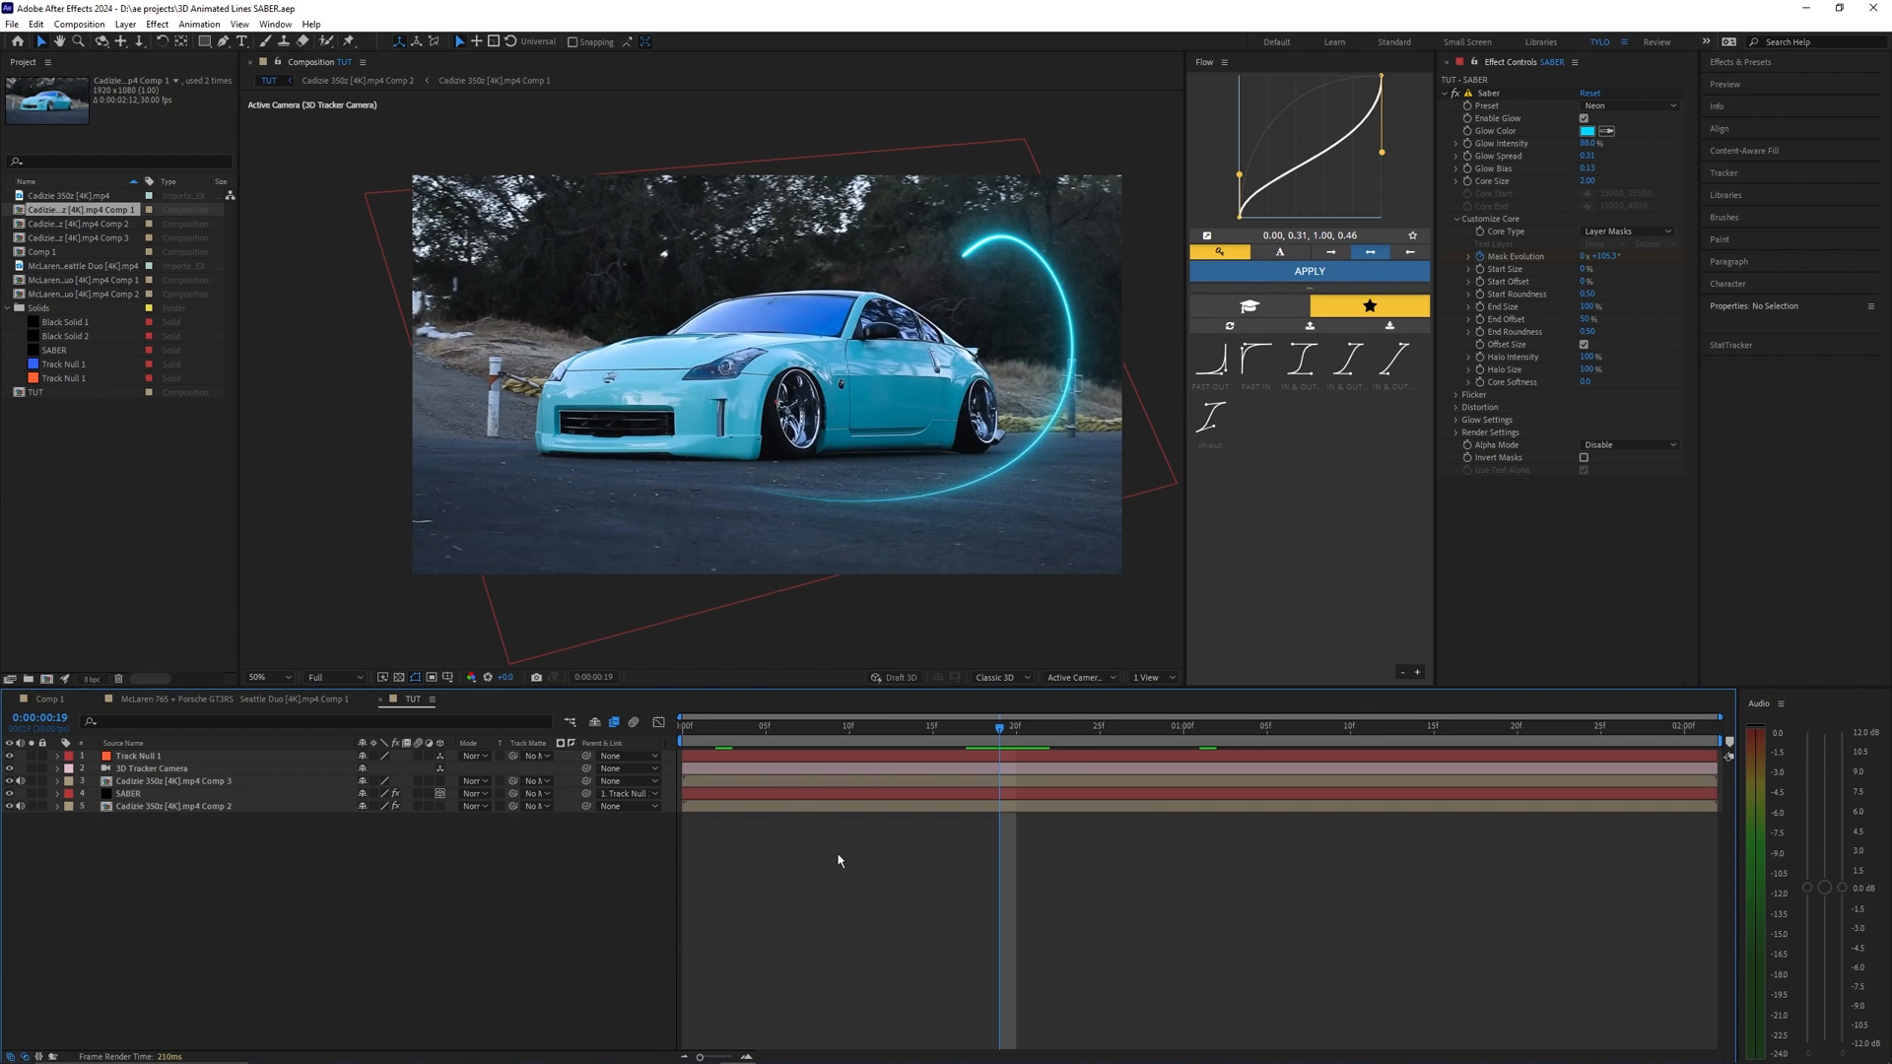
- Select the SABER layer and switch it to another preset such as Portal
click(1014, 725)
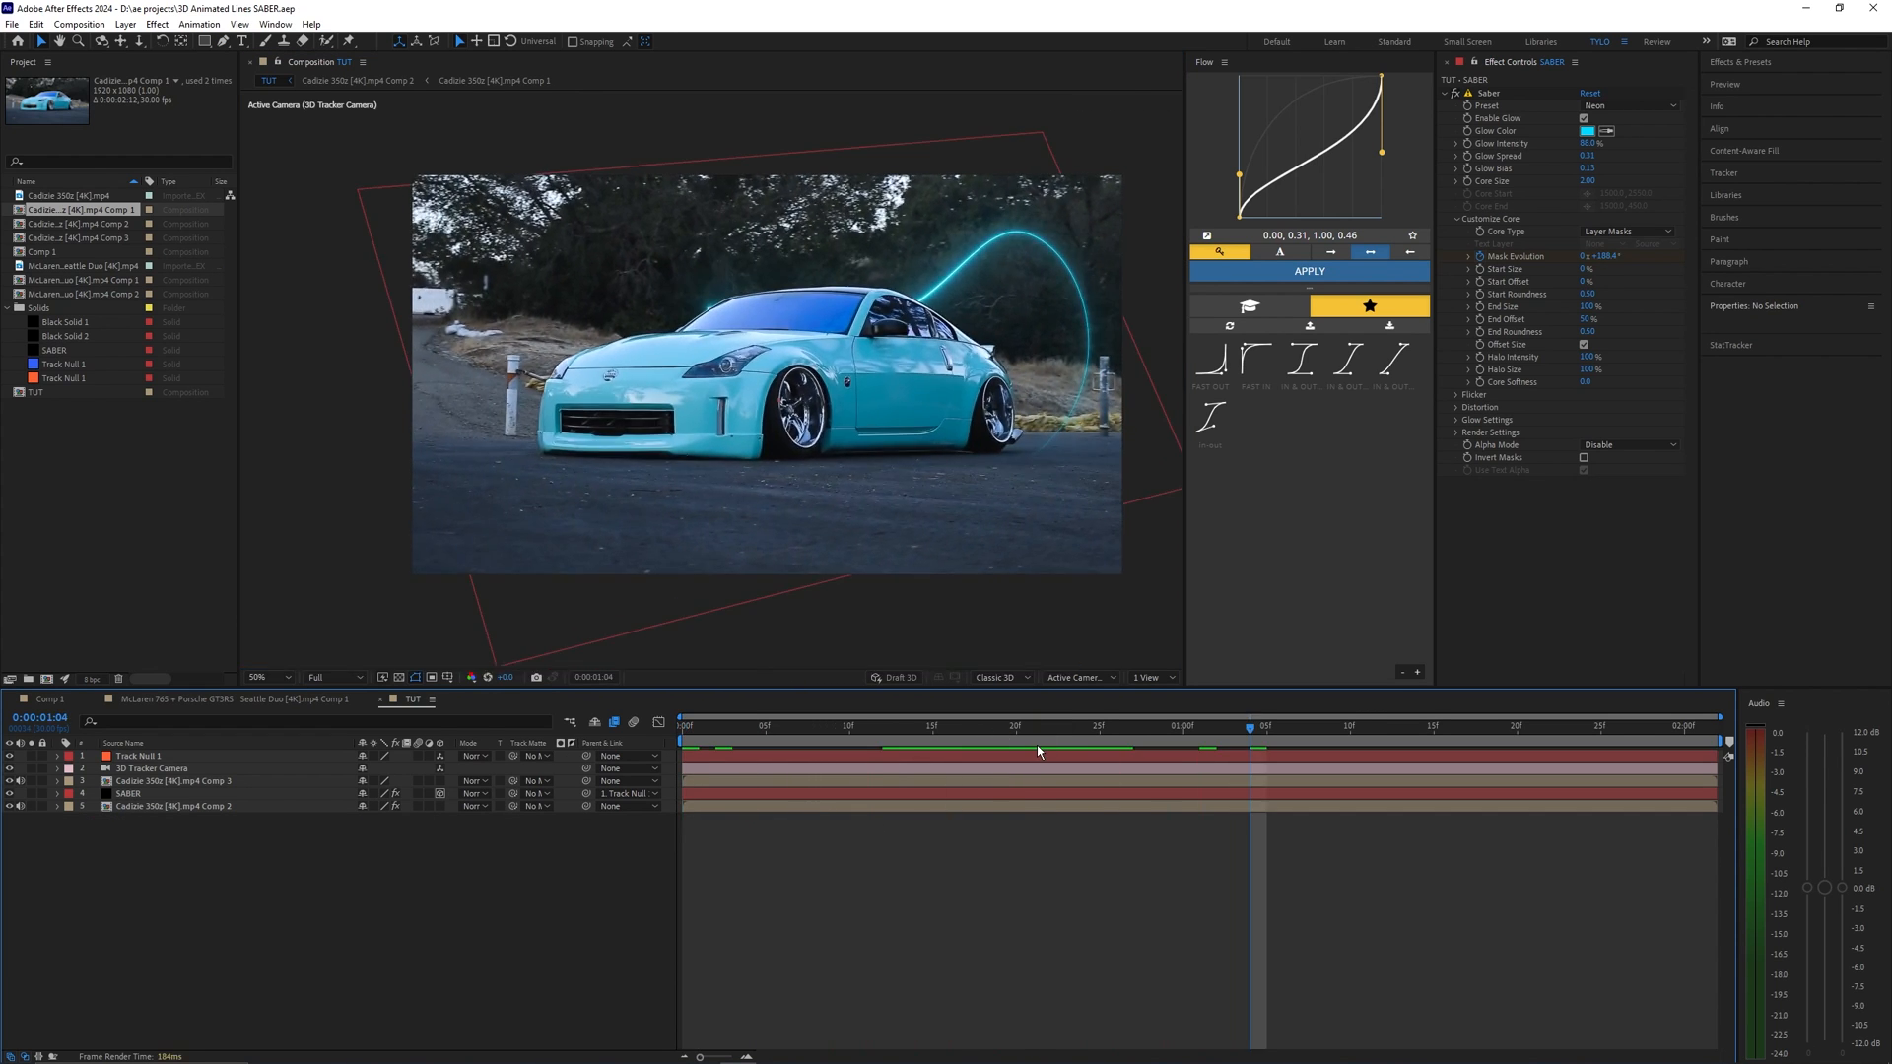
click(138, 755)
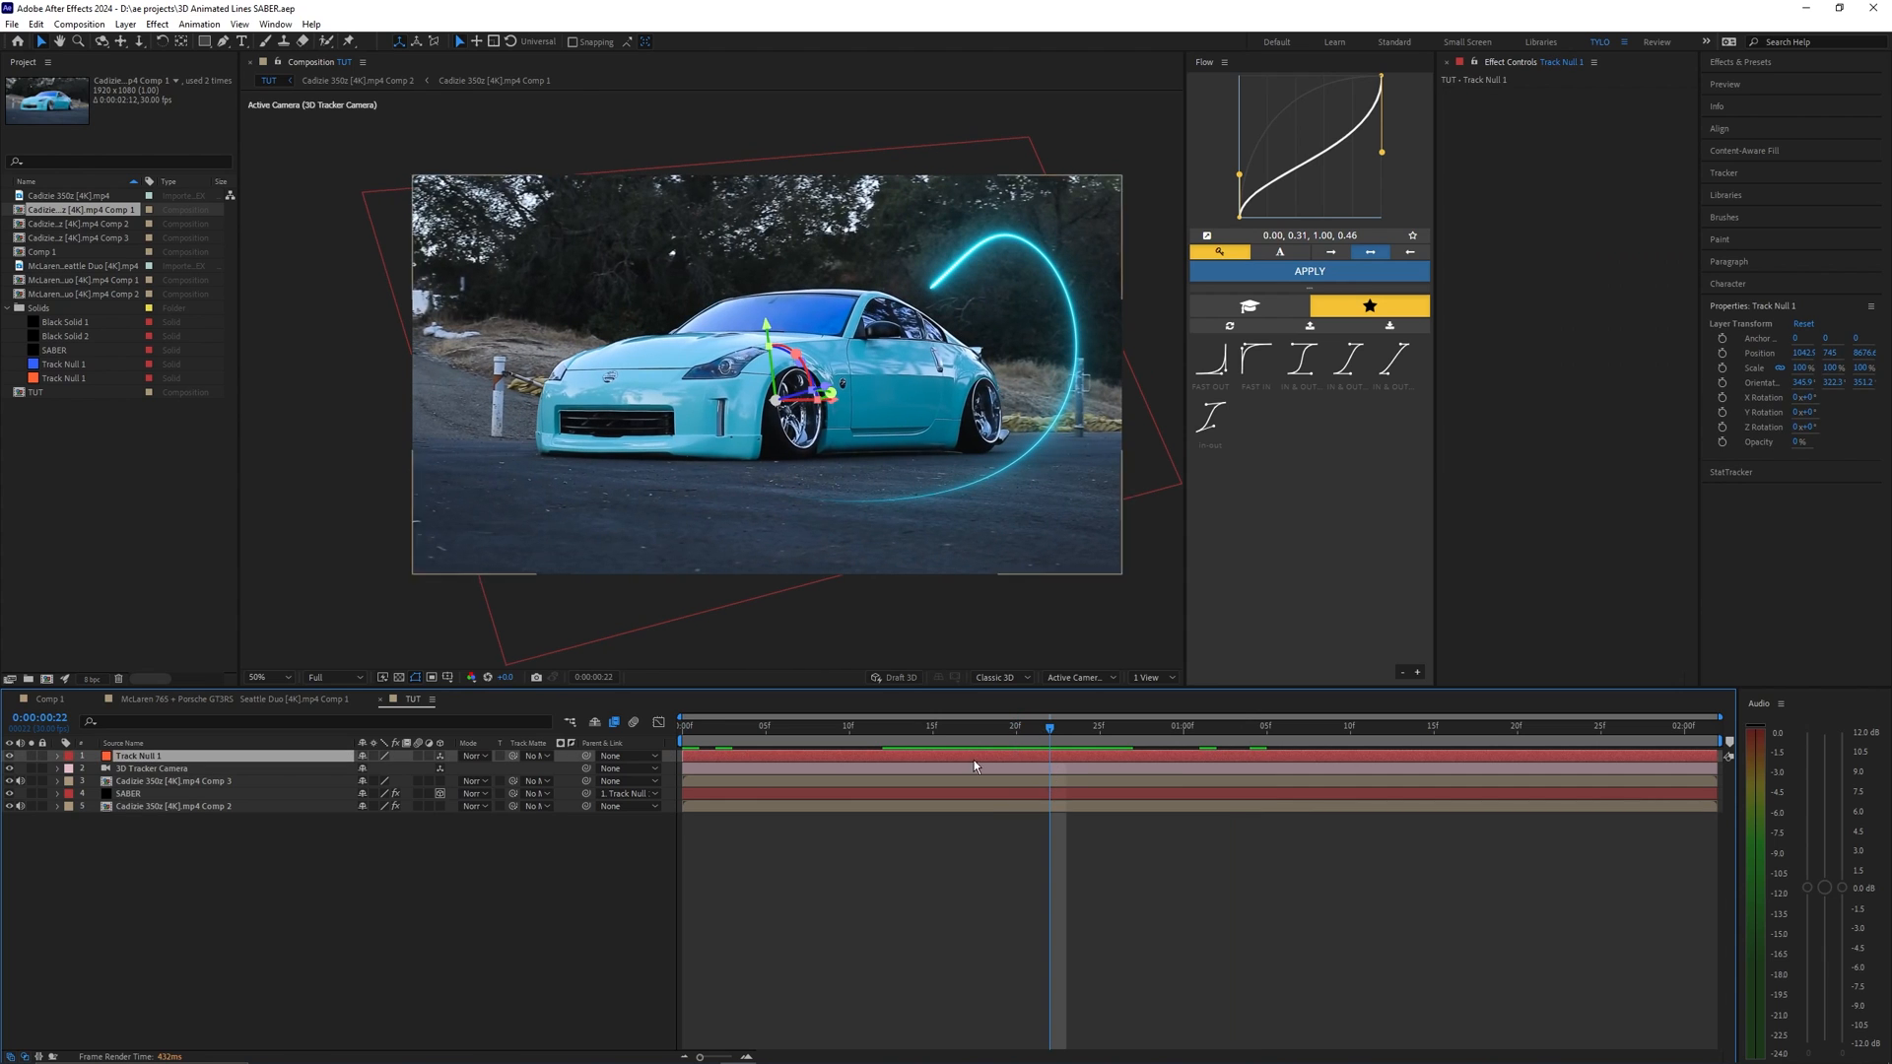
click(1619, 106)
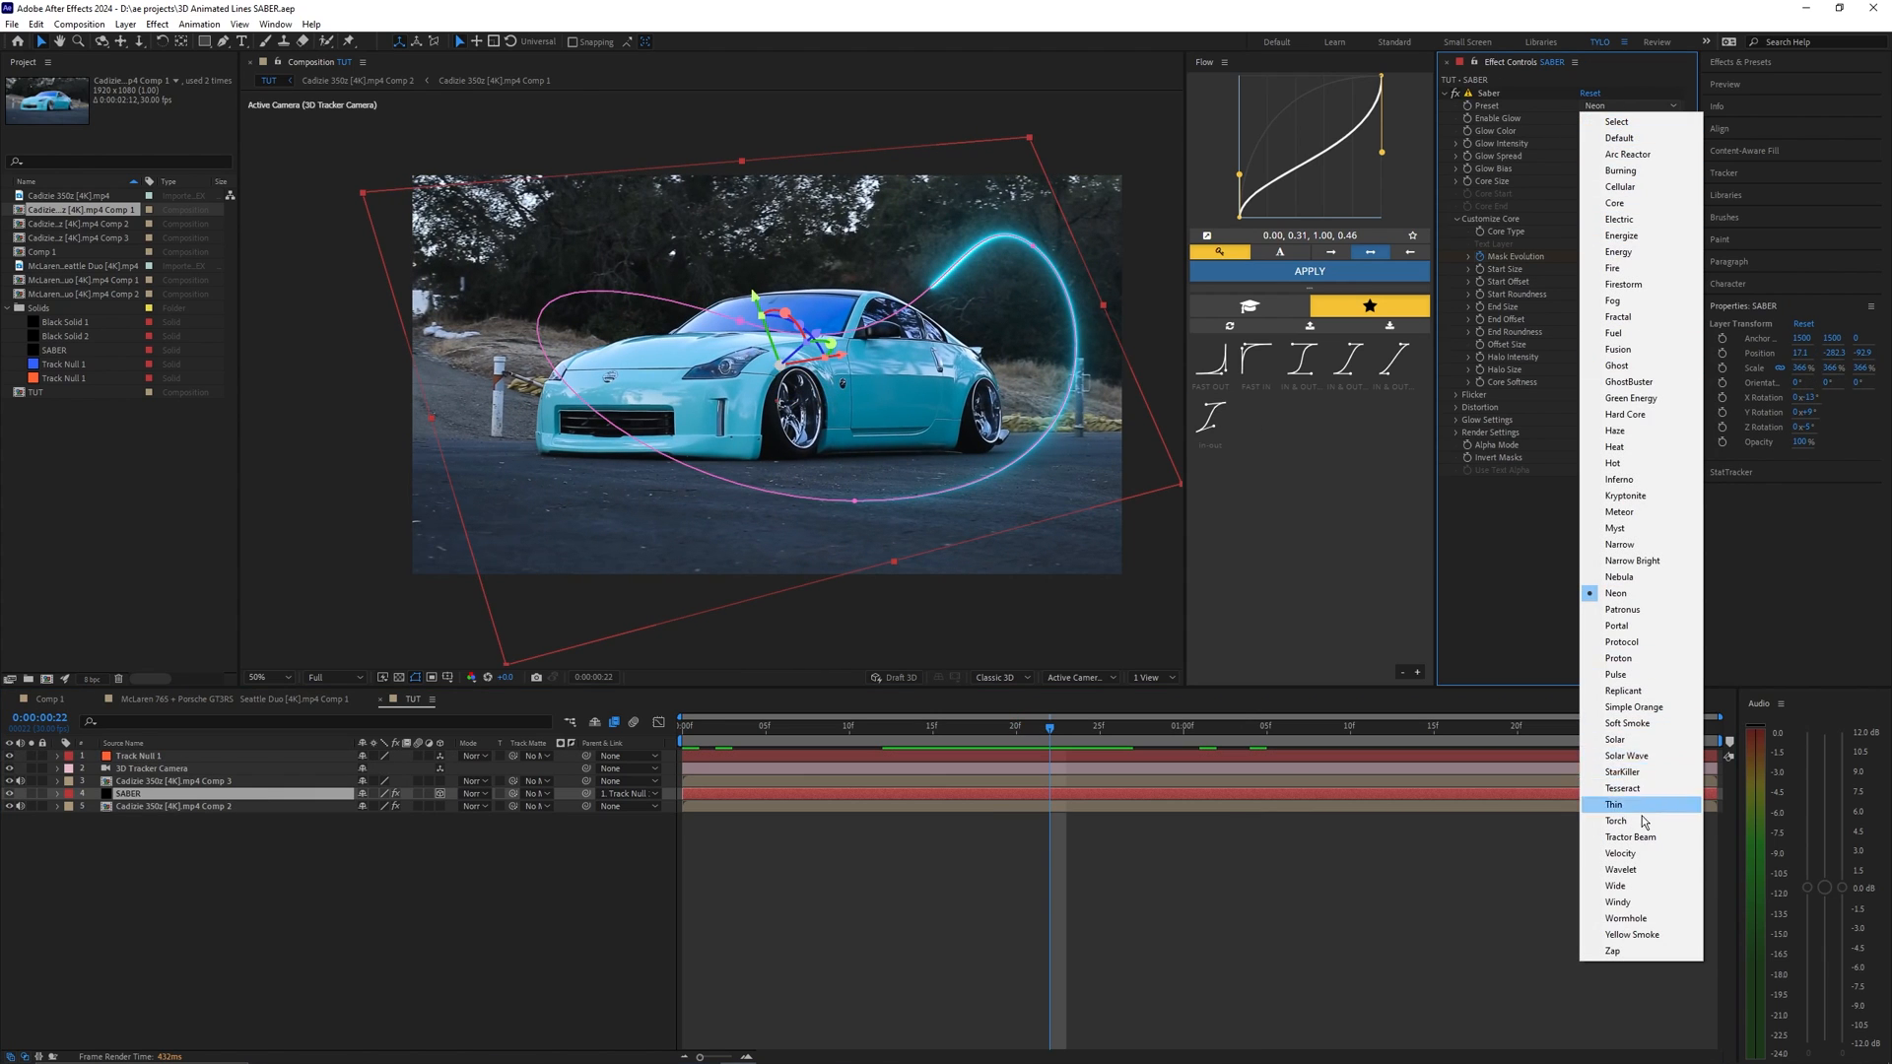
mouse_move(1639, 724)
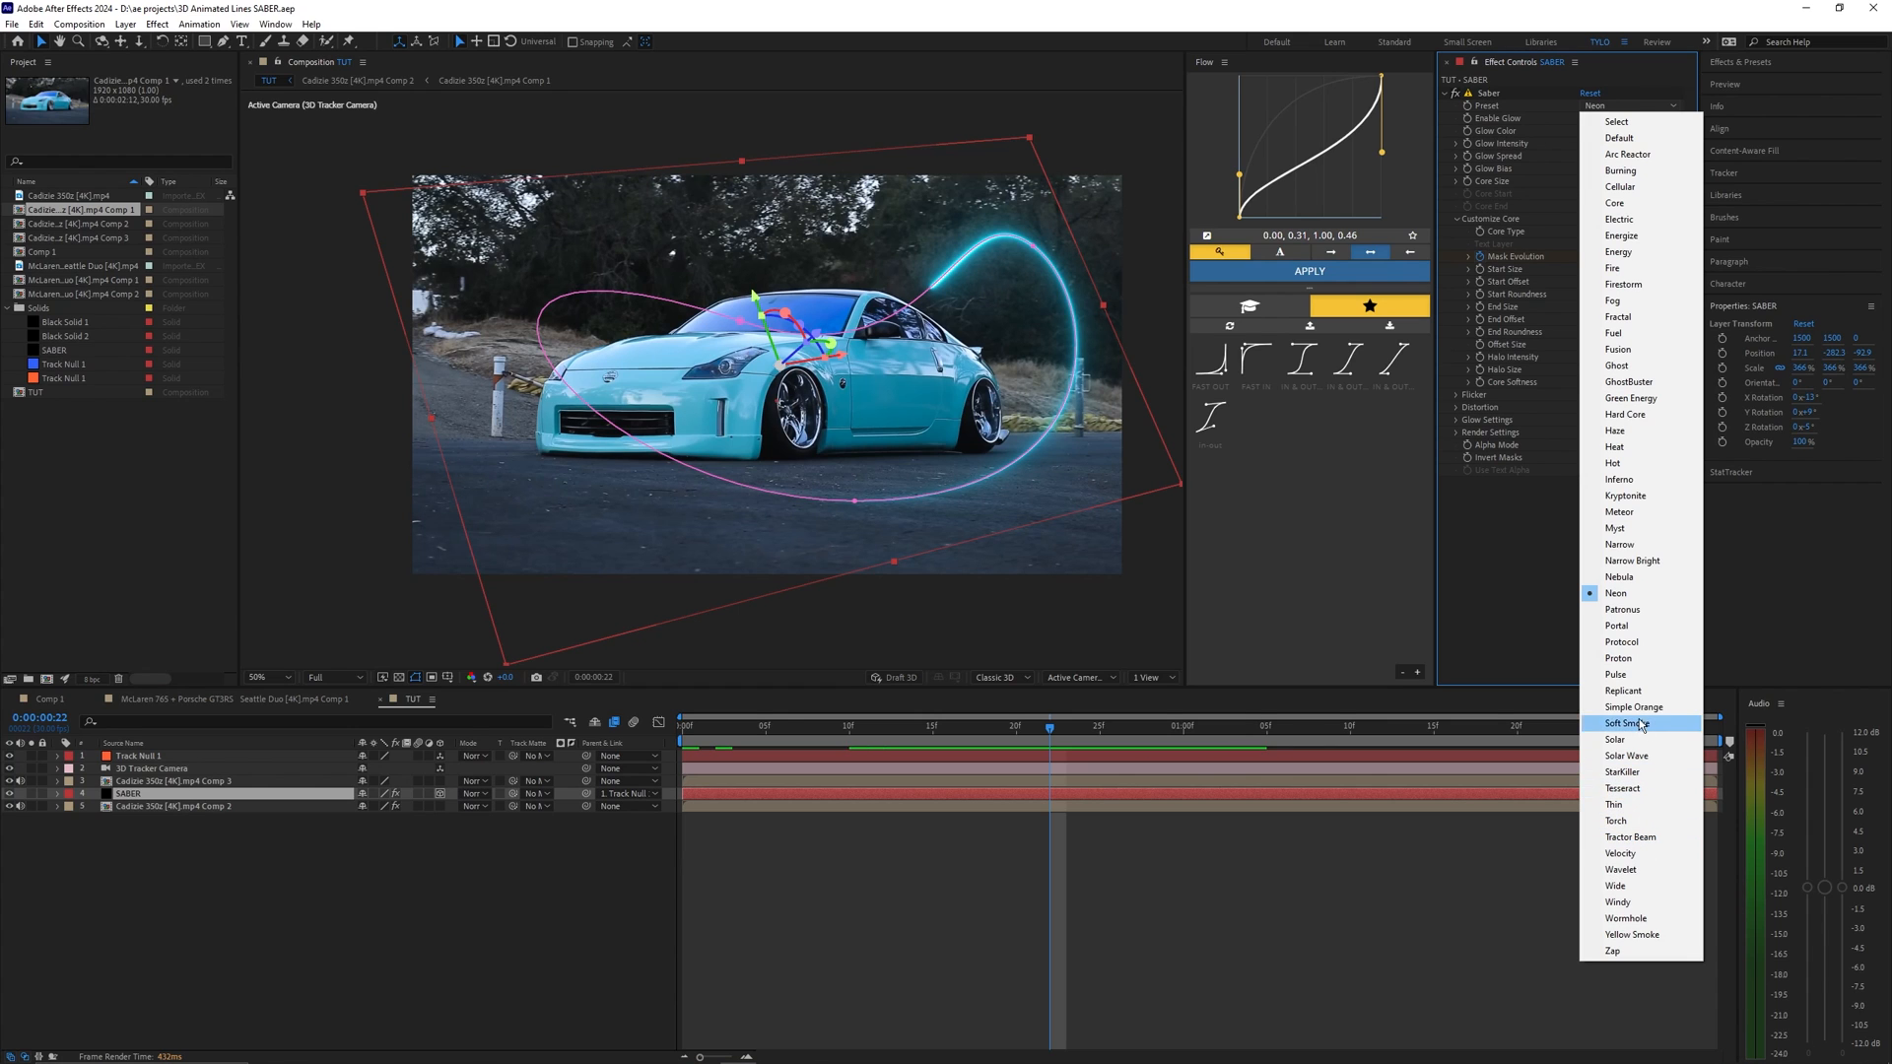
click(1616, 626)
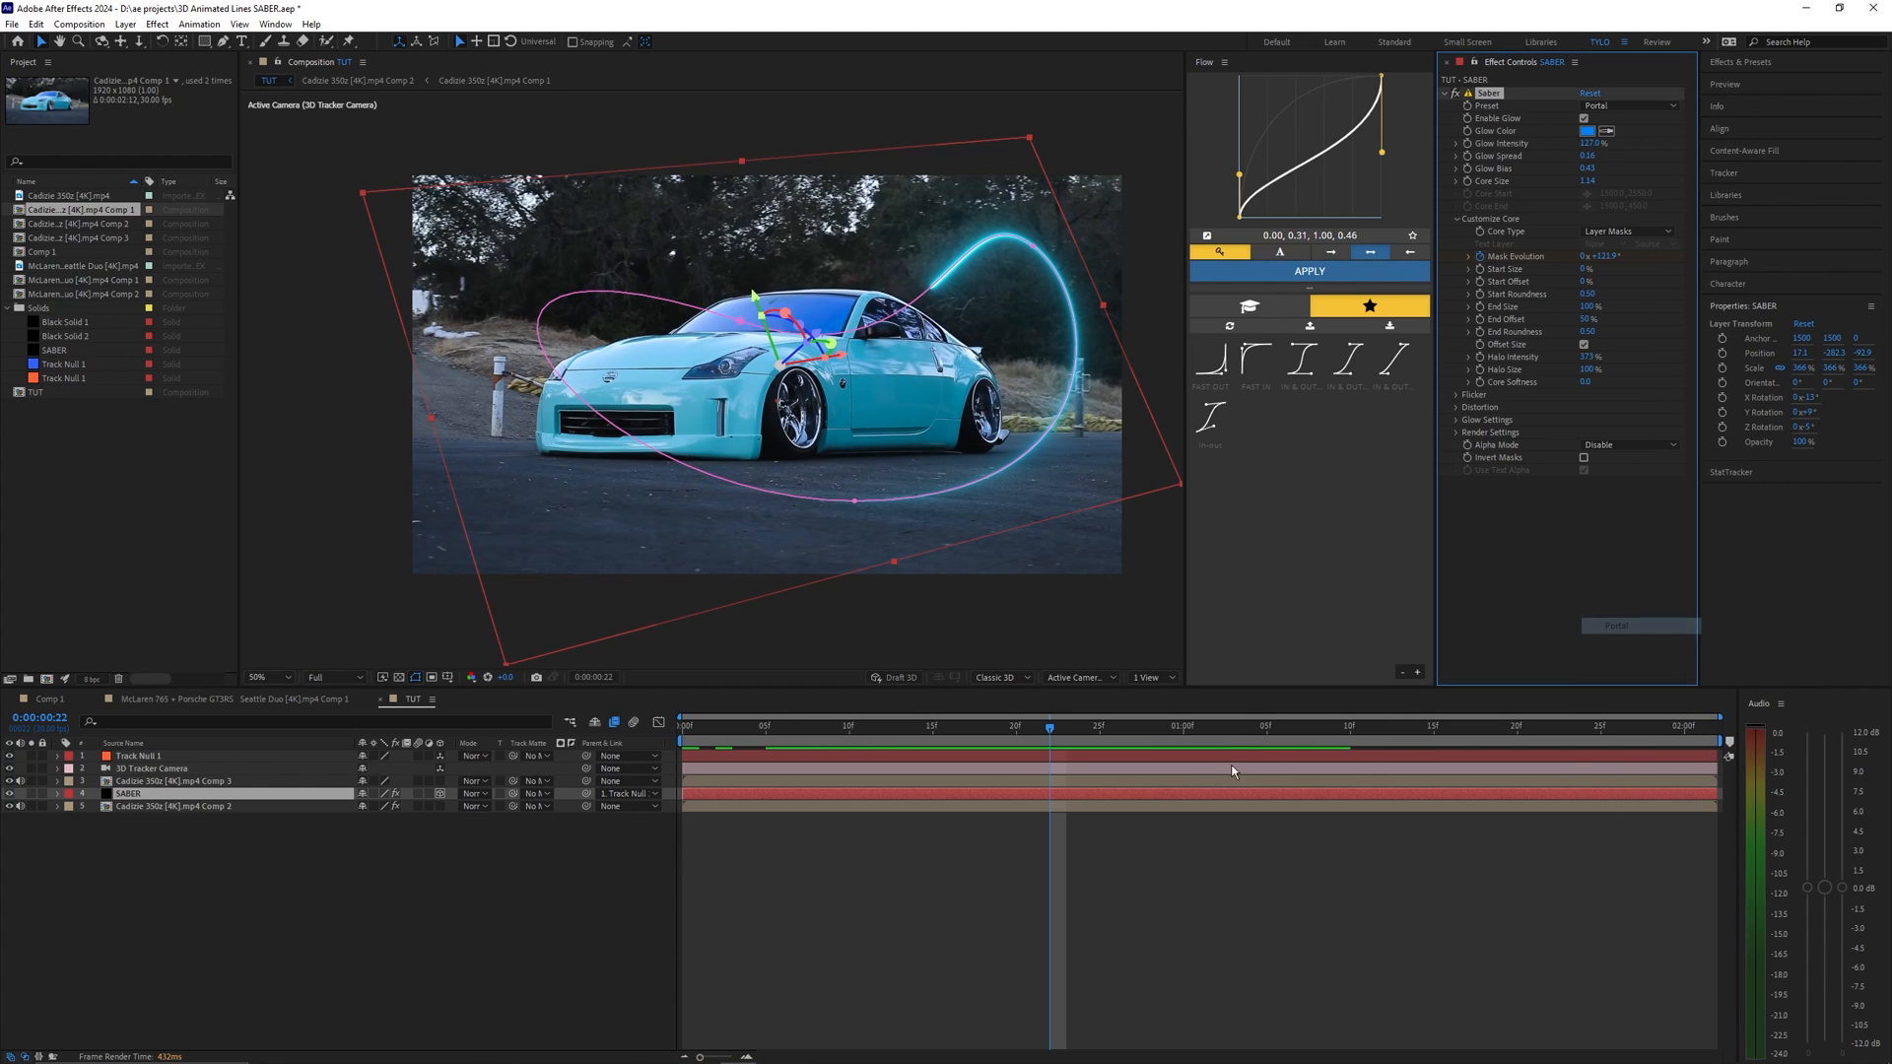
click(898, 725)
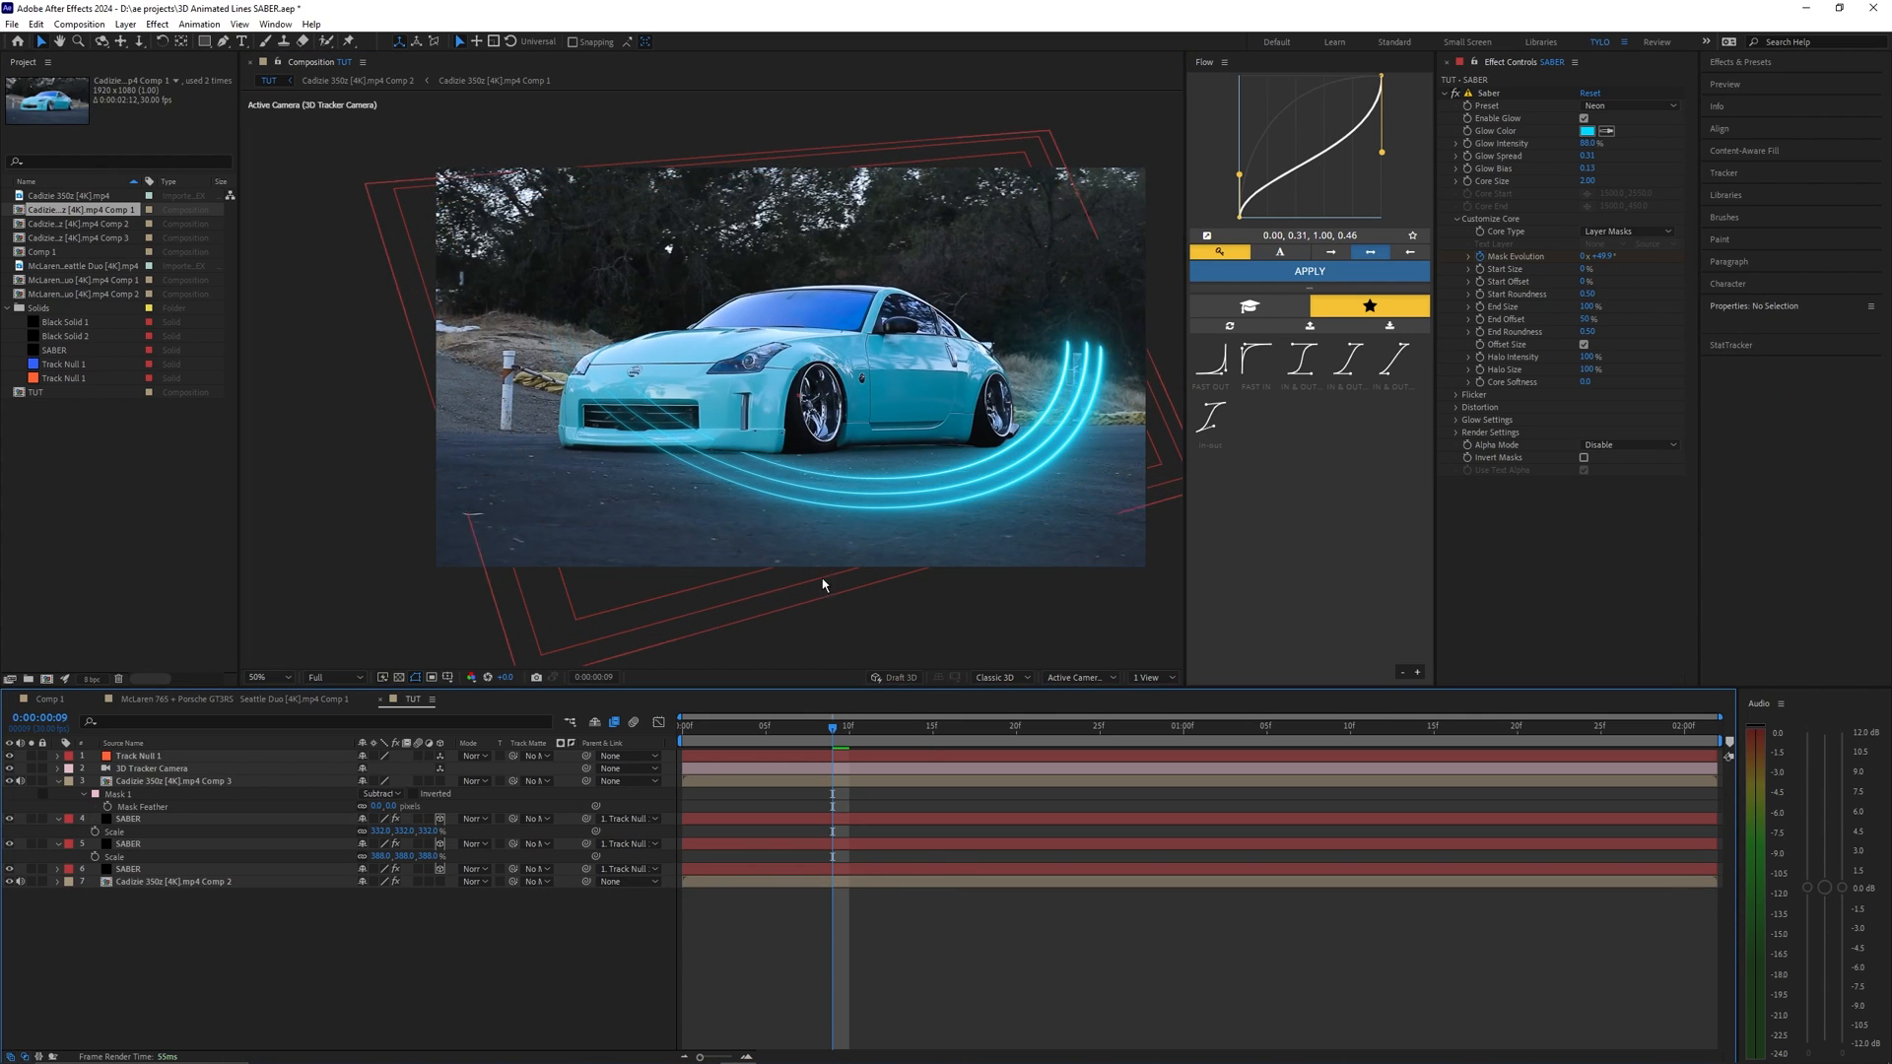
- Select the second Saber line copy in the layer stack
click(107, 843)
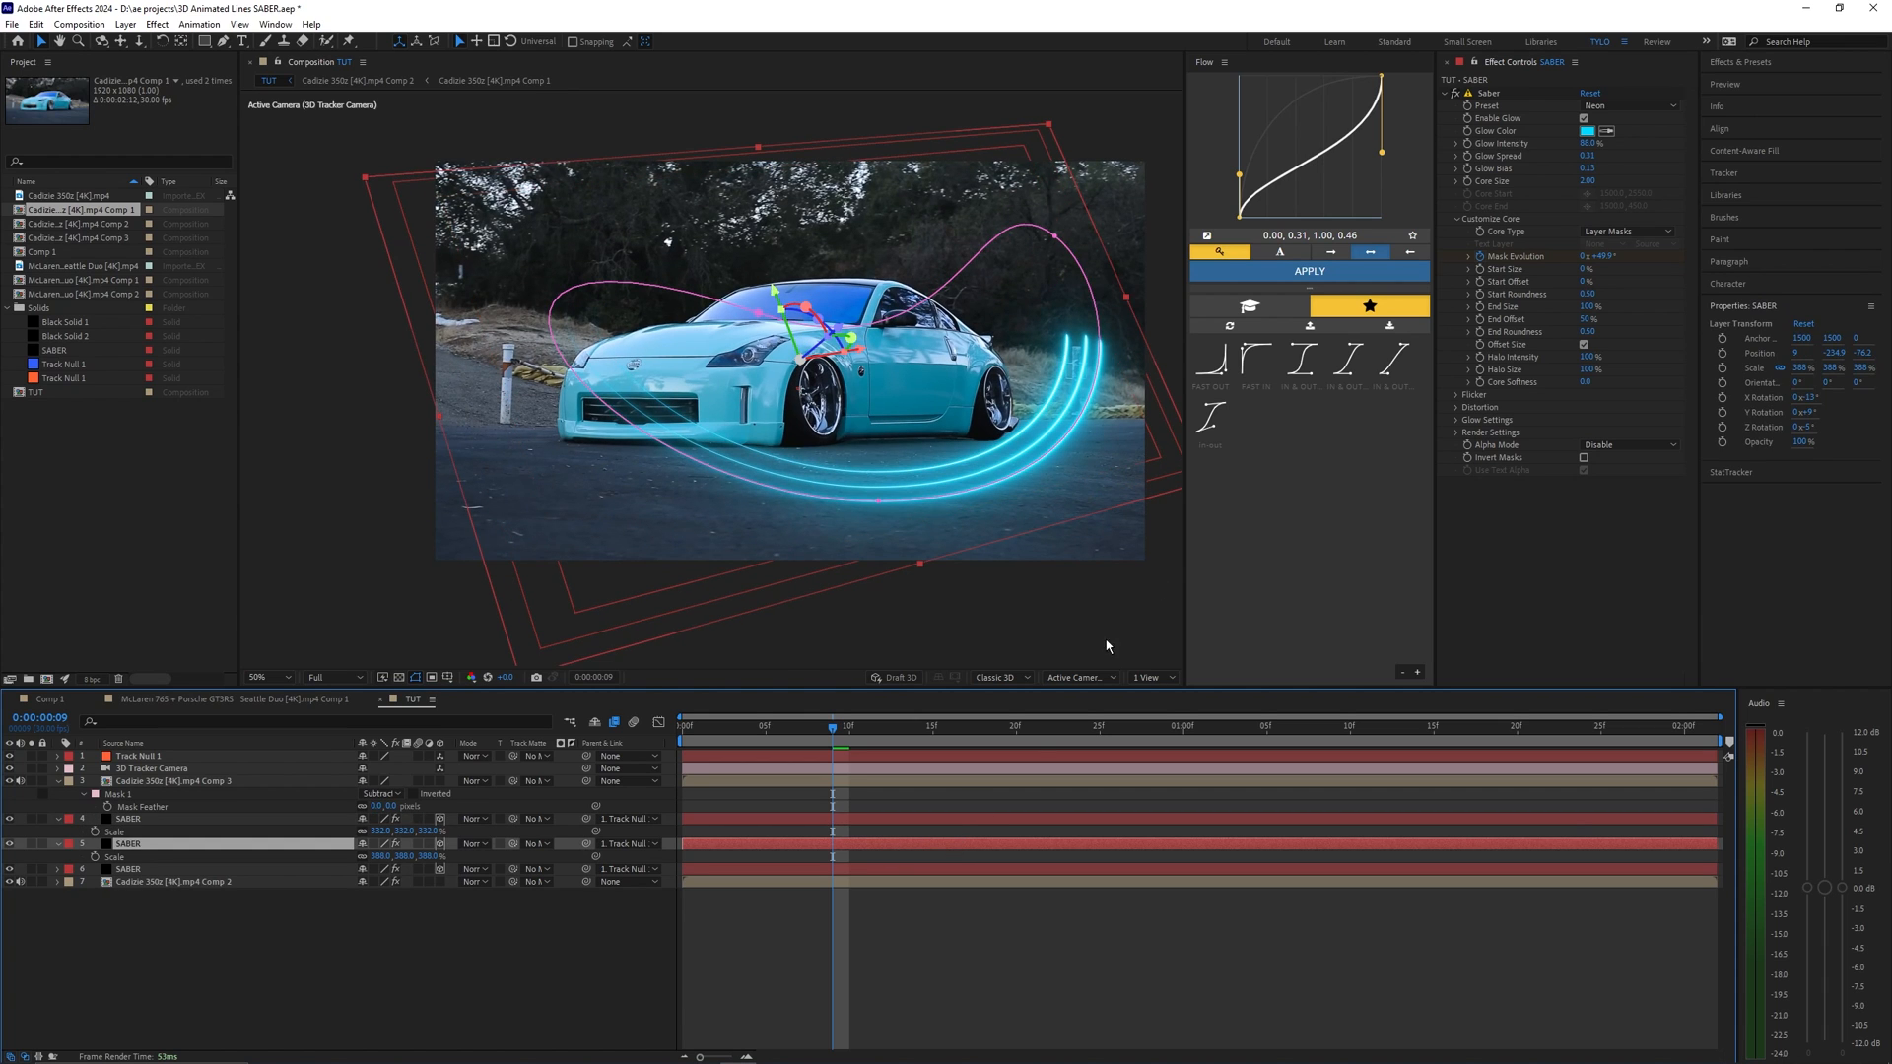
mouse_move(879, 824)
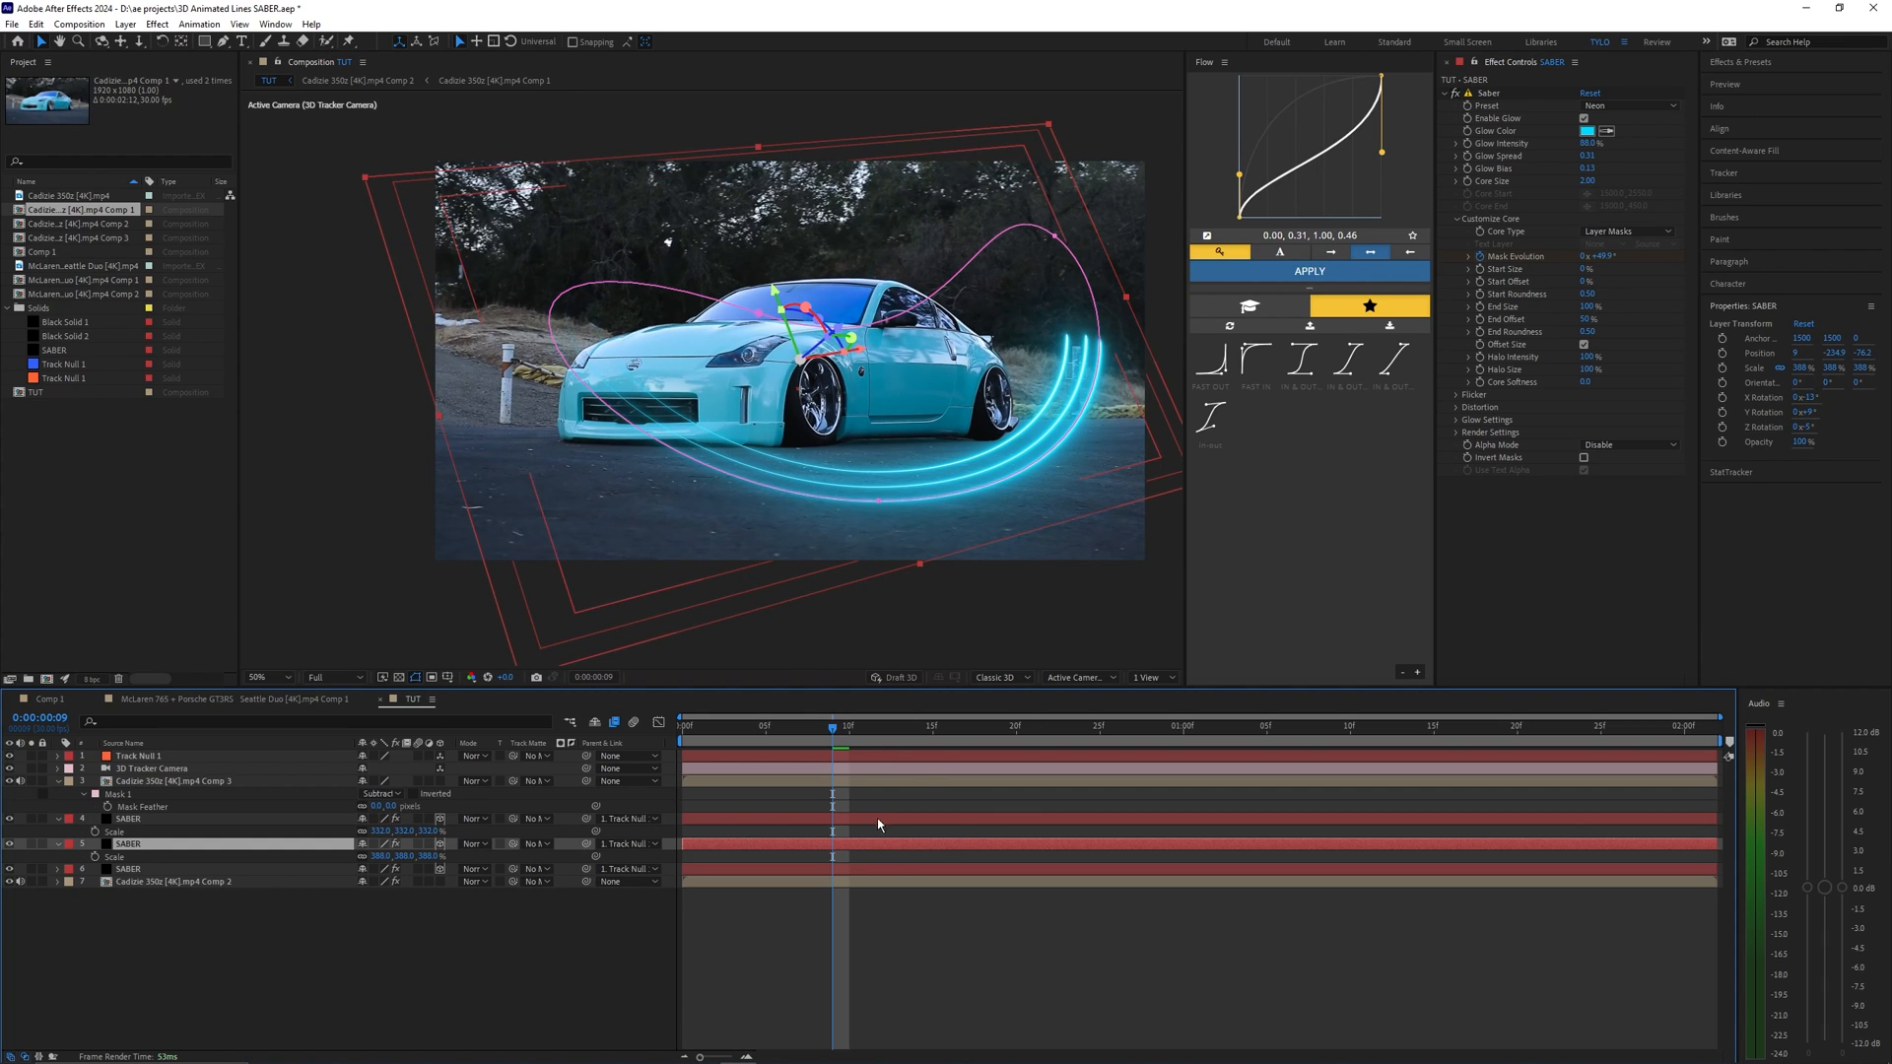
- Set this Saber copy's Glow Color to white (FFFFFF)
click(1582, 130)
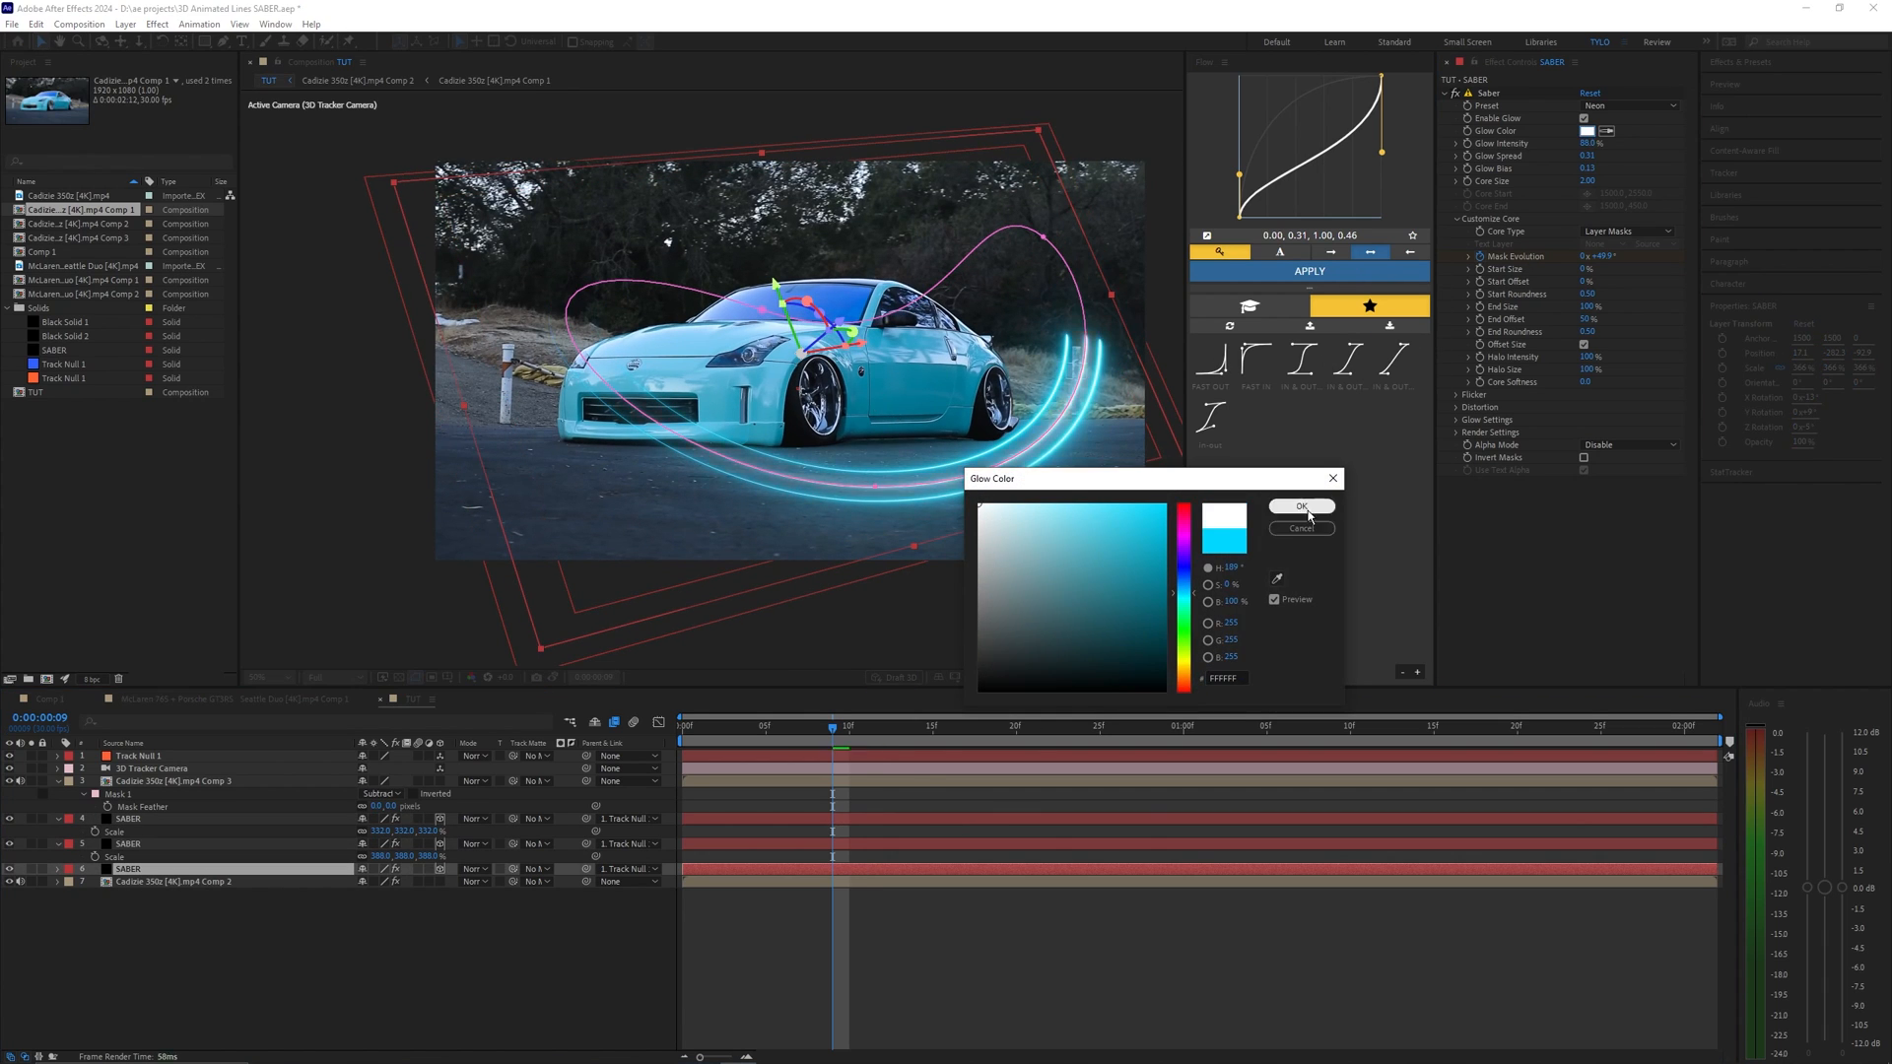
click(1301, 507)
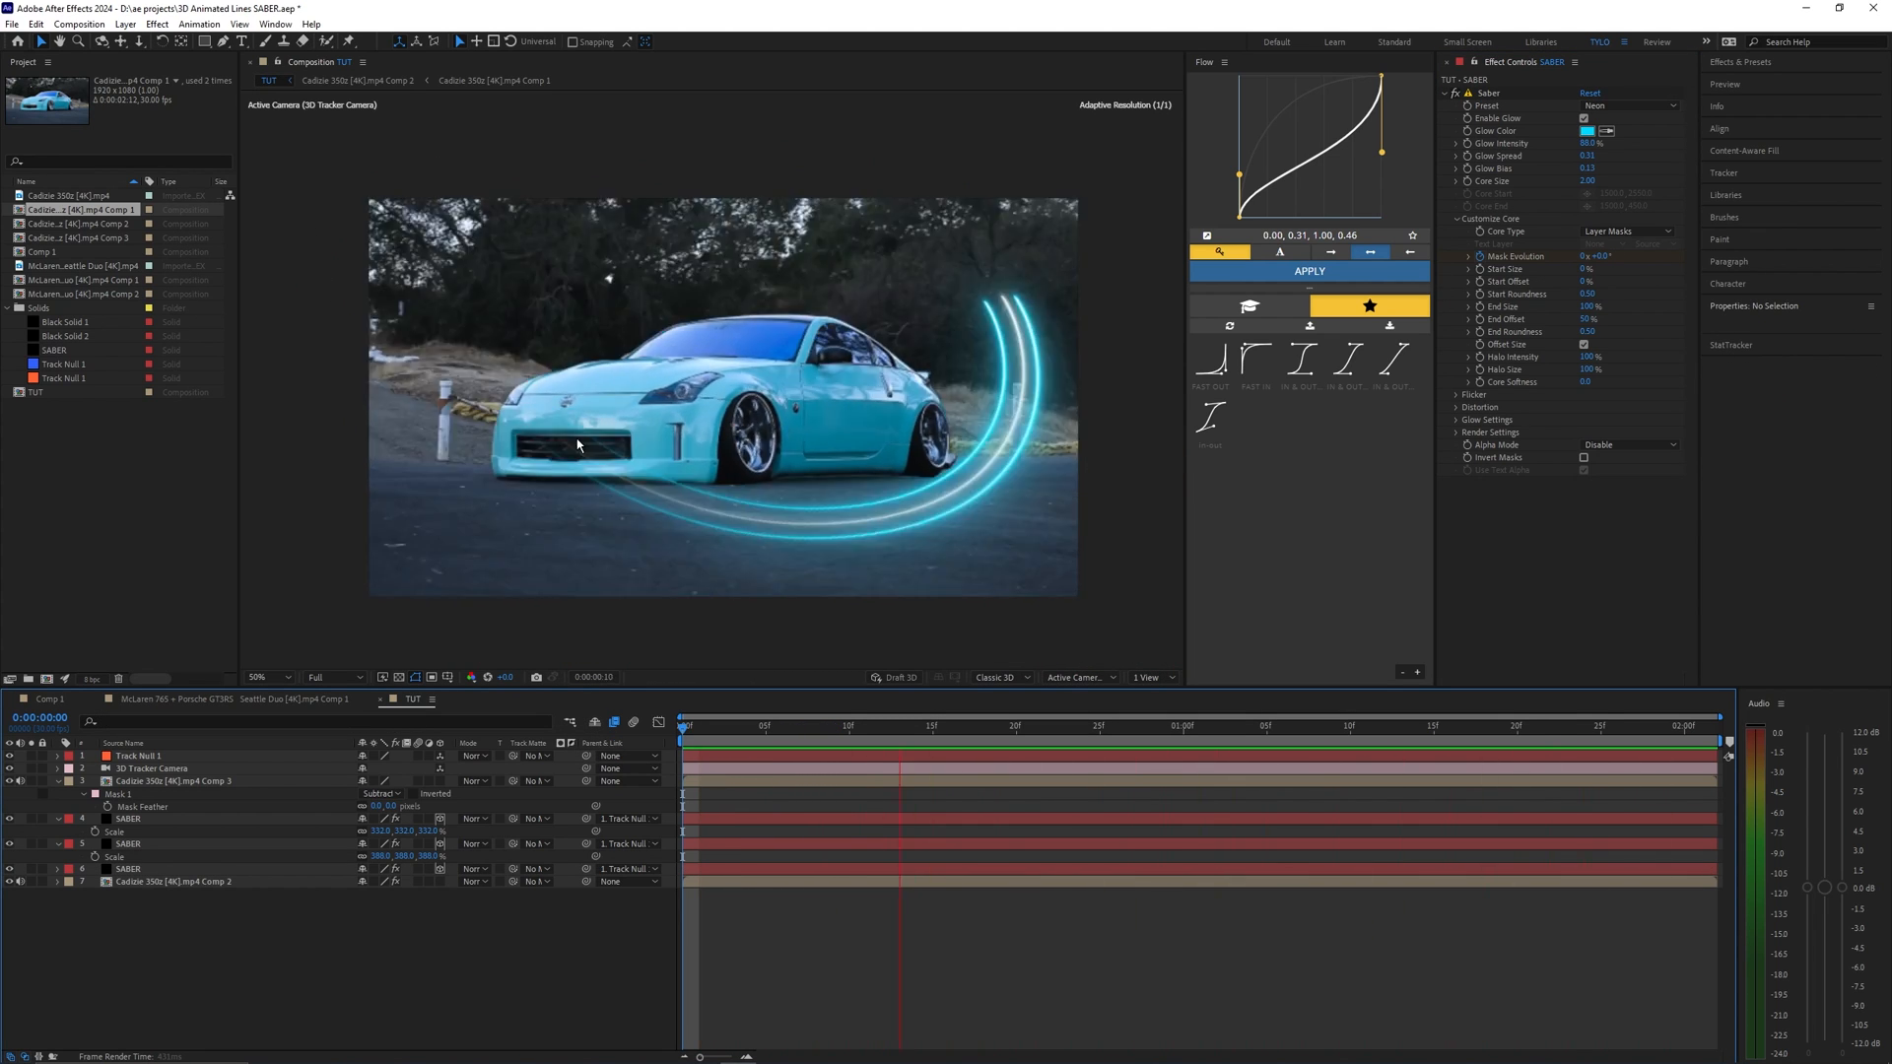
click(1466, 725)
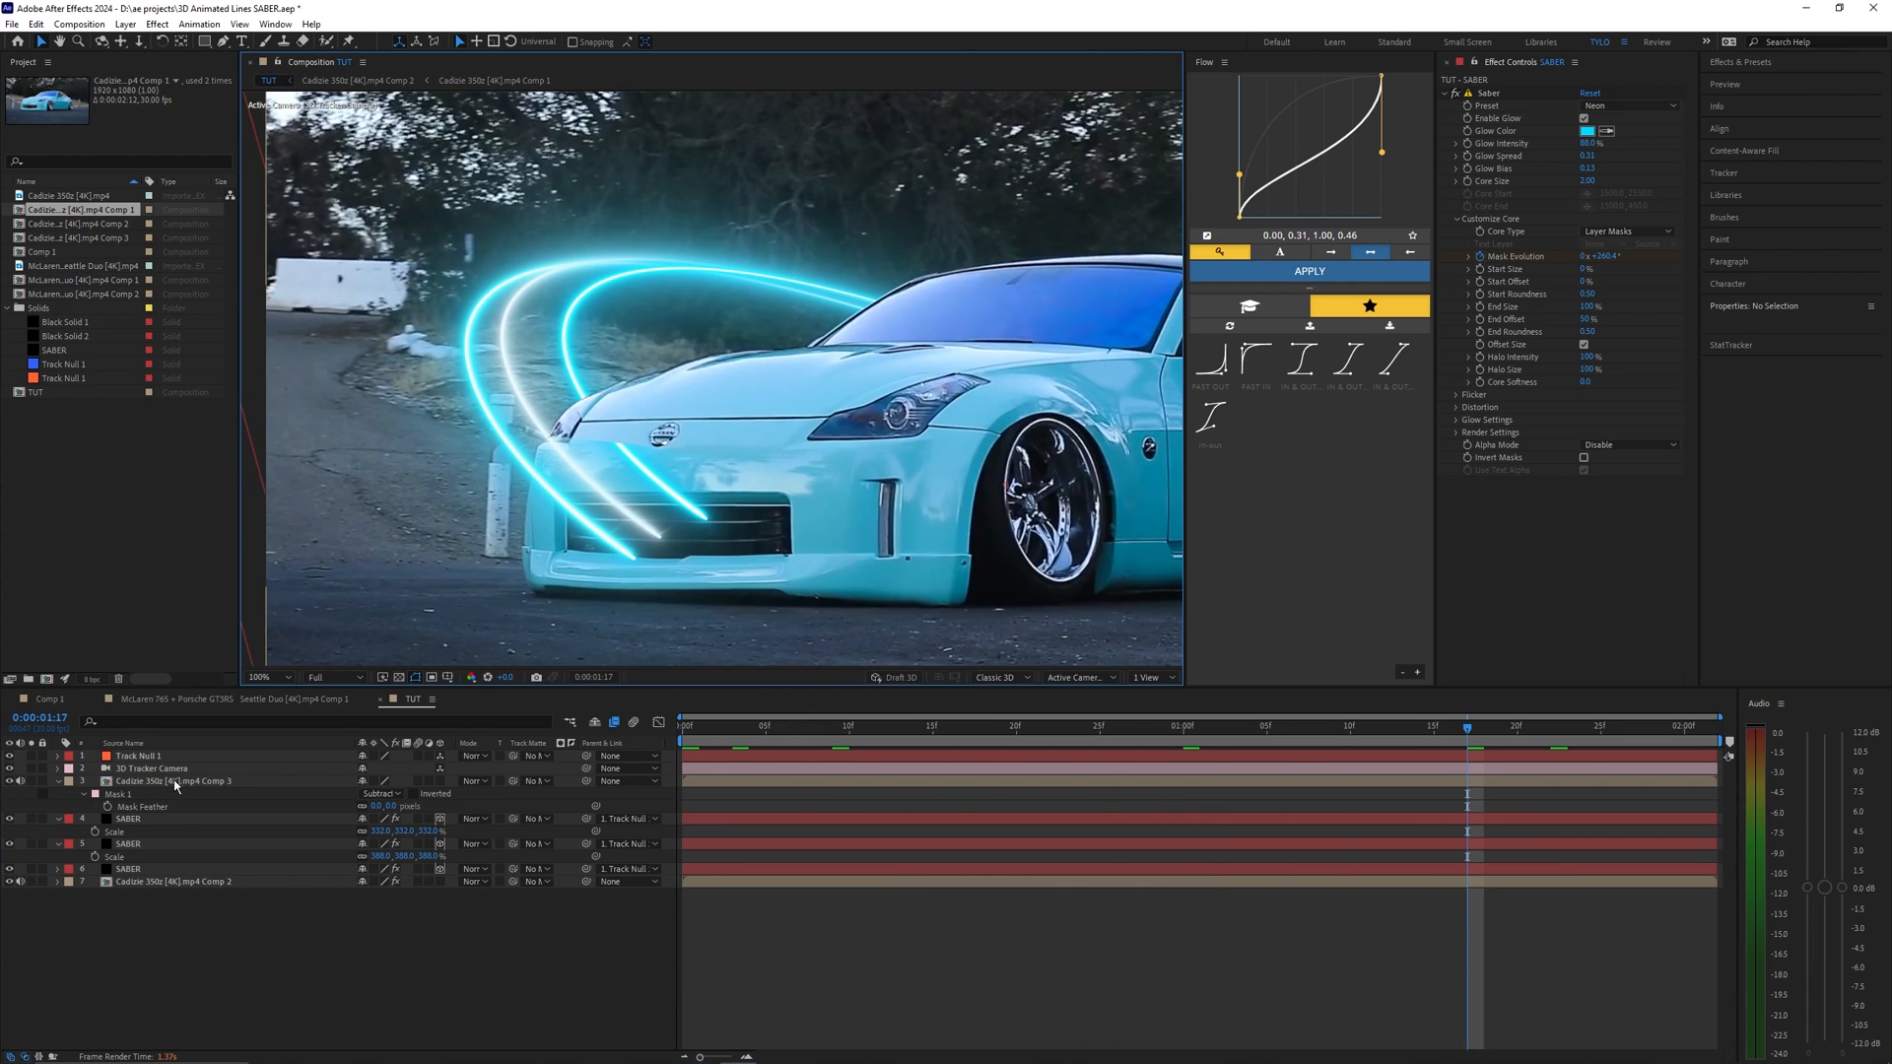
click(163, 781)
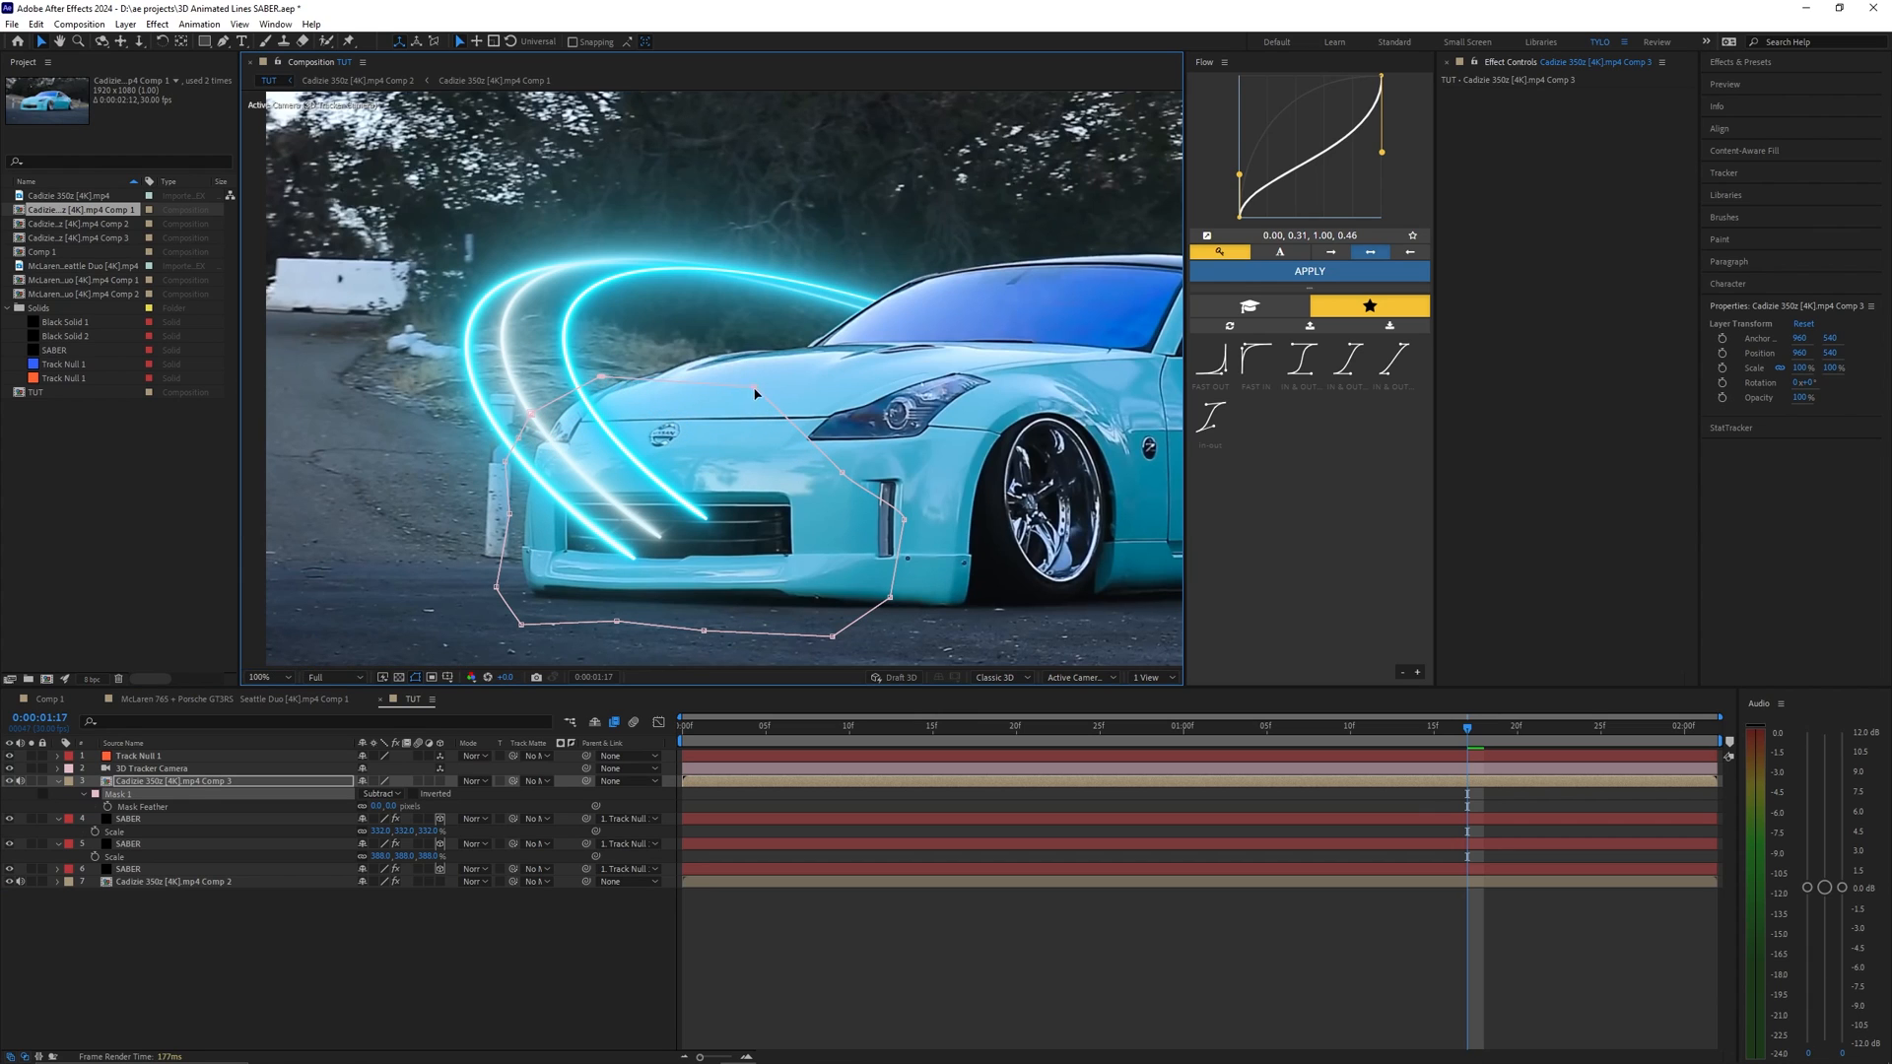
click(258, 677)
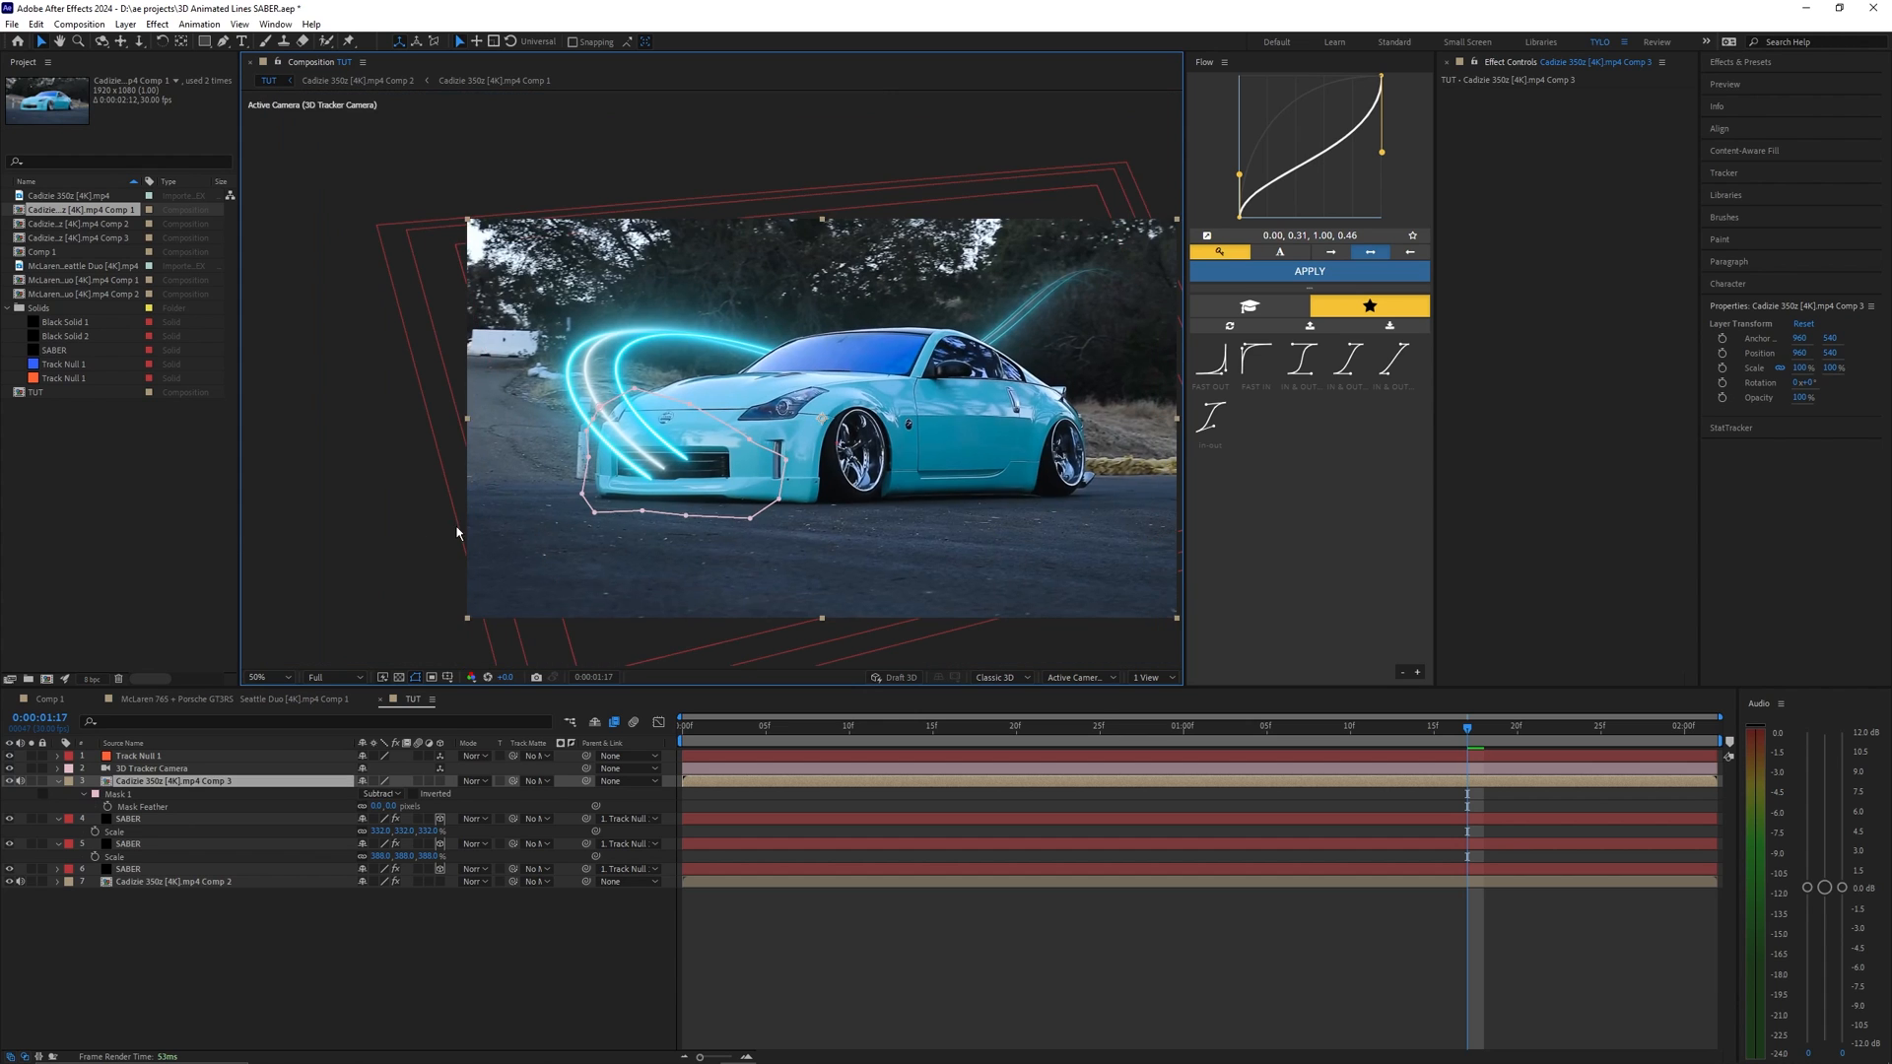